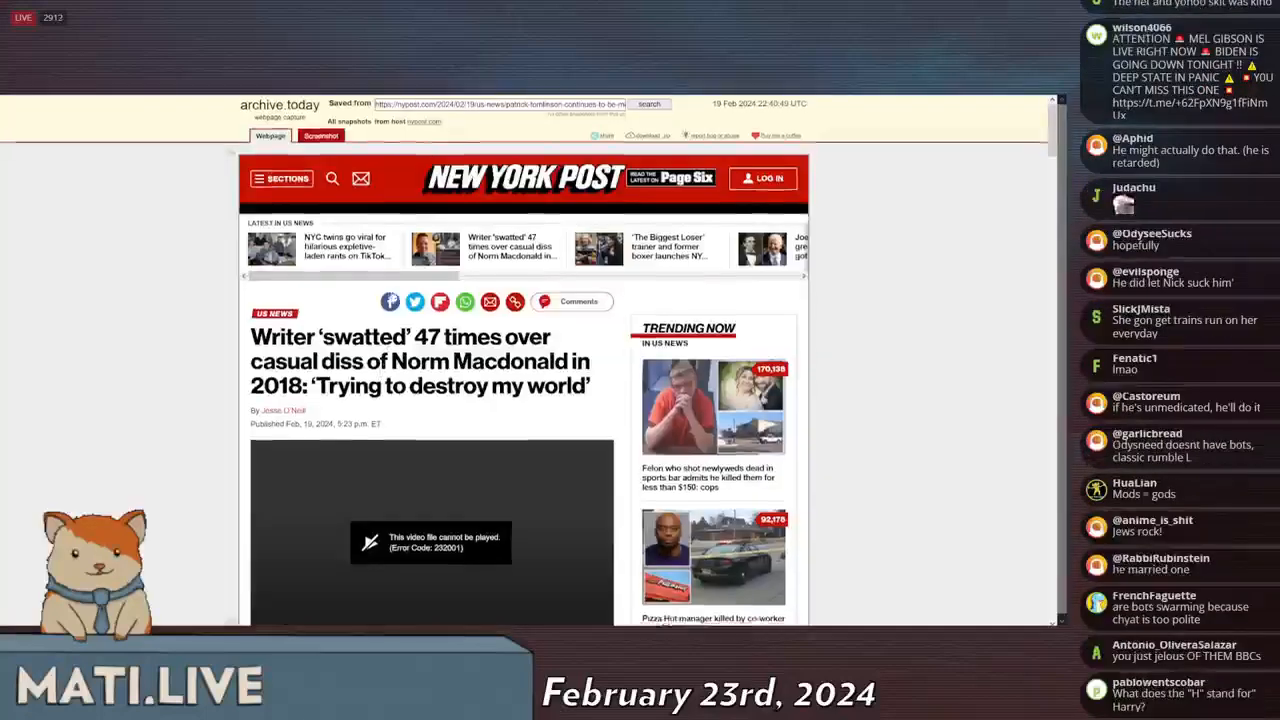
Step: Read down from the 'swatted 47 times' headline through the opening paragraphs to Tomlinson's photo, selecting a word in the date
scroll("down", 3)
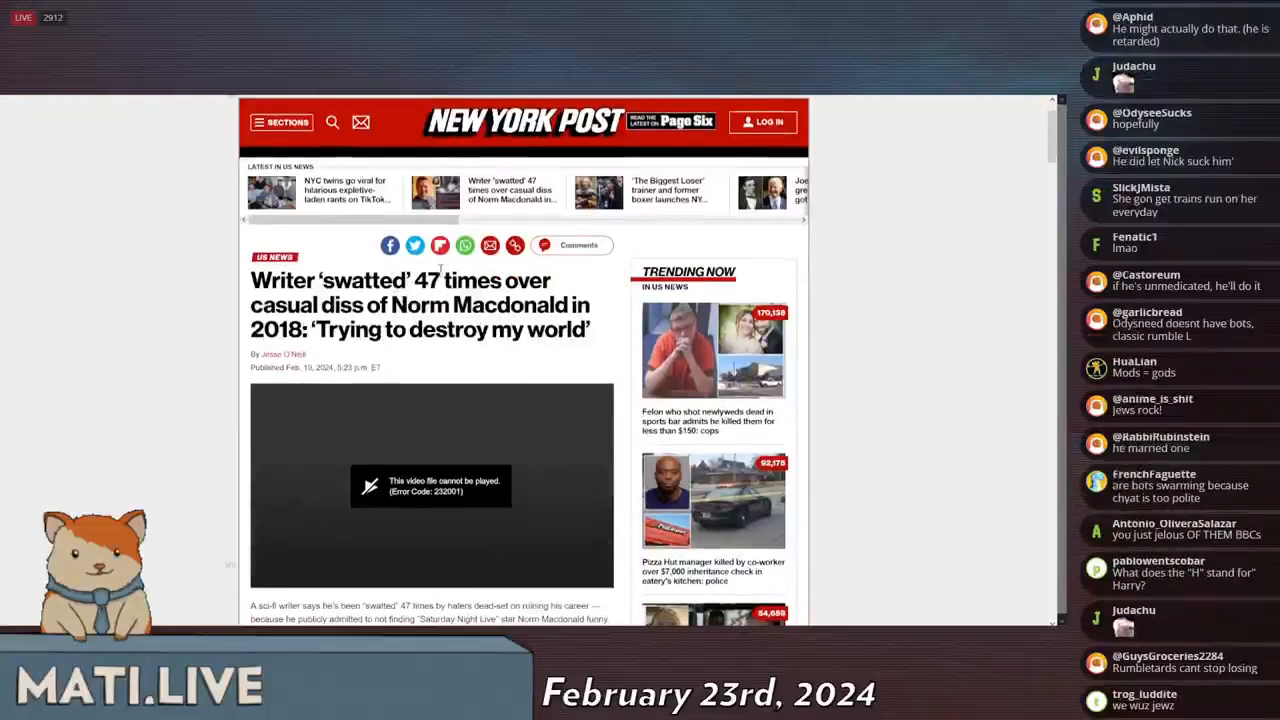
scroll("down", 3)
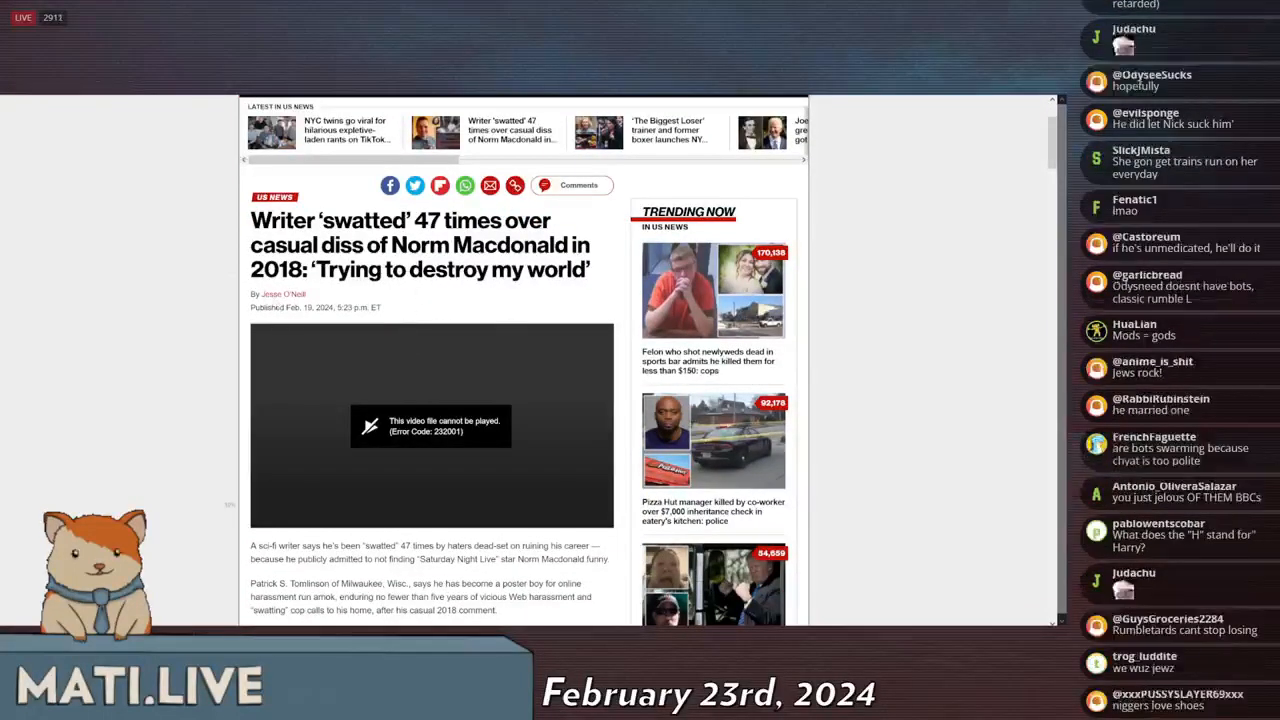
double_click(296, 308)
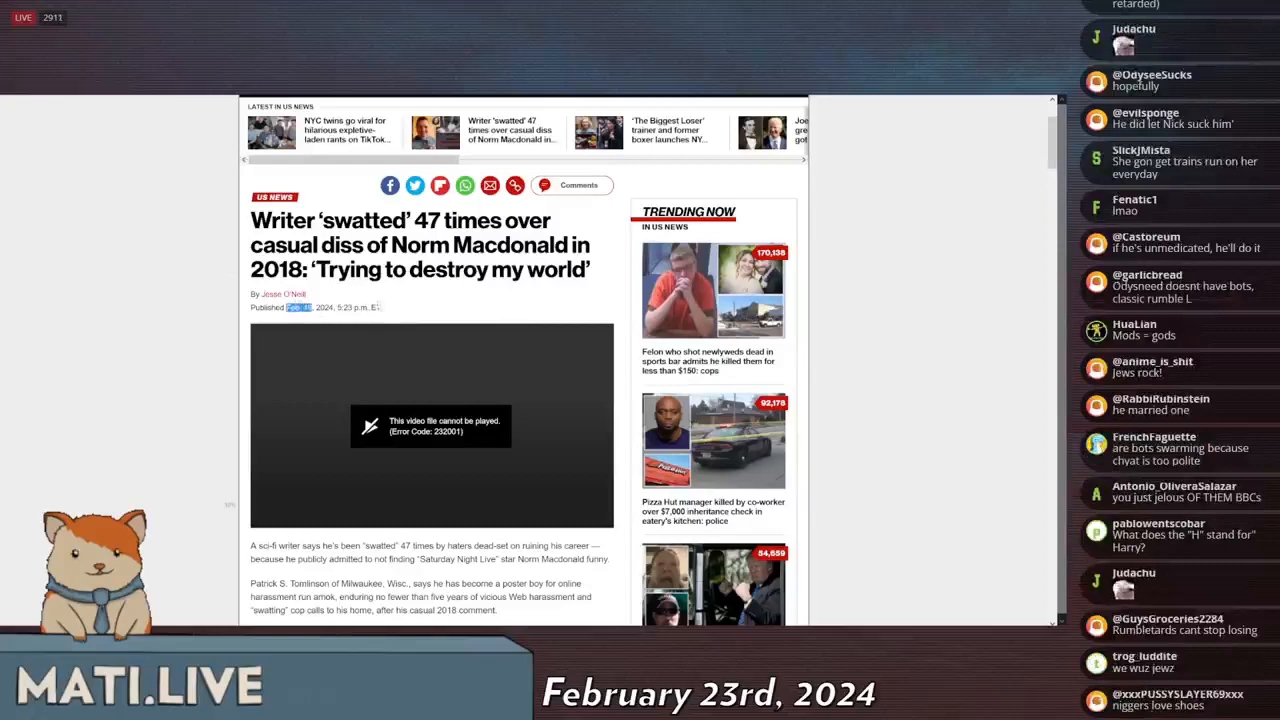
scroll("down", 3)
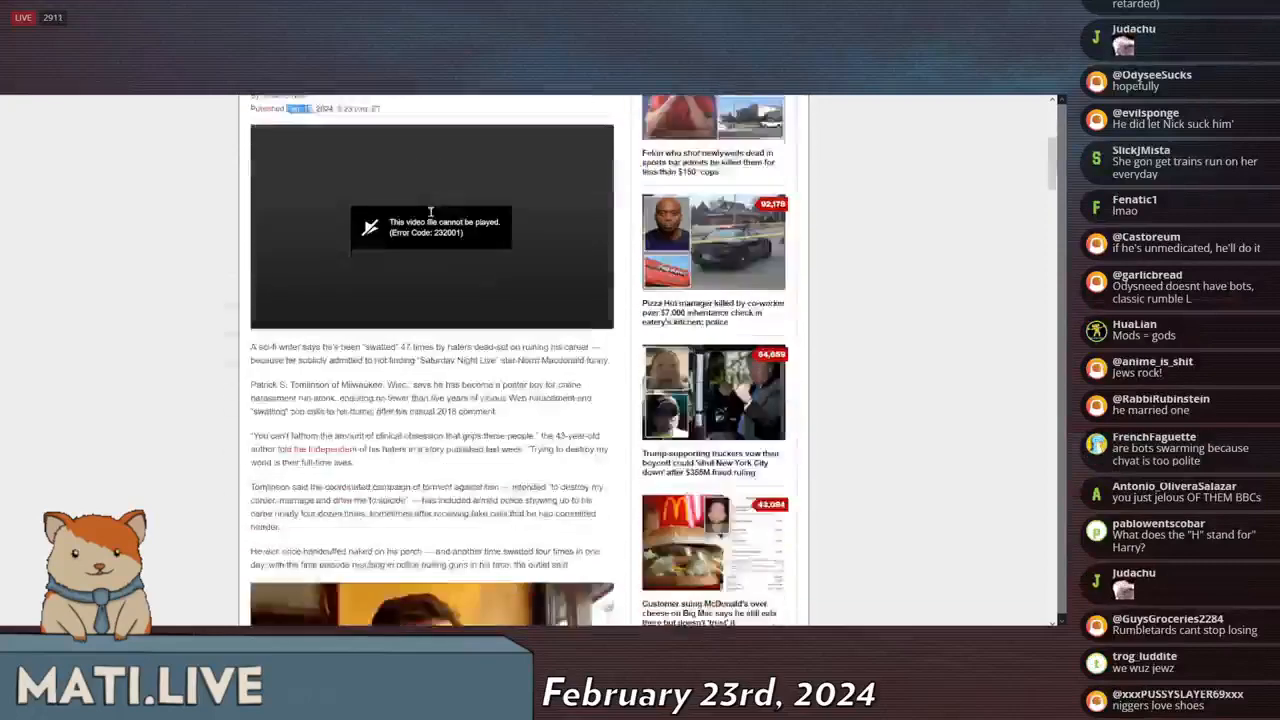
scroll("down", 3)
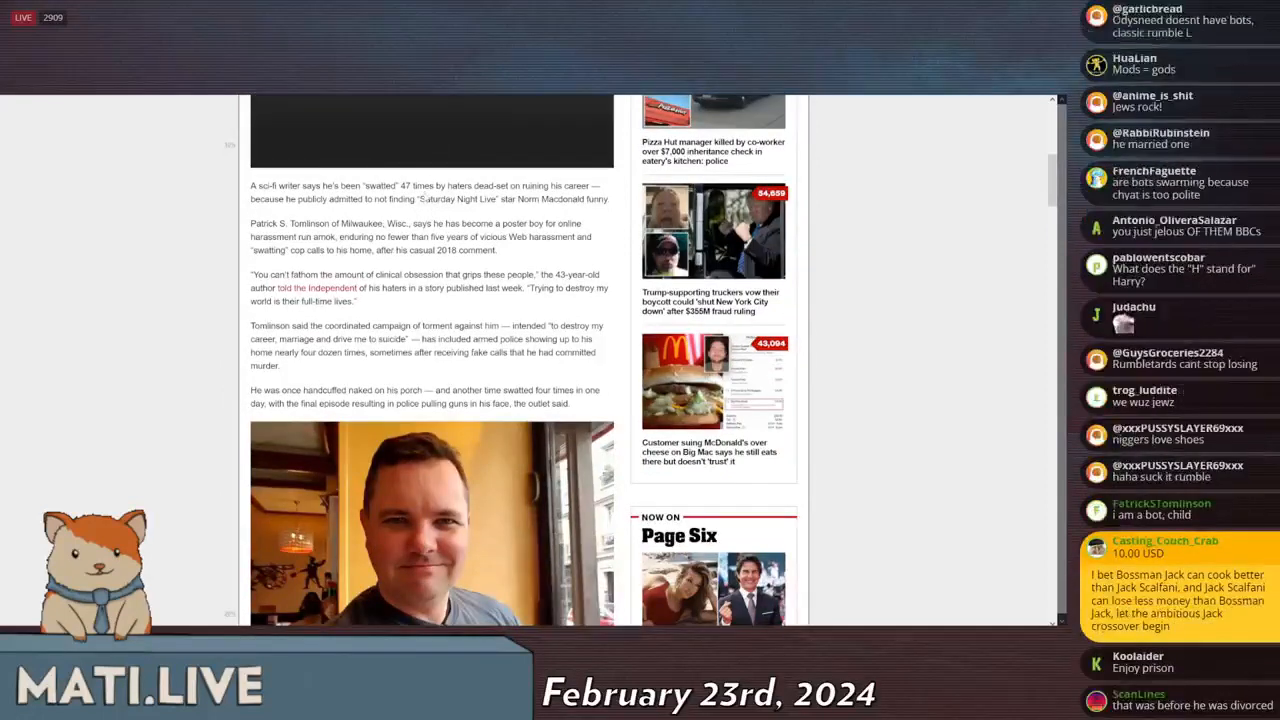
Step: Read on through the opening paragraphs, then jump back to the headline, byline and embedded video
scroll("down", 3)
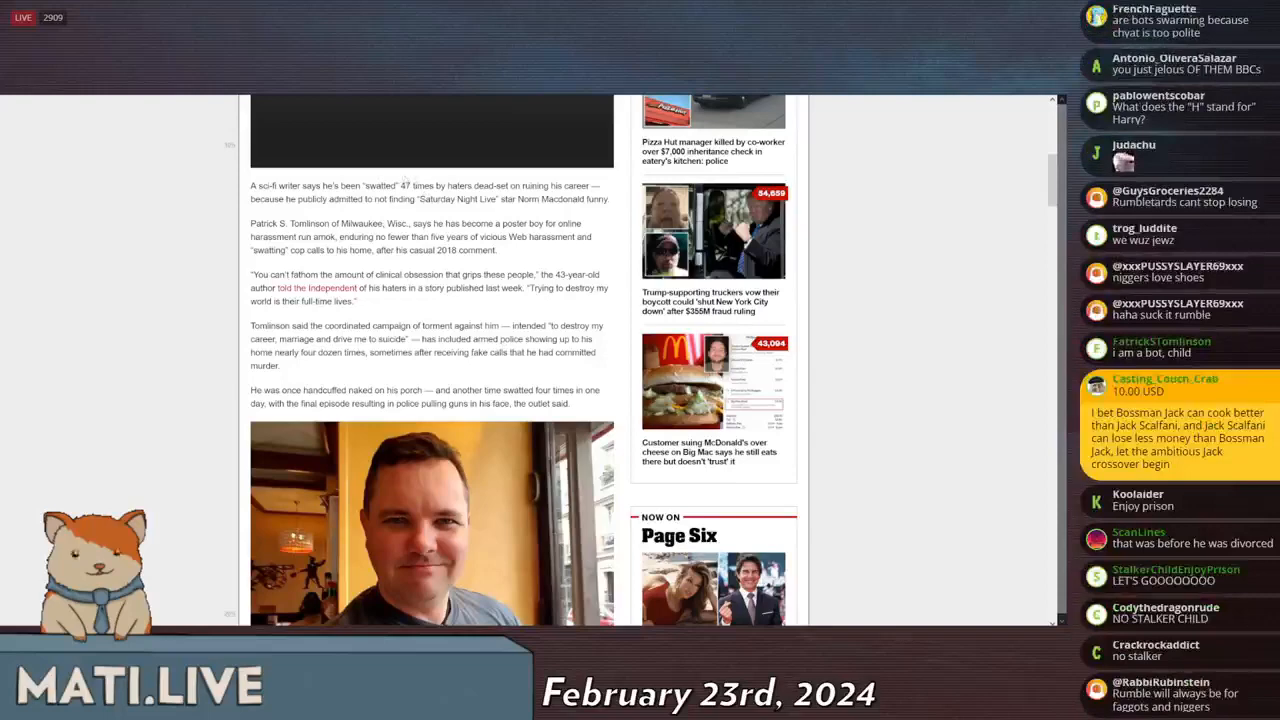
scroll("down", 3)
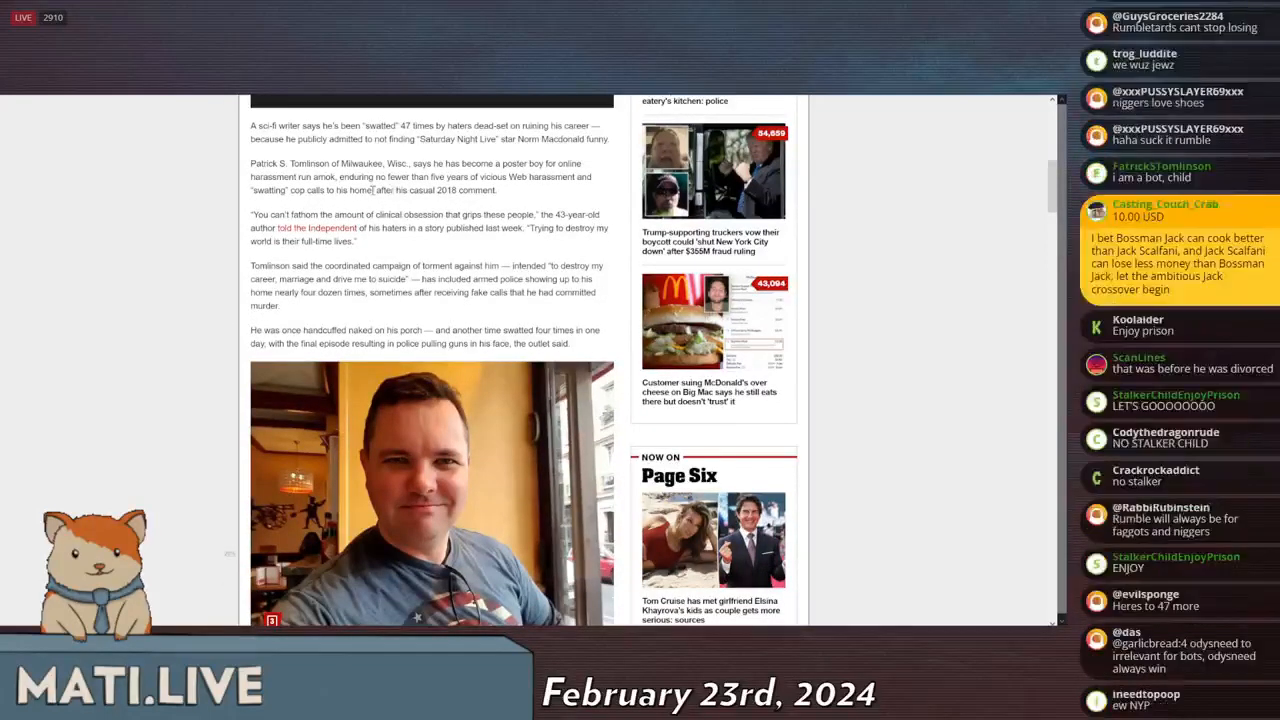
scroll("down", 3)
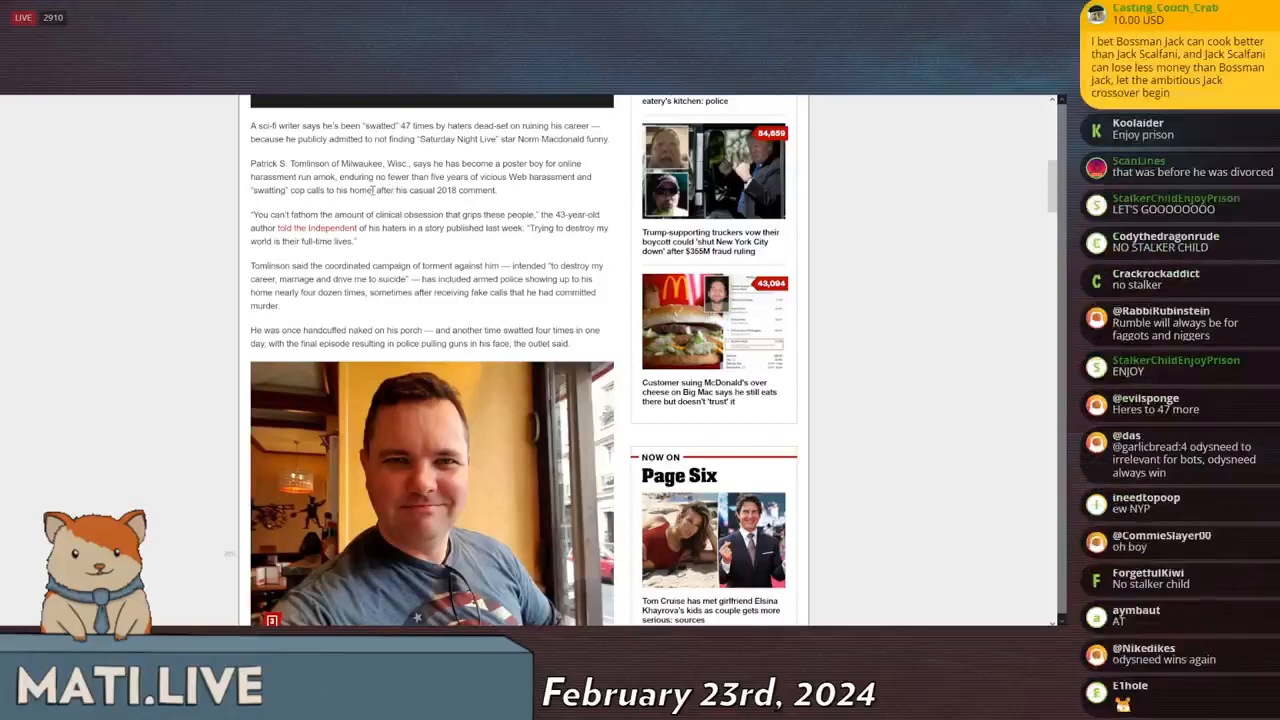
scroll("down", 3)
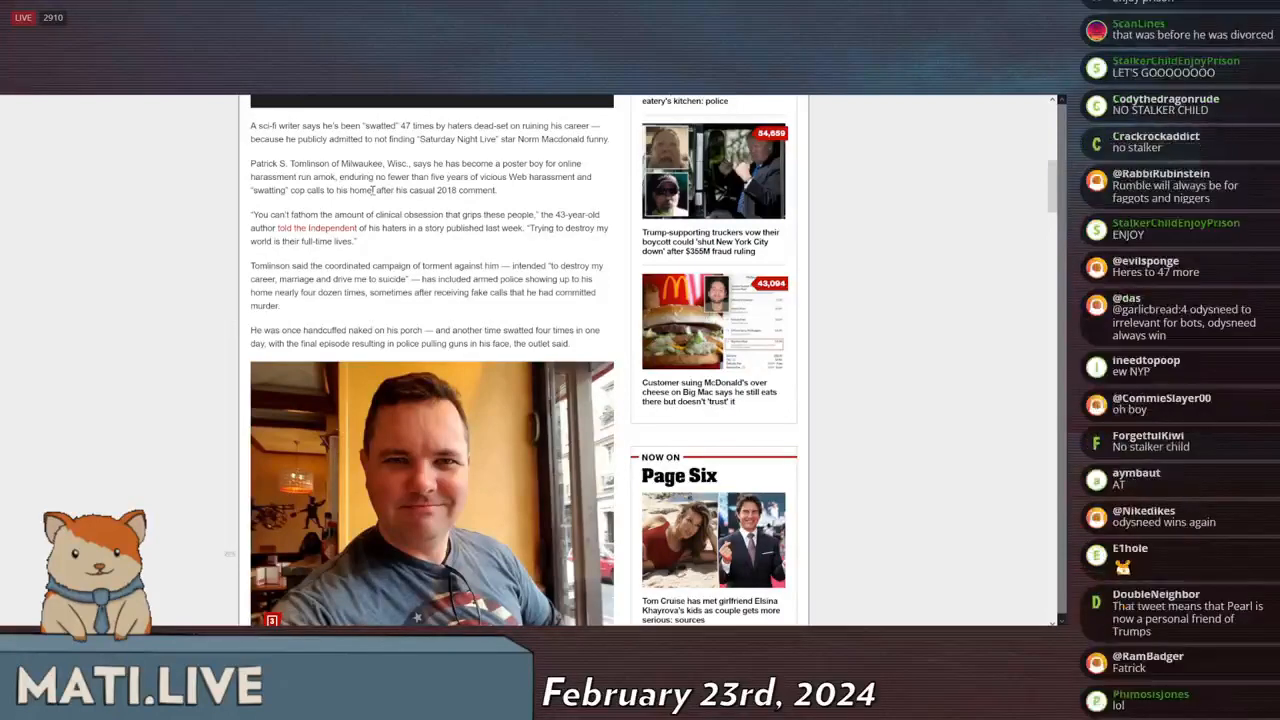
scroll("down", 3)
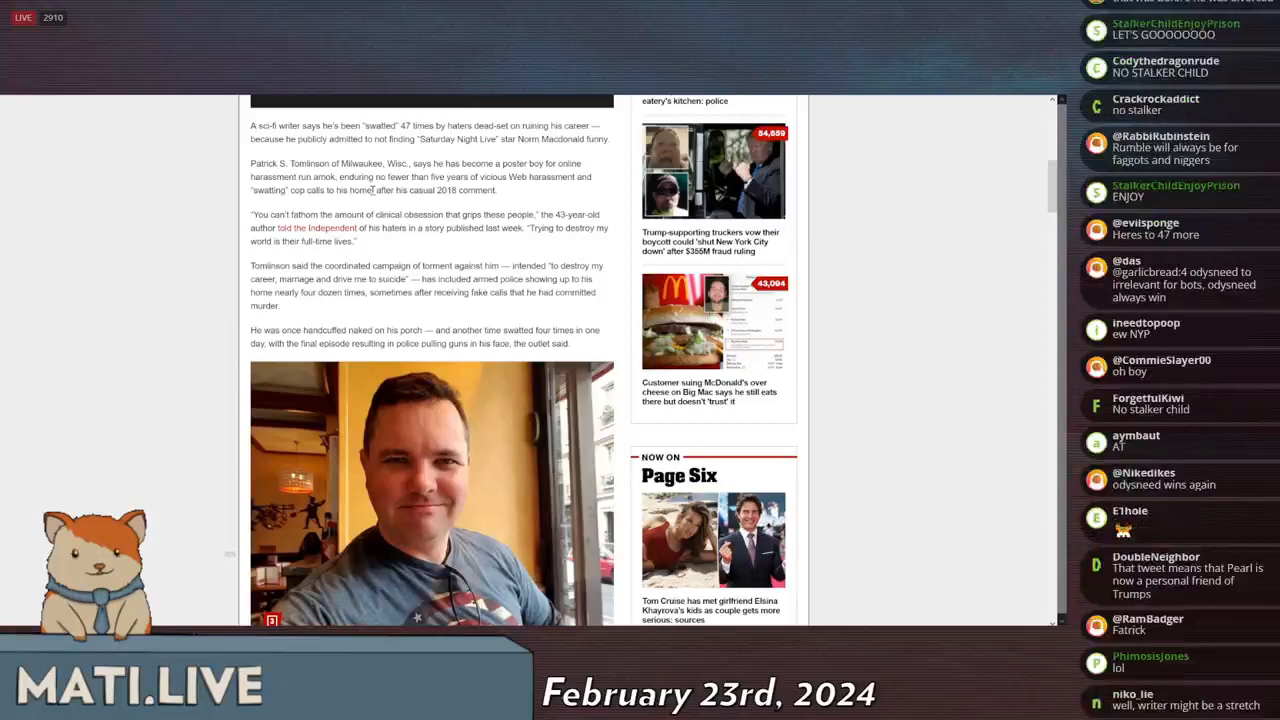
scroll("down", 3)
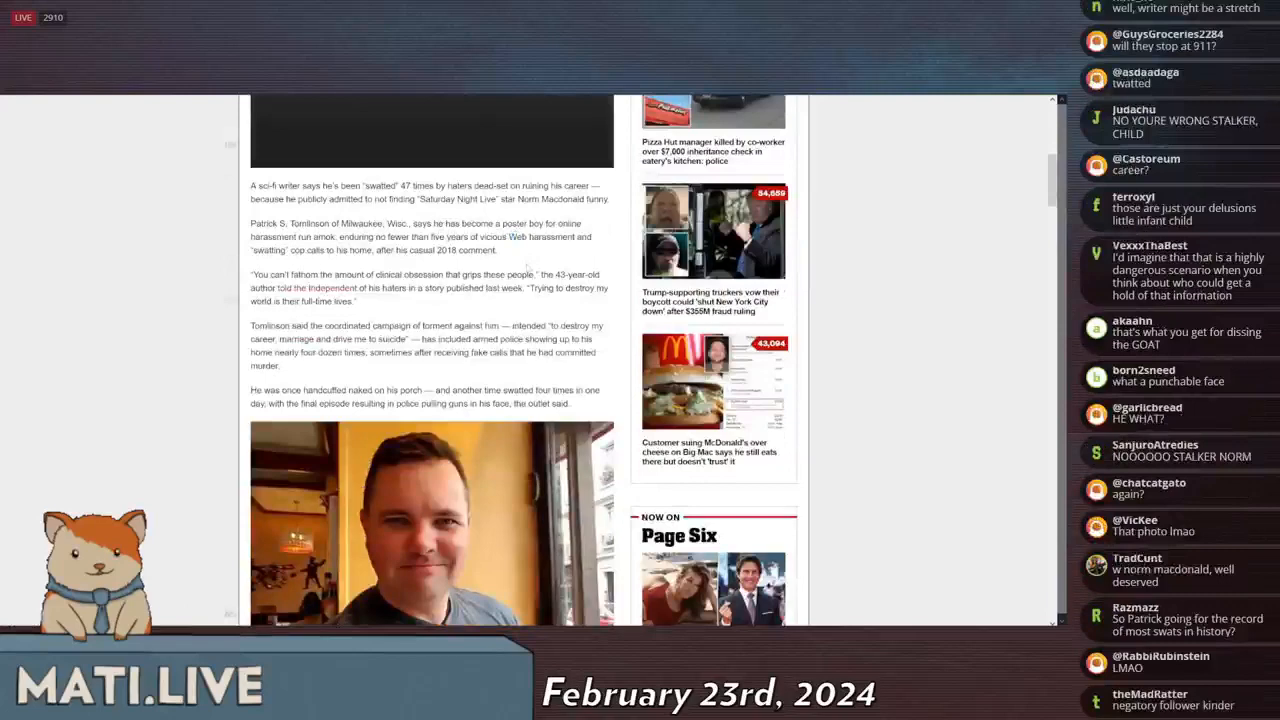
key("ctrl+f")
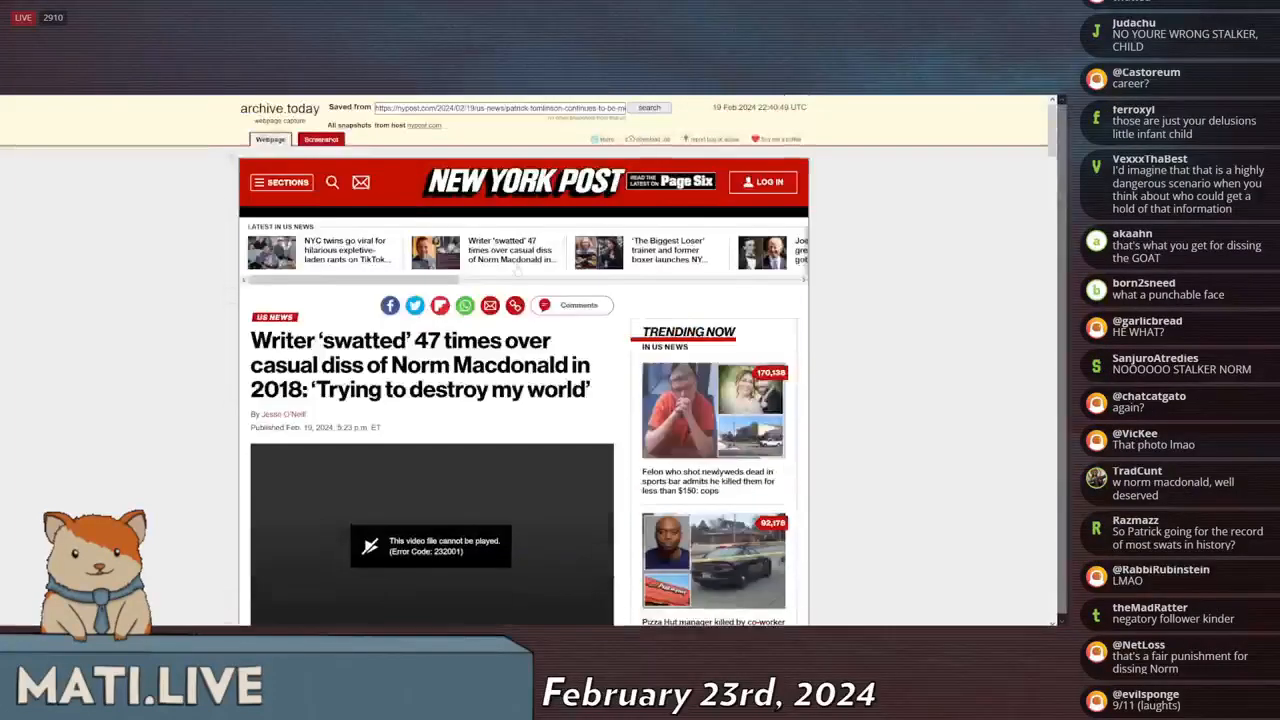
Step: Scroll down again past the opening paragraphs to Tomlinson's photo and its caption
scroll("down", 3)
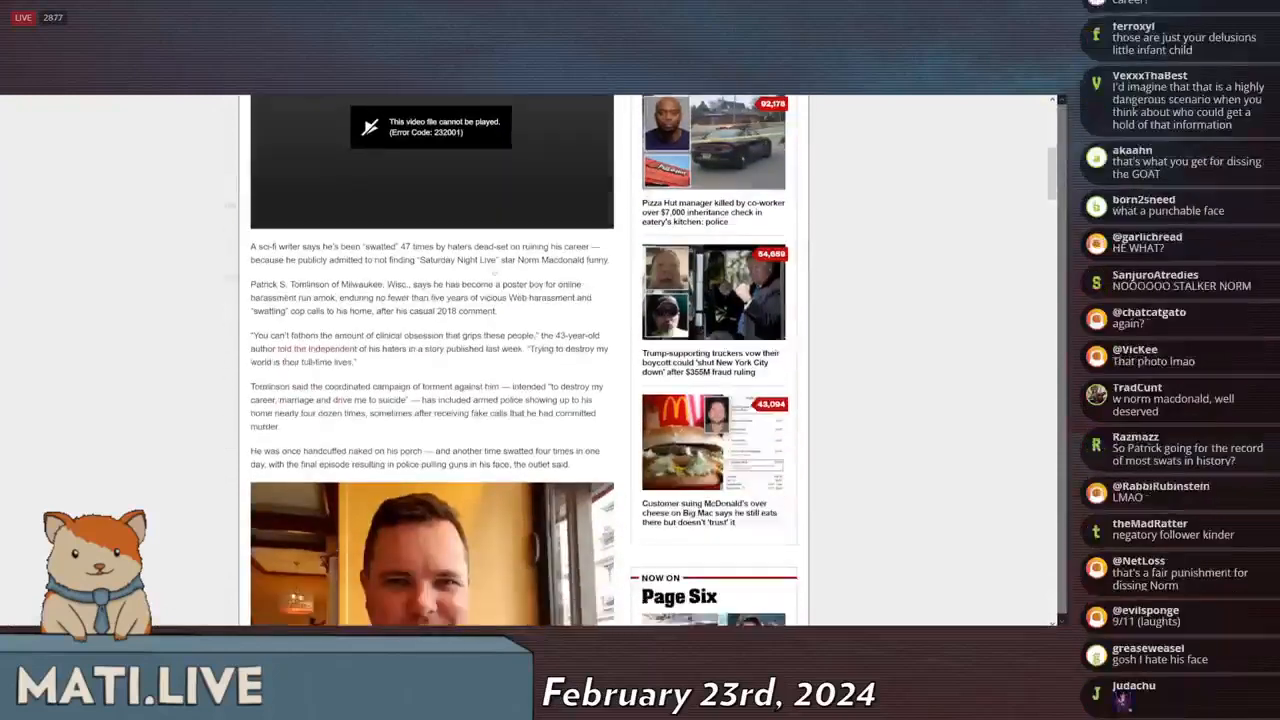
scroll("down", 3)
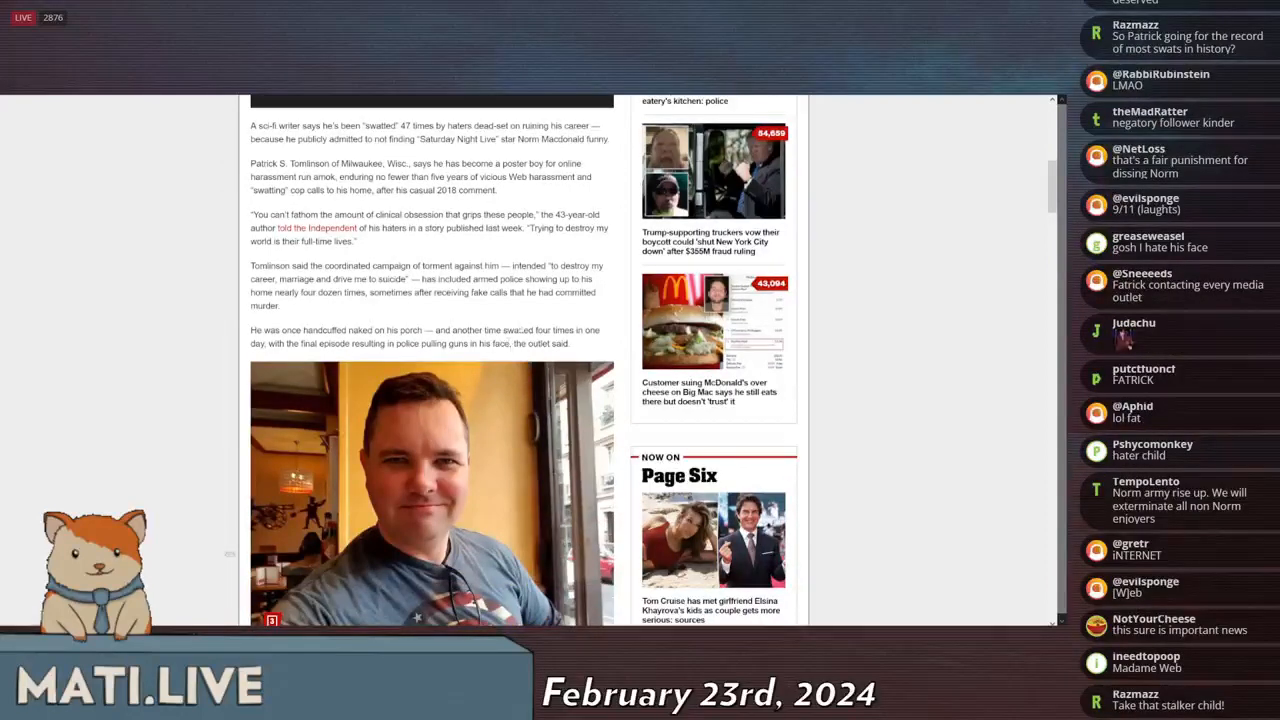
scroll("down", 3)
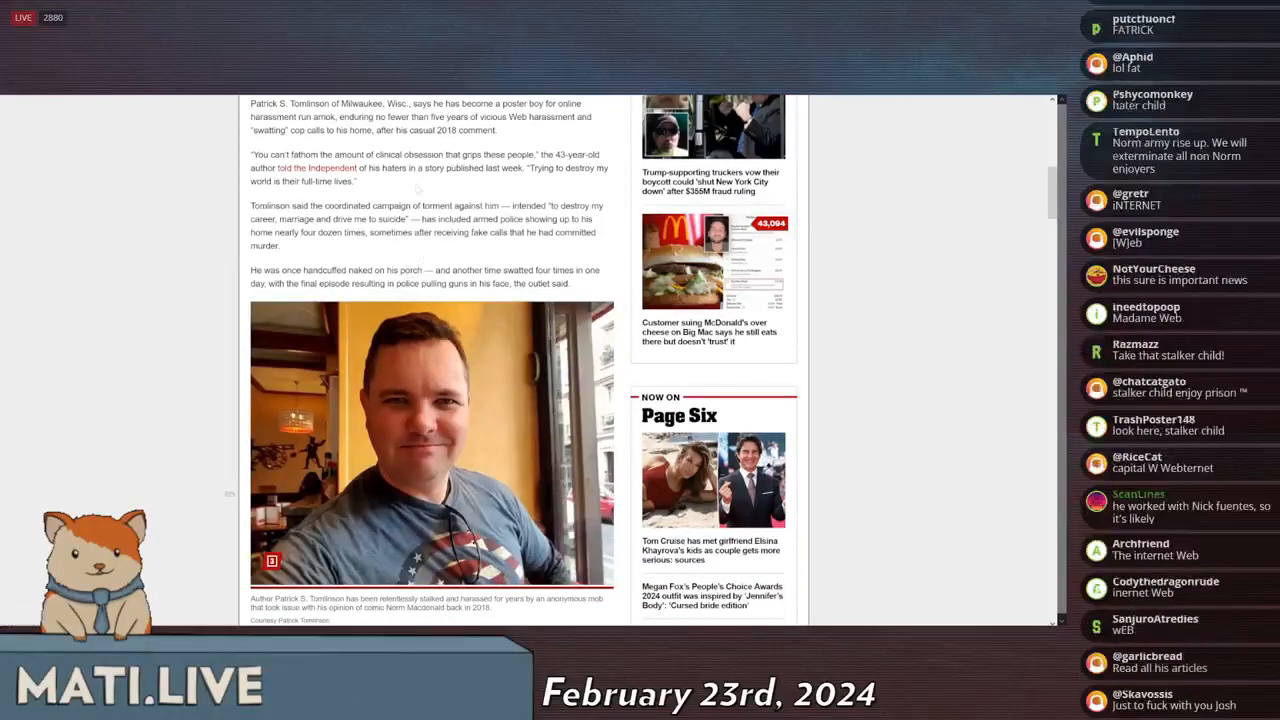
scroll("down", 3)
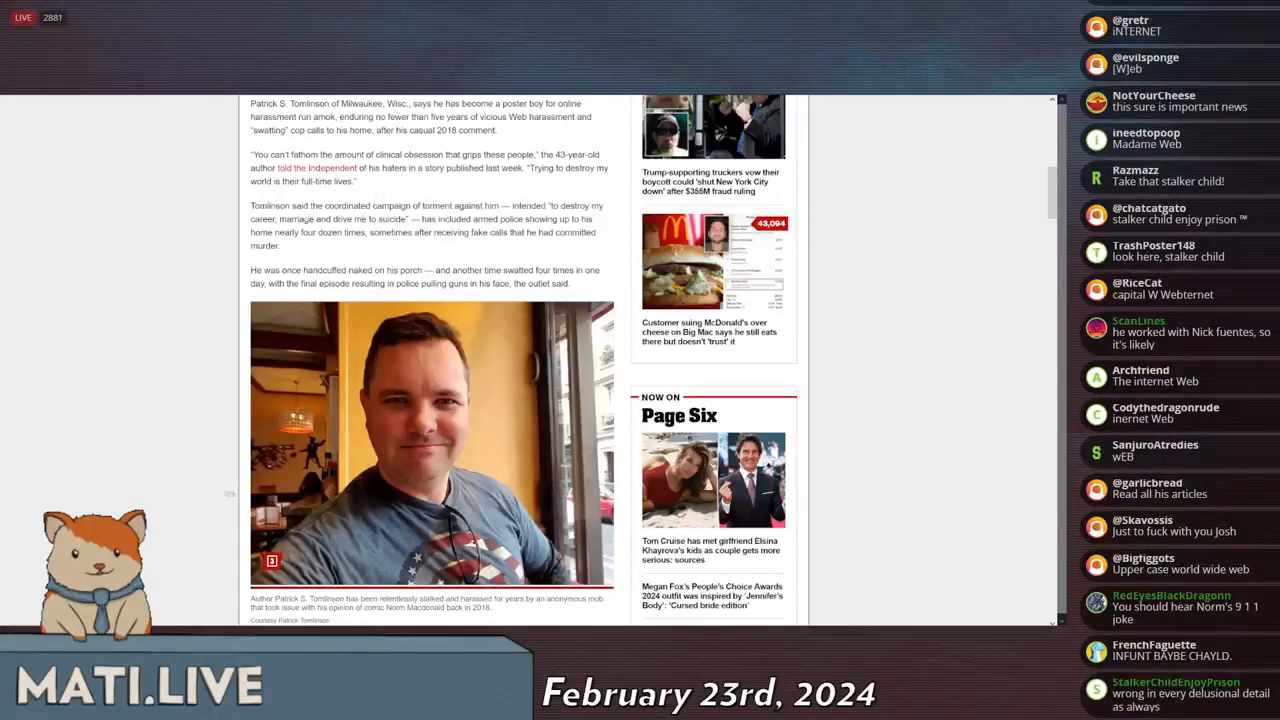
scroll("down", 3)
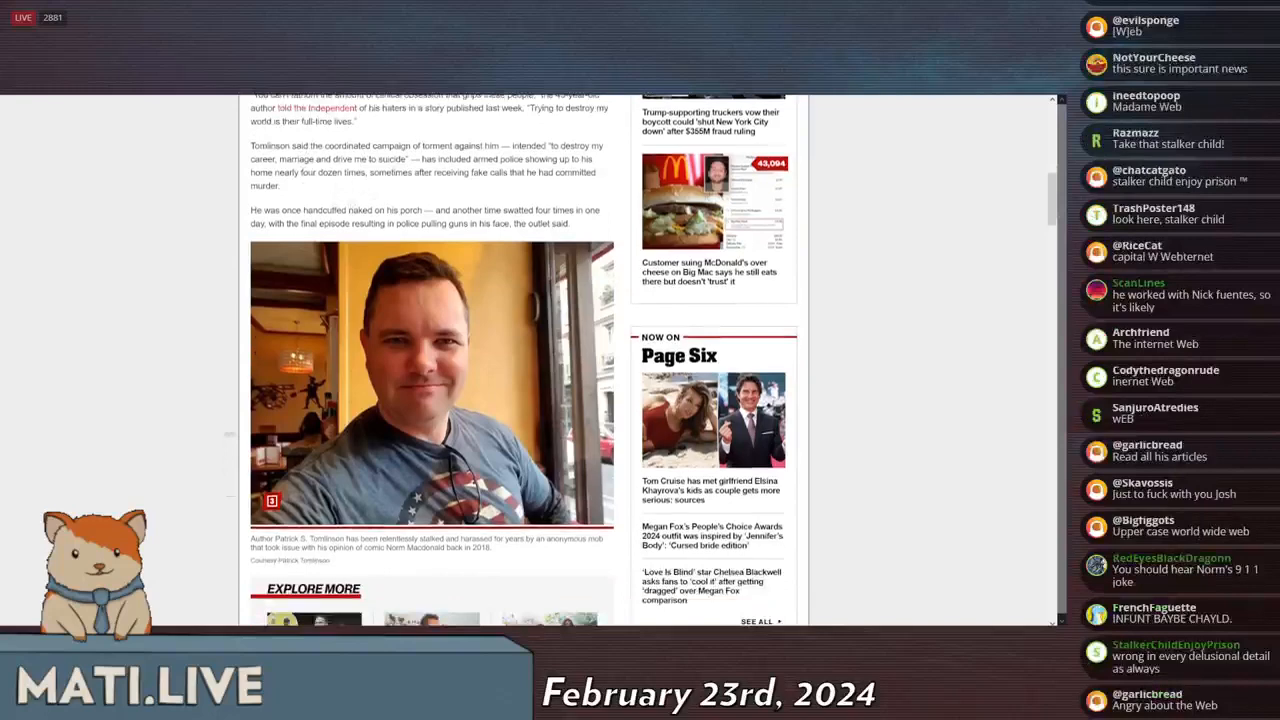
Step: Read past the Explore More links and the police-at-the-door photo to the Norm Macdonald Cameo section
scroll("down", 3)
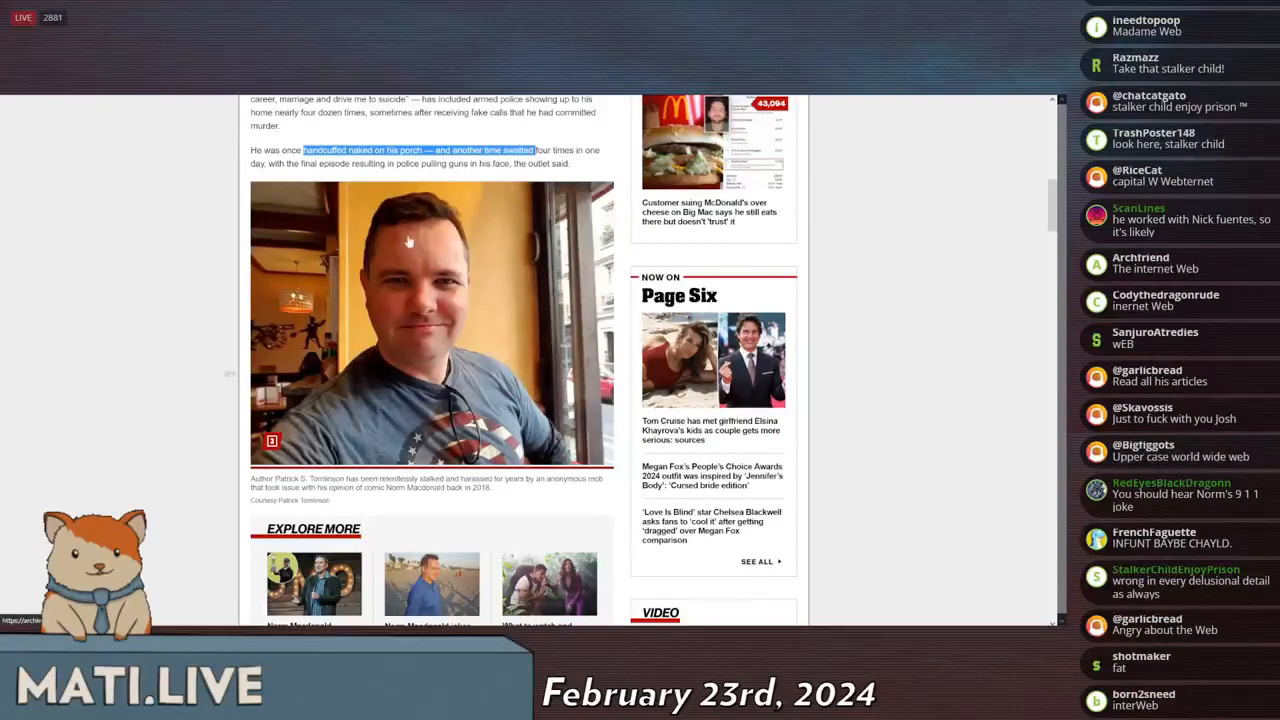
scroll("down", 3)
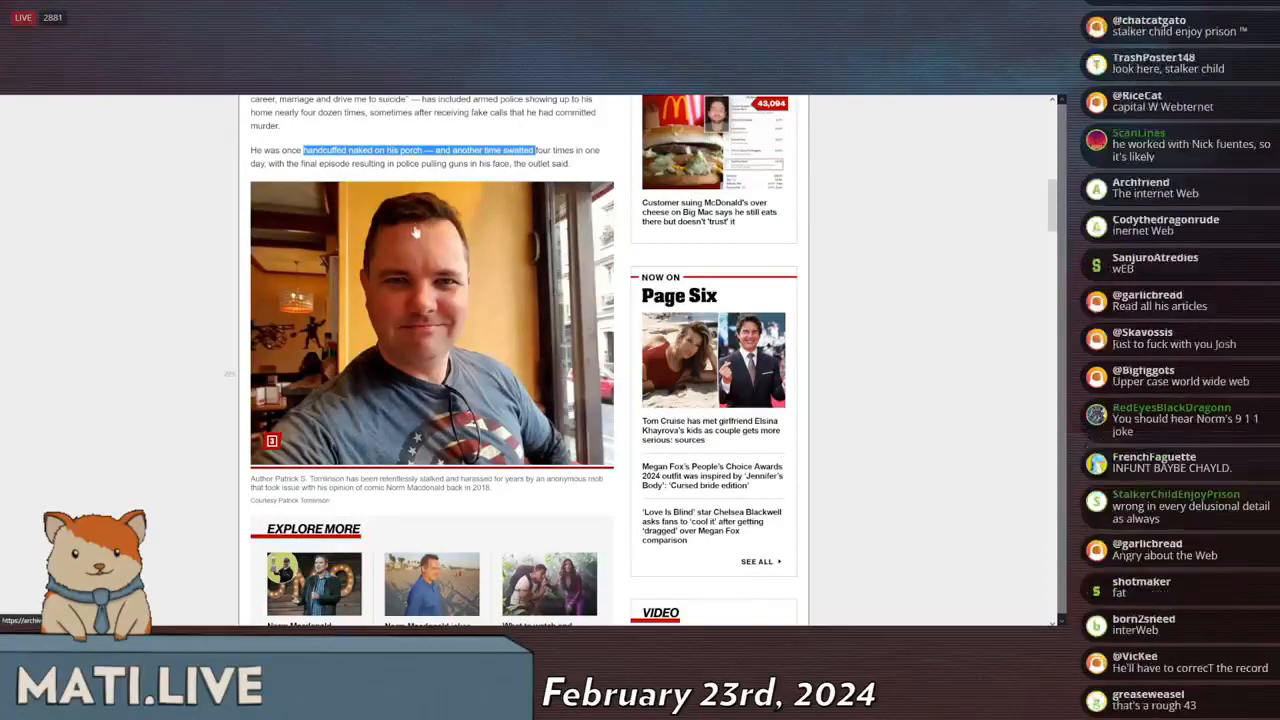
scroll("down", 3)
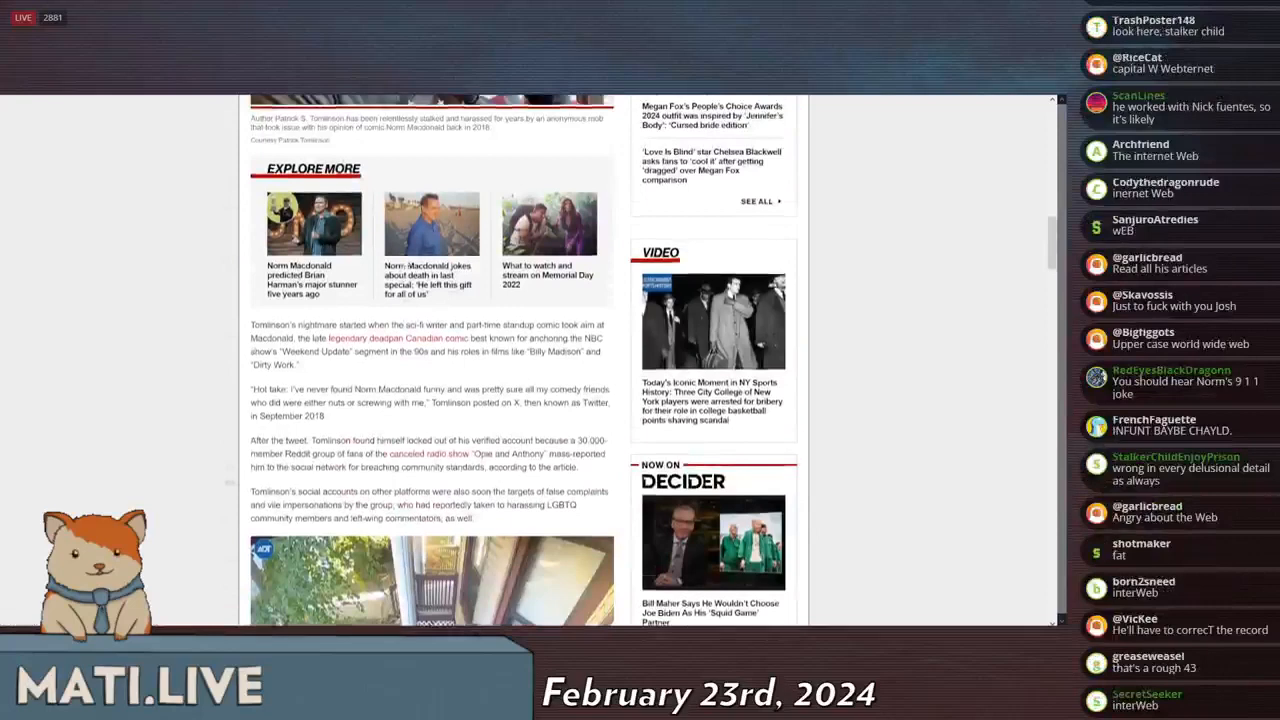
scroll("down", 3)
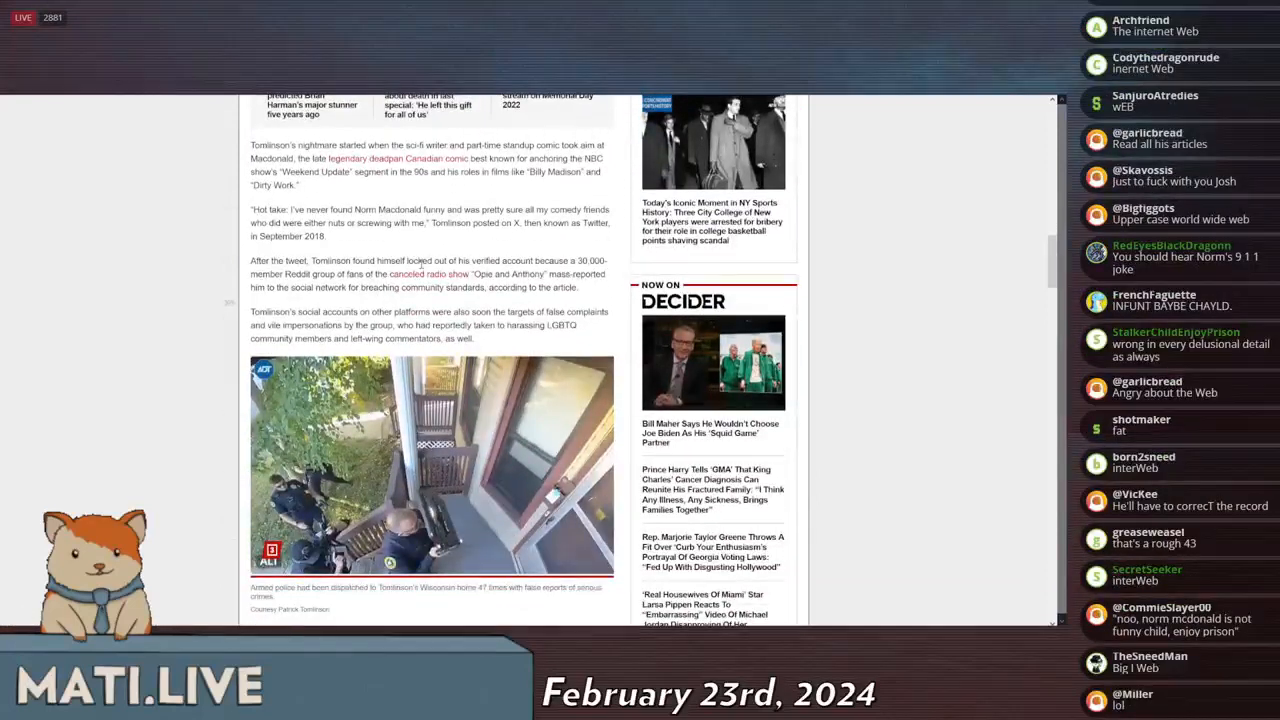
scroll("down", 3)
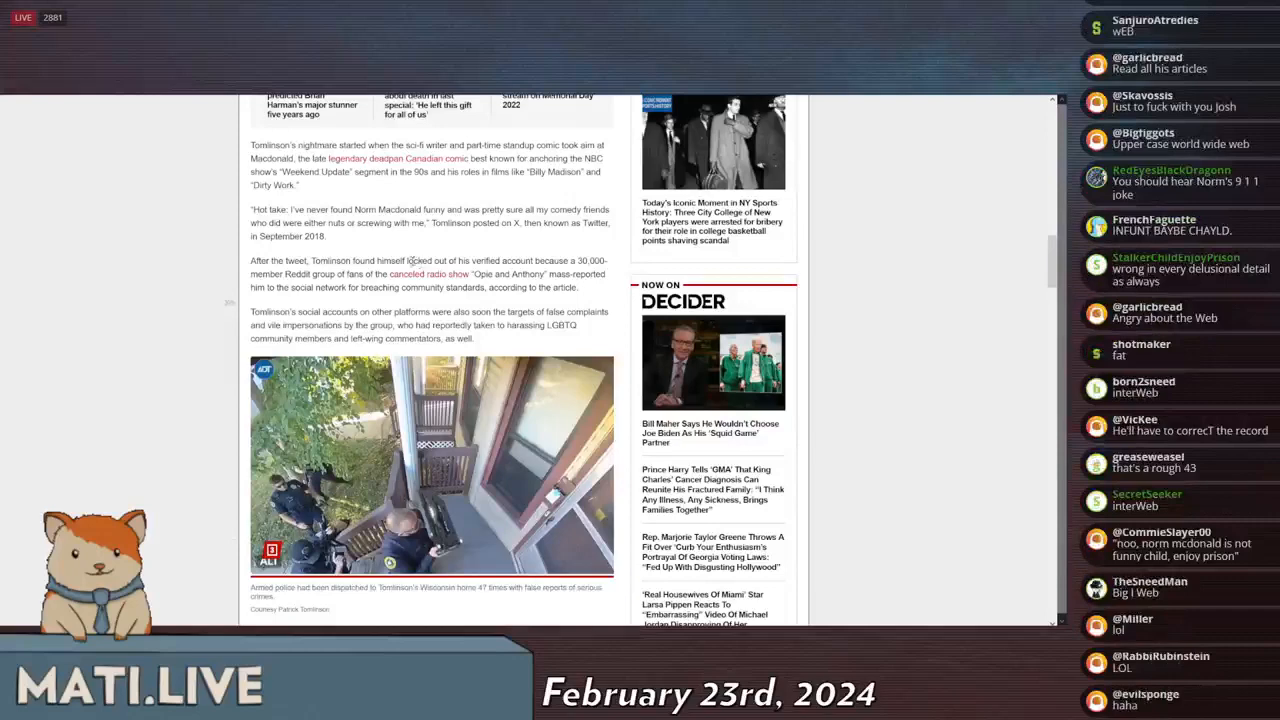
scroll("down", 3)
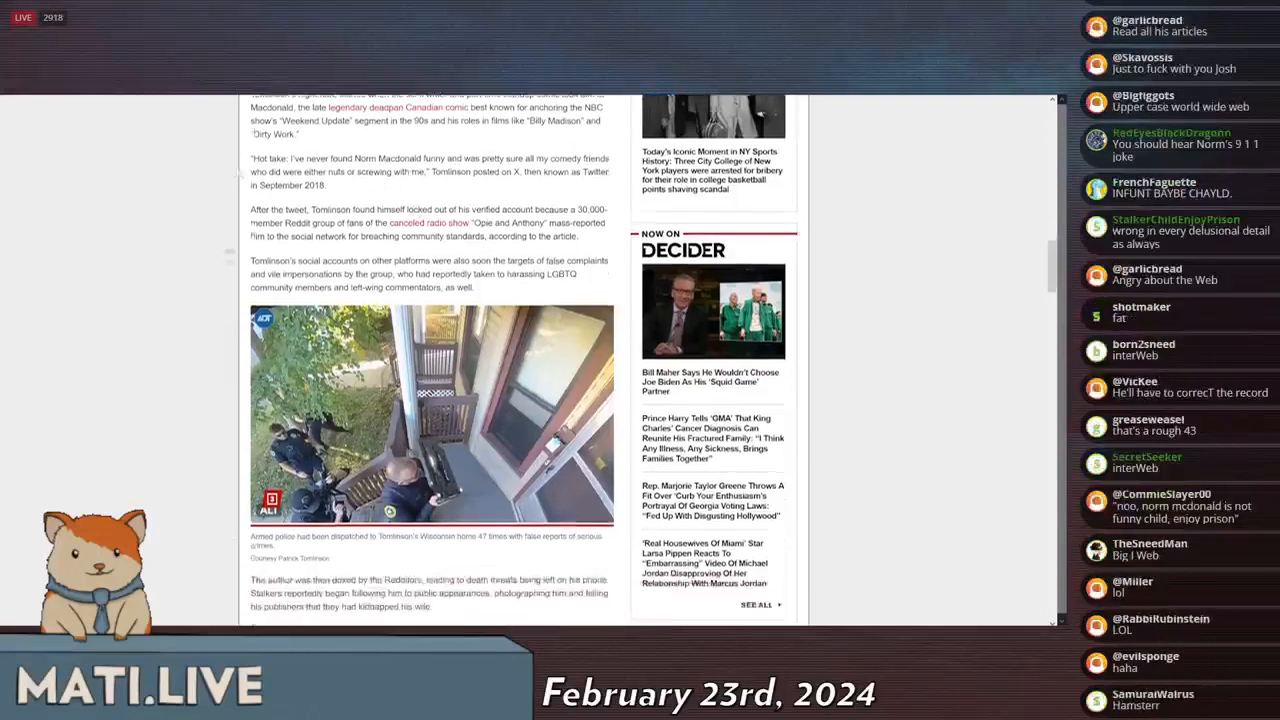
scroll("down", 3)
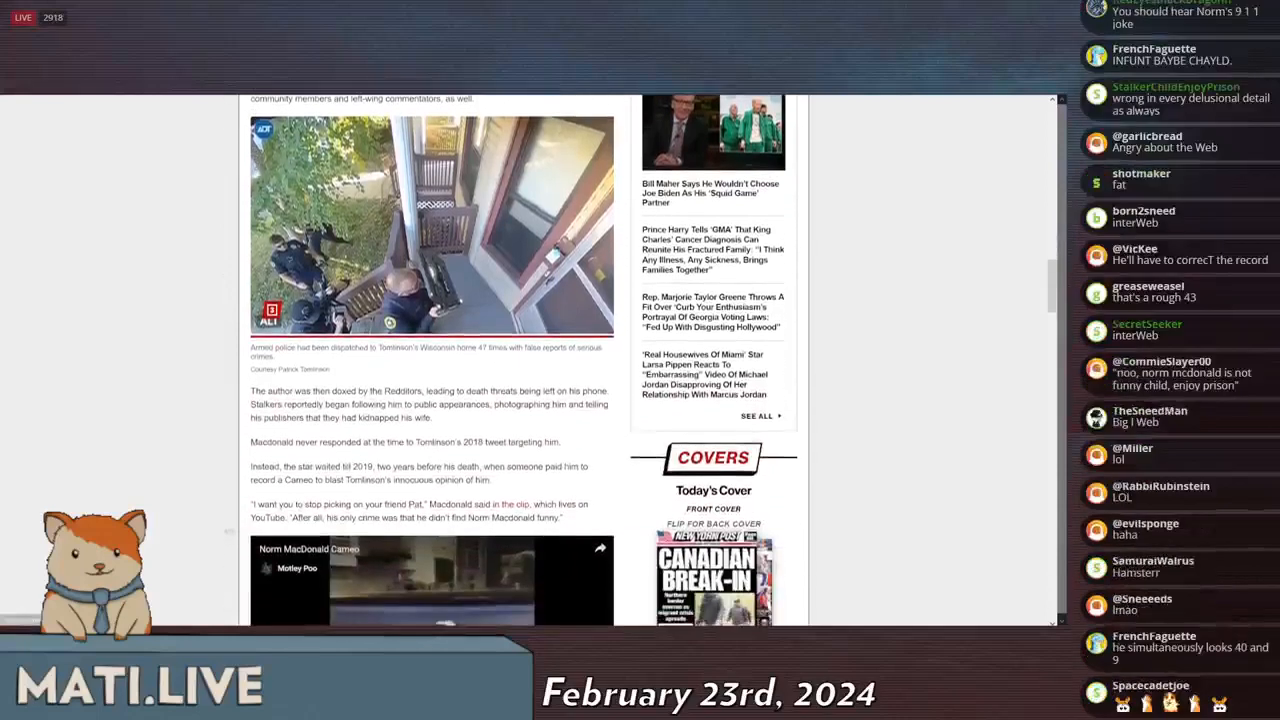
Step: Read past the Norm Macdonald Cameo clip into Tomlinson's embedded tweets
scroll("down", 3)
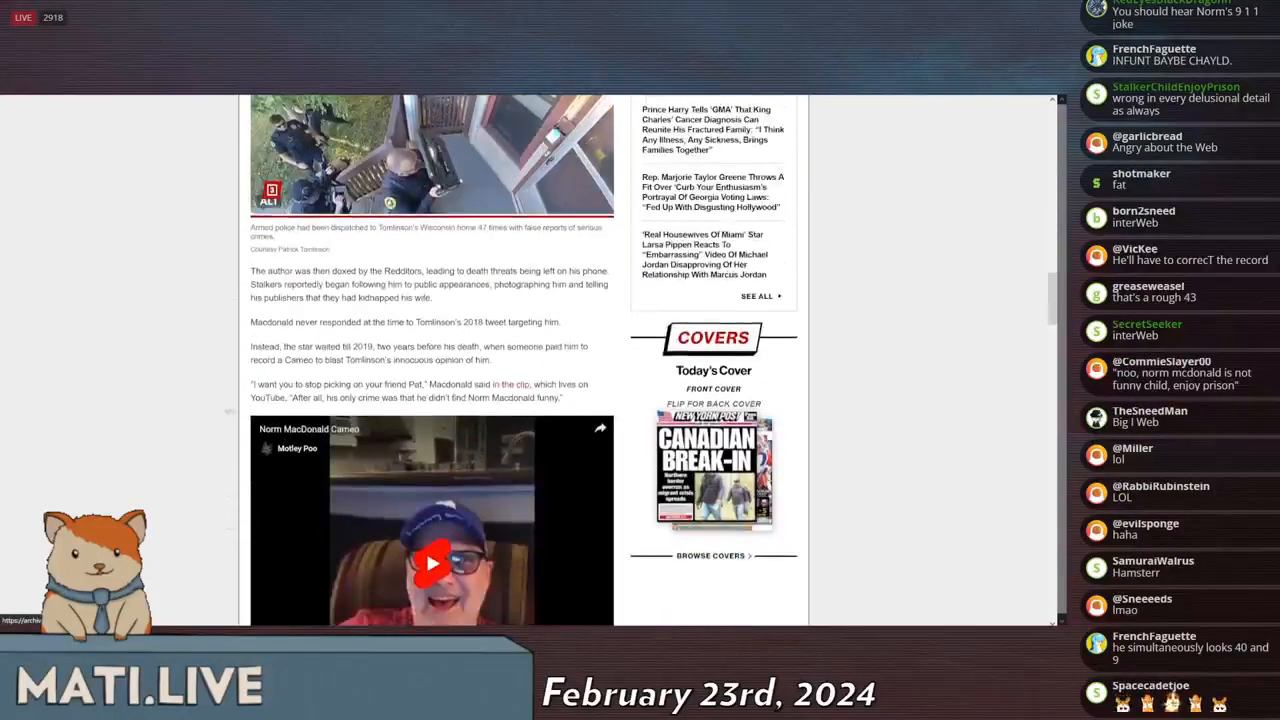
scroll("down", 3)
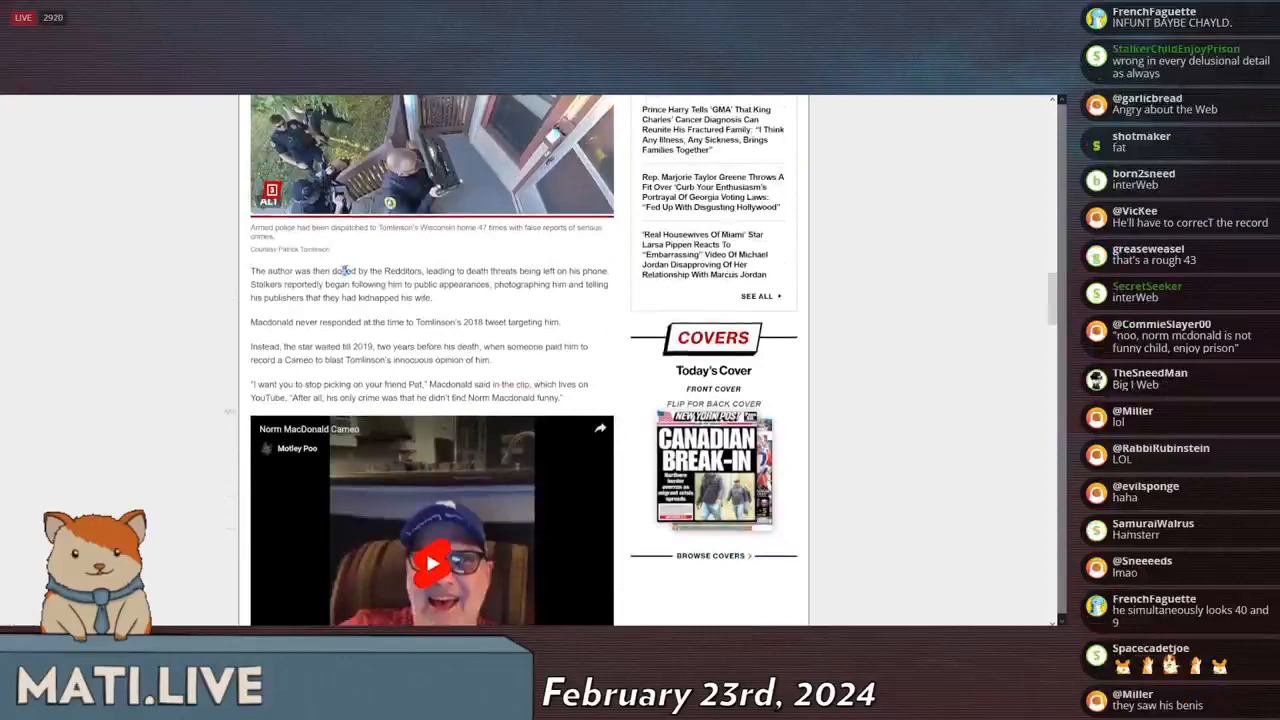
scroll("down", 3)
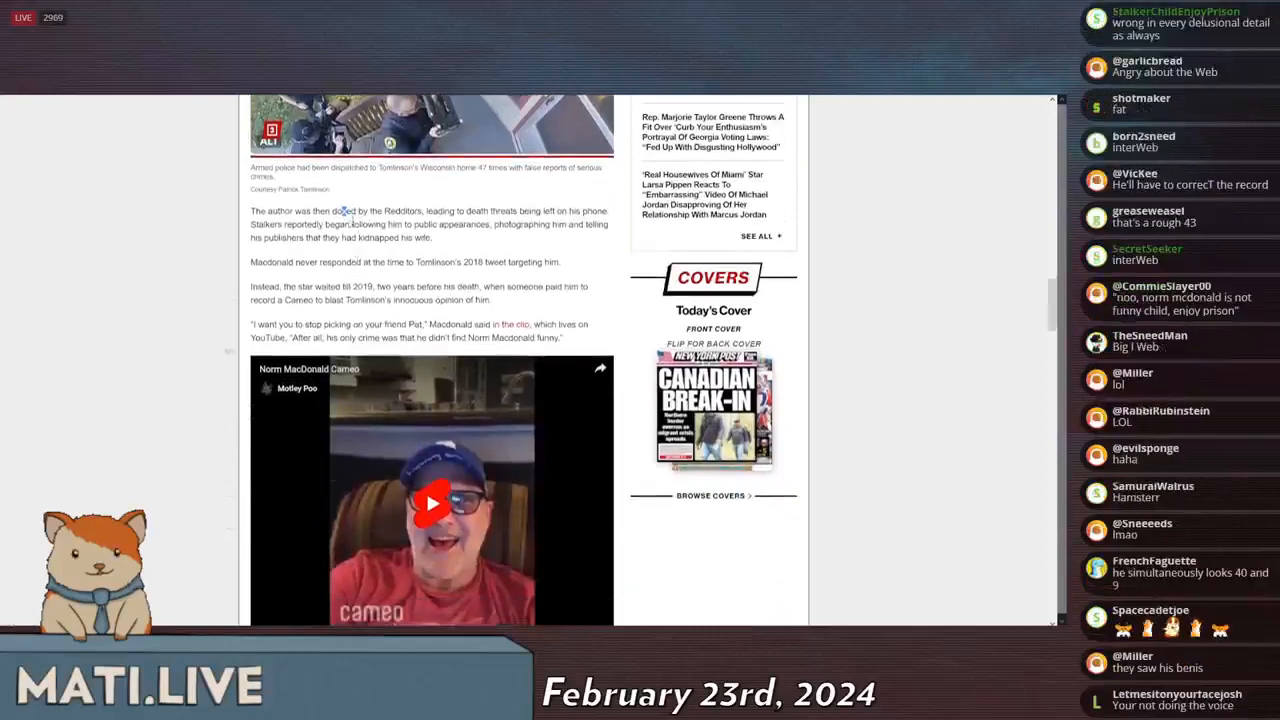
scroll("down", 3)
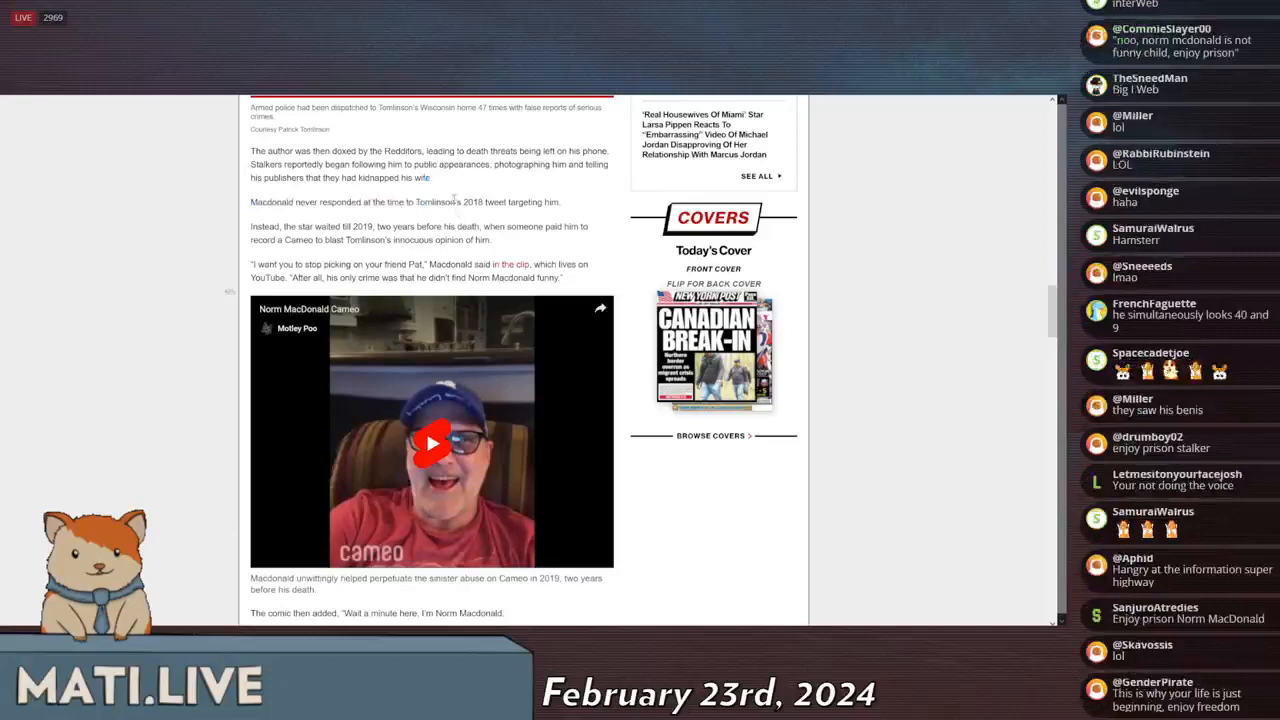
scroll("down", 3)
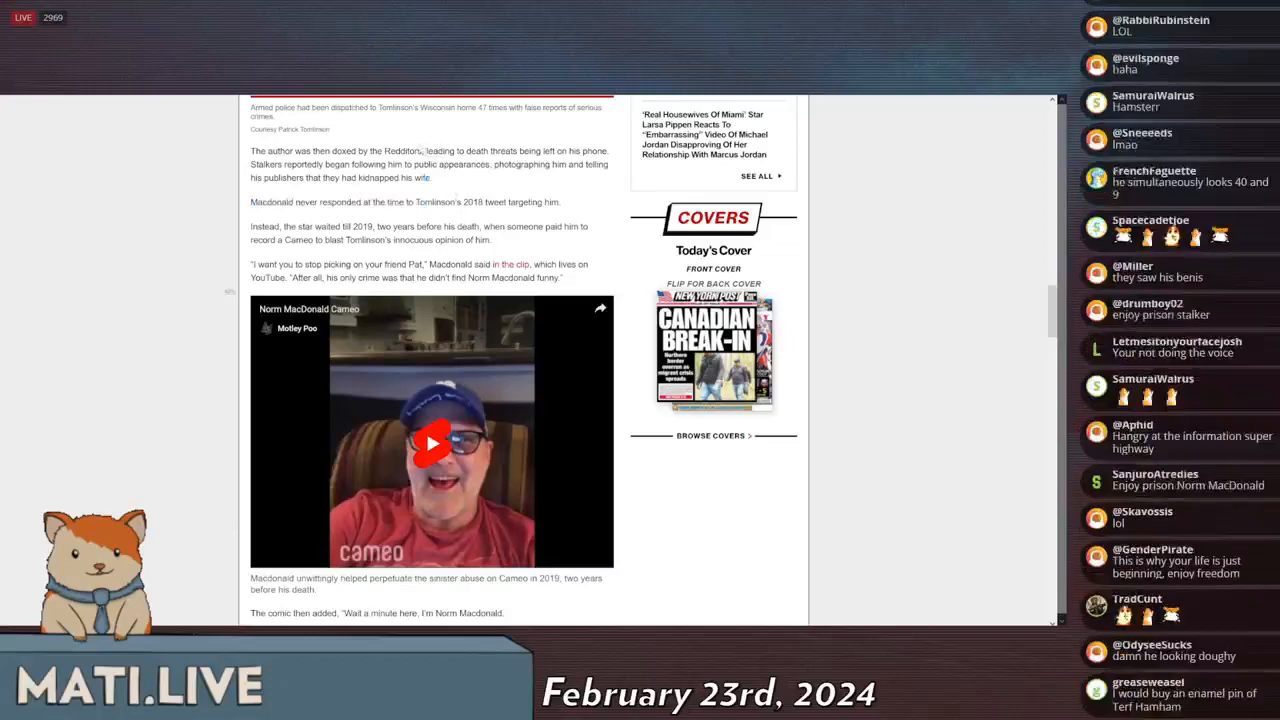
scroll("down", 3)
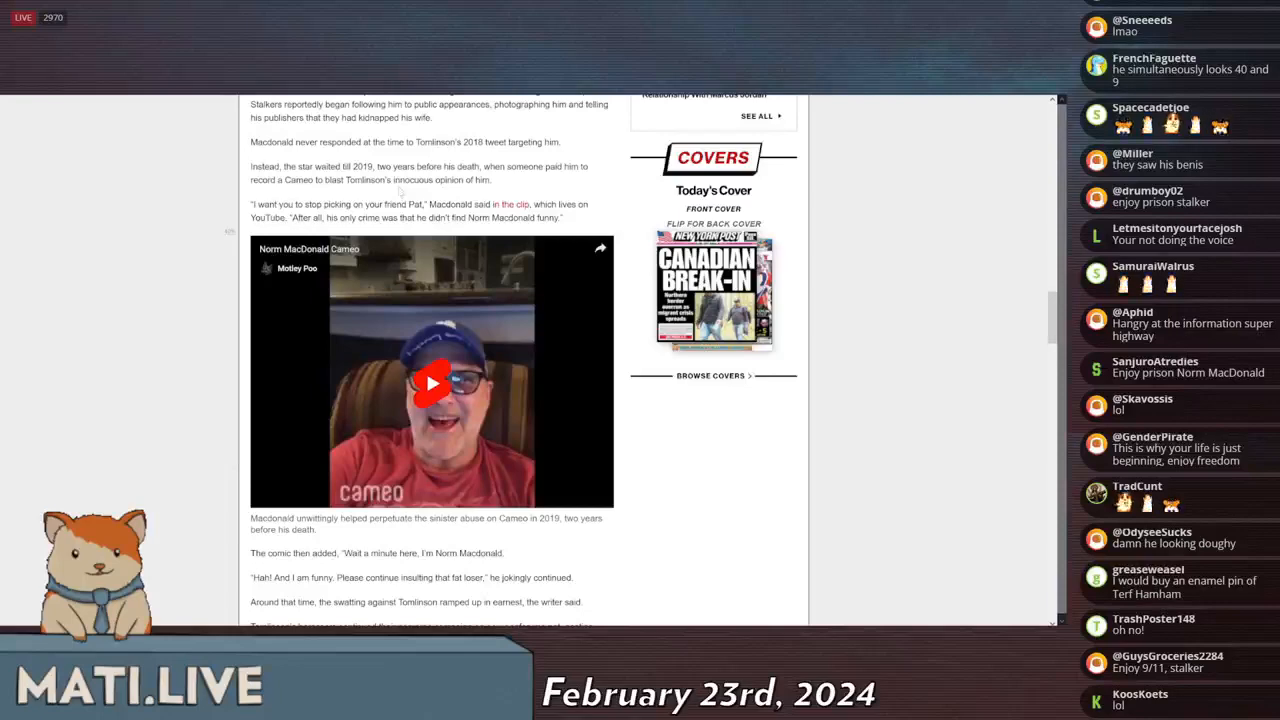
scroll("down", 3)
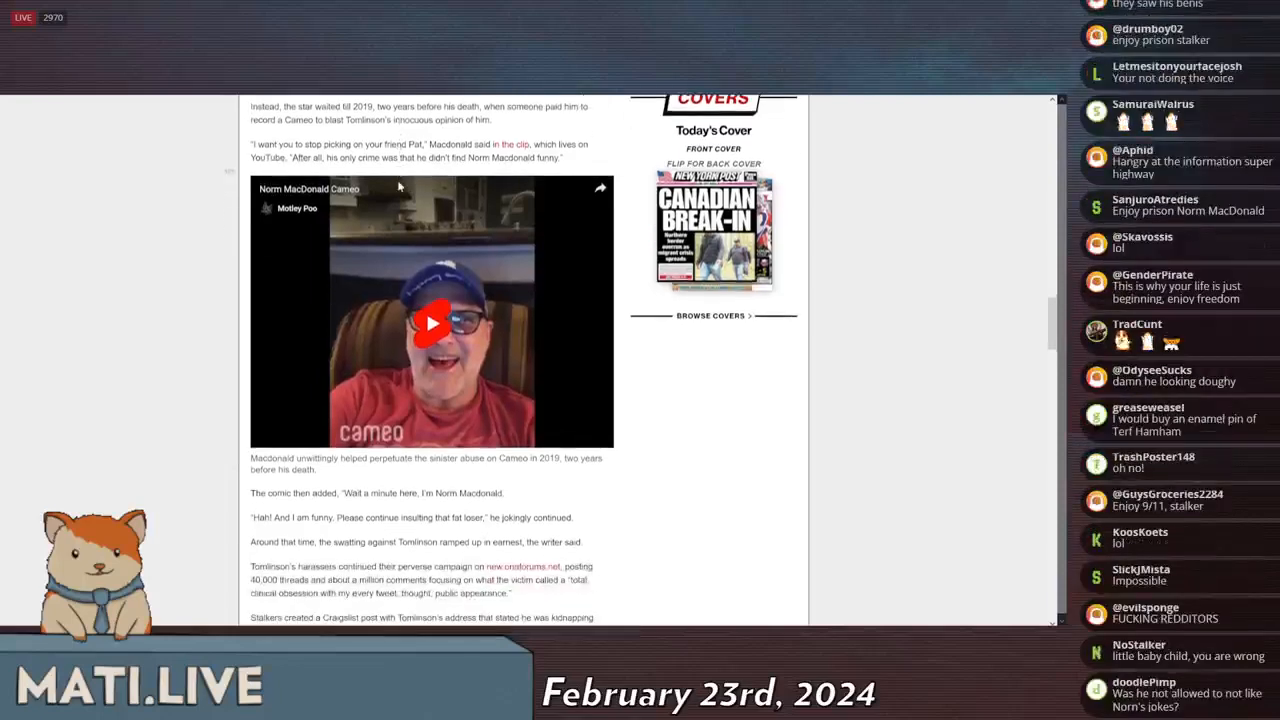
scroll("down", 3)
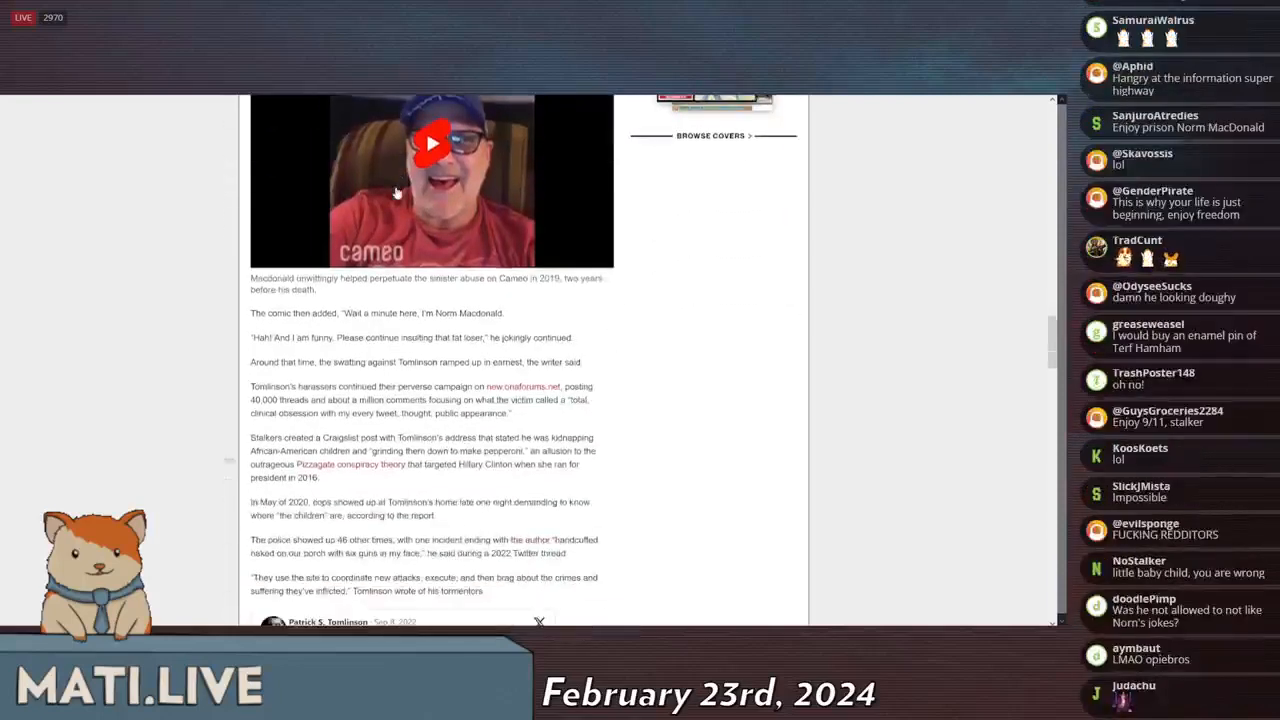
scroll("down", 3)
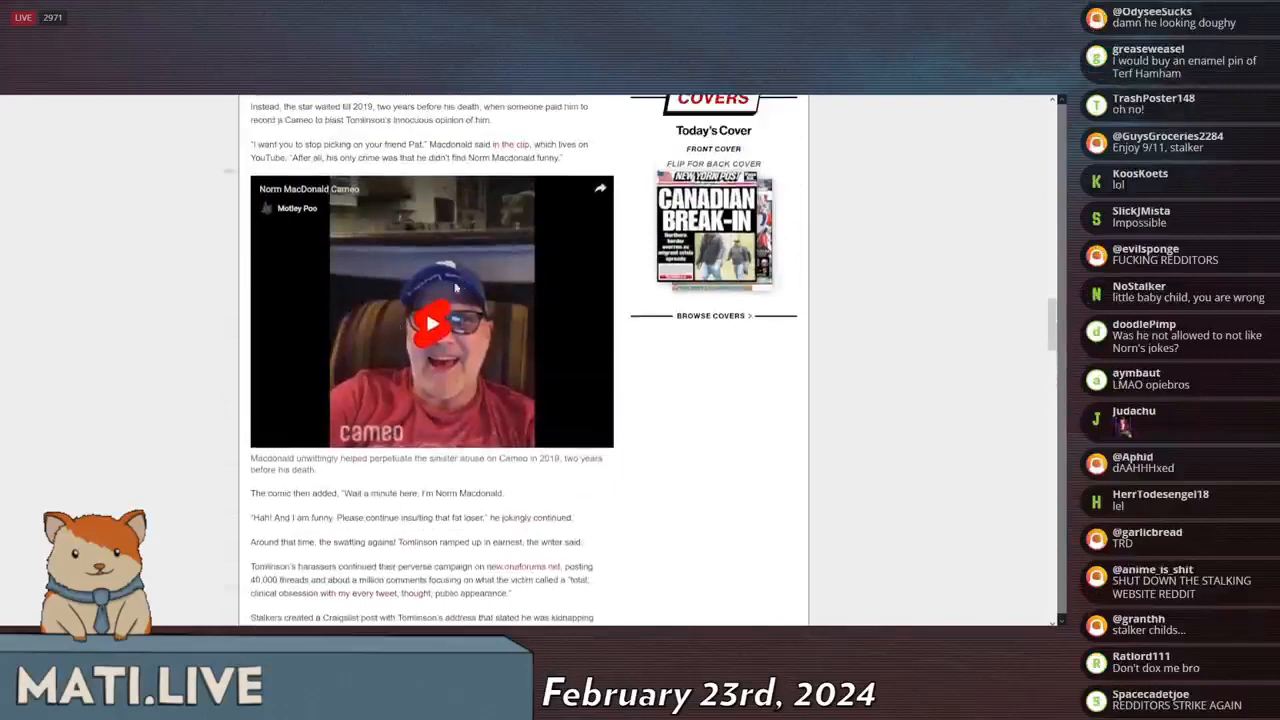
scroll("down", 3)
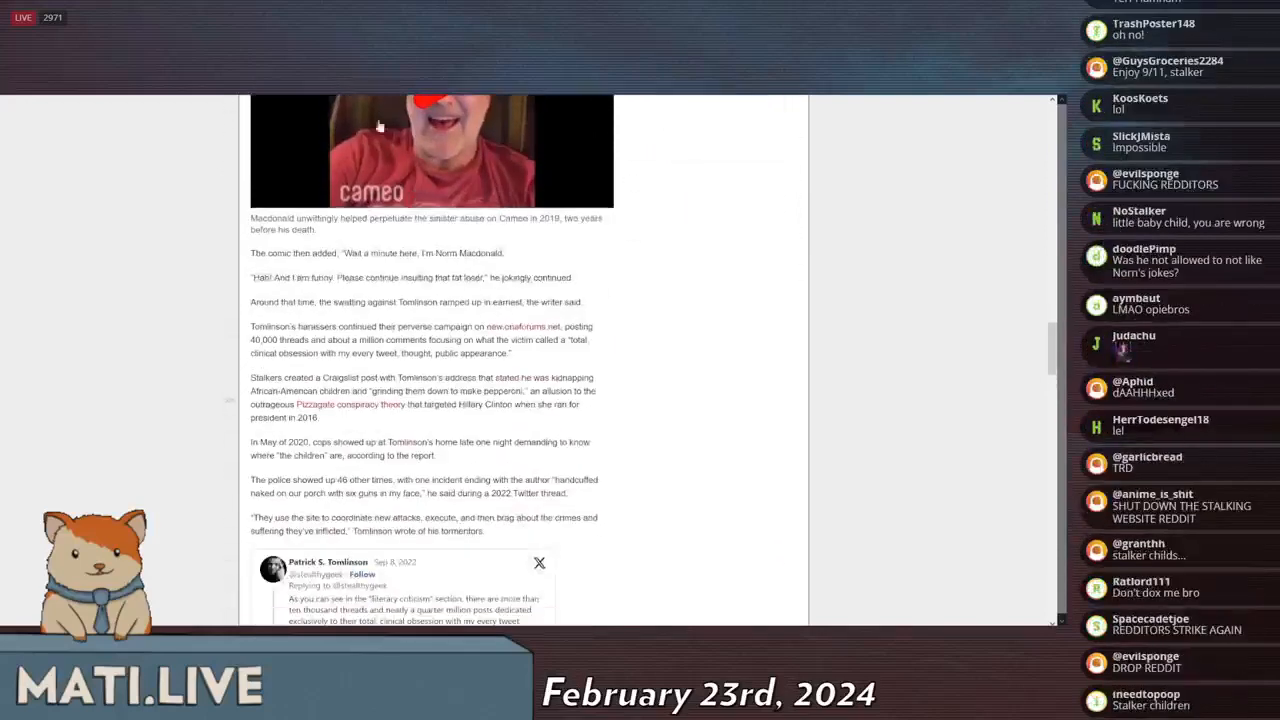
scroll("down", 3)
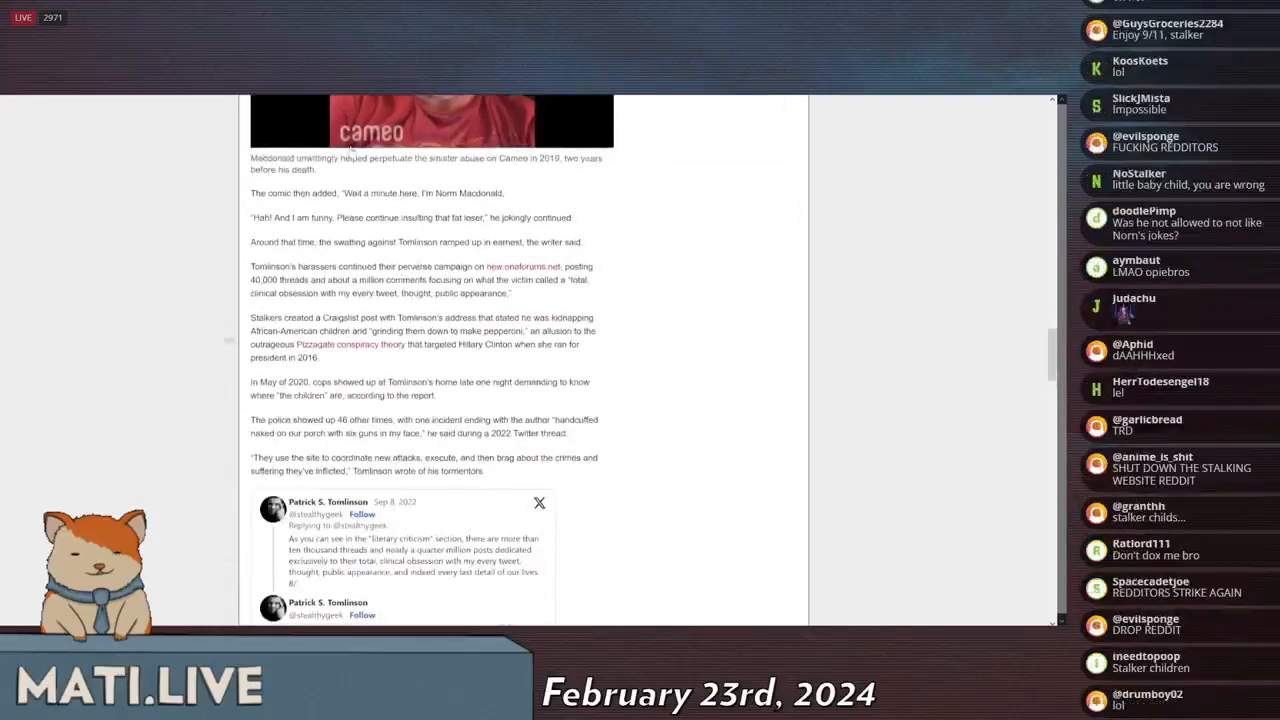
scroll("down", 3)
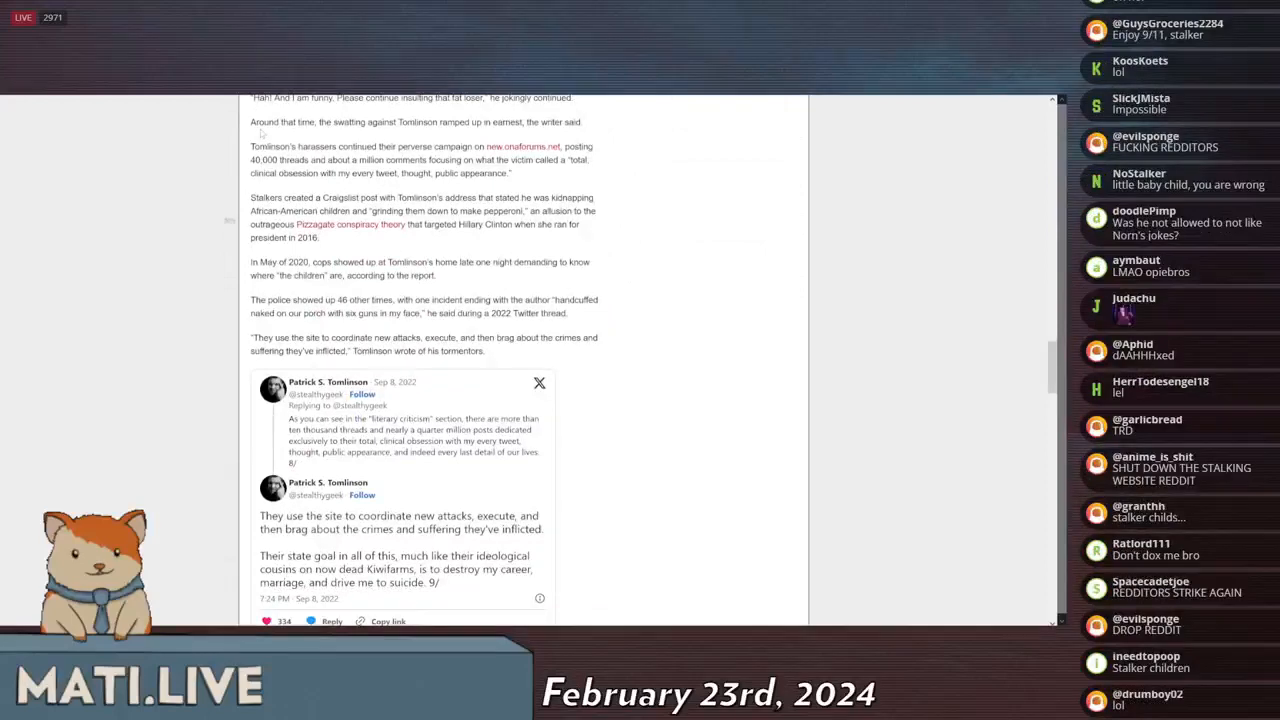
scroll("down", 3)
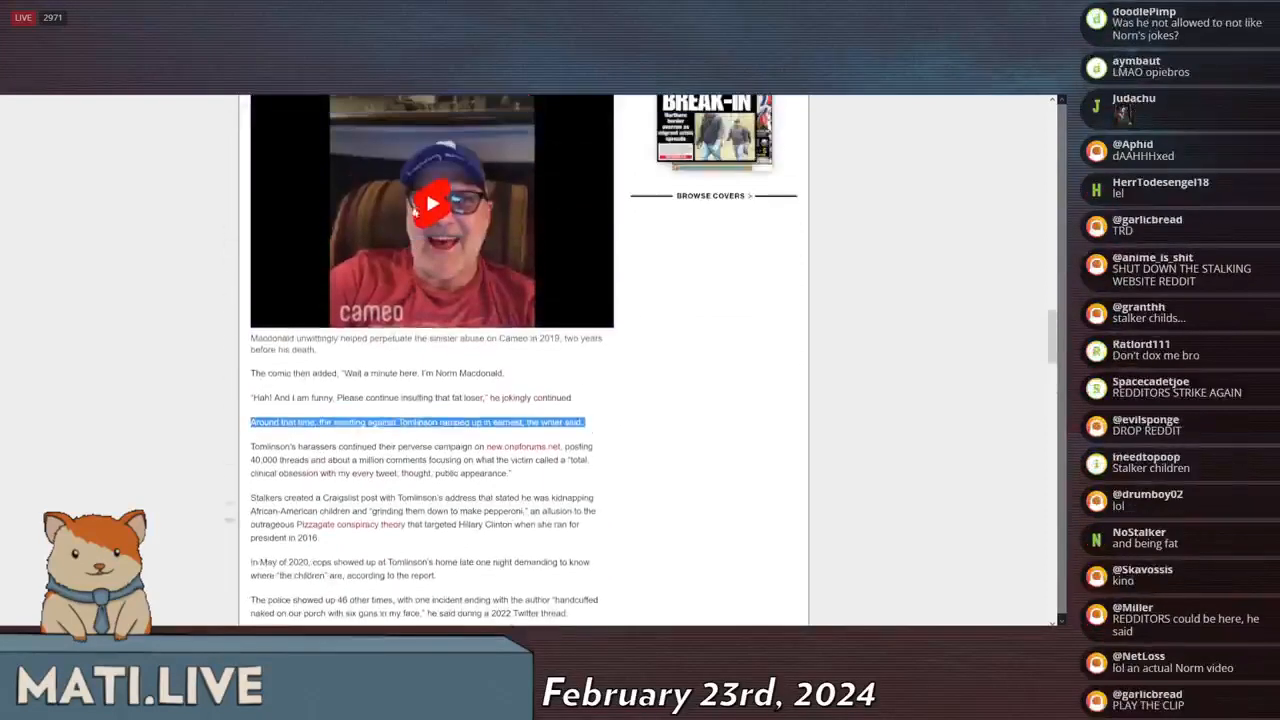
Step: Read on past the tweets to the paragraphs on the Nikki Haley swatting and other victims
scroll("down", 3)
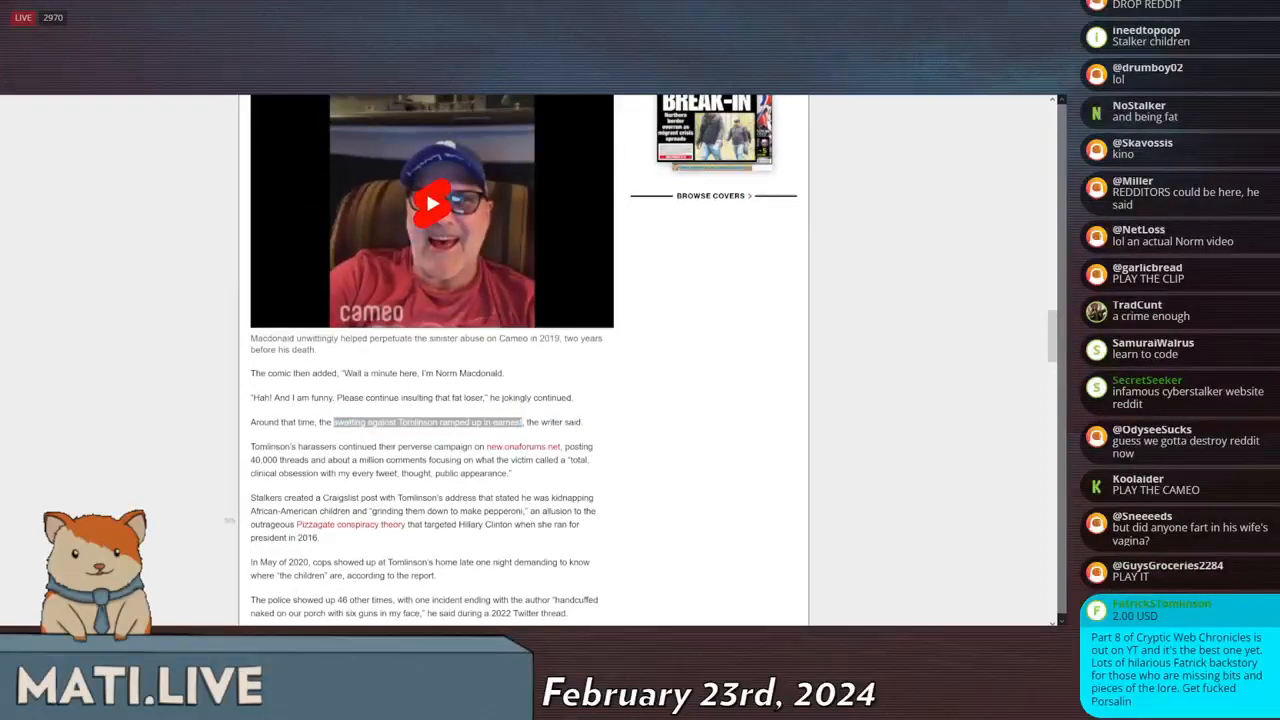
scroll("down", 3)
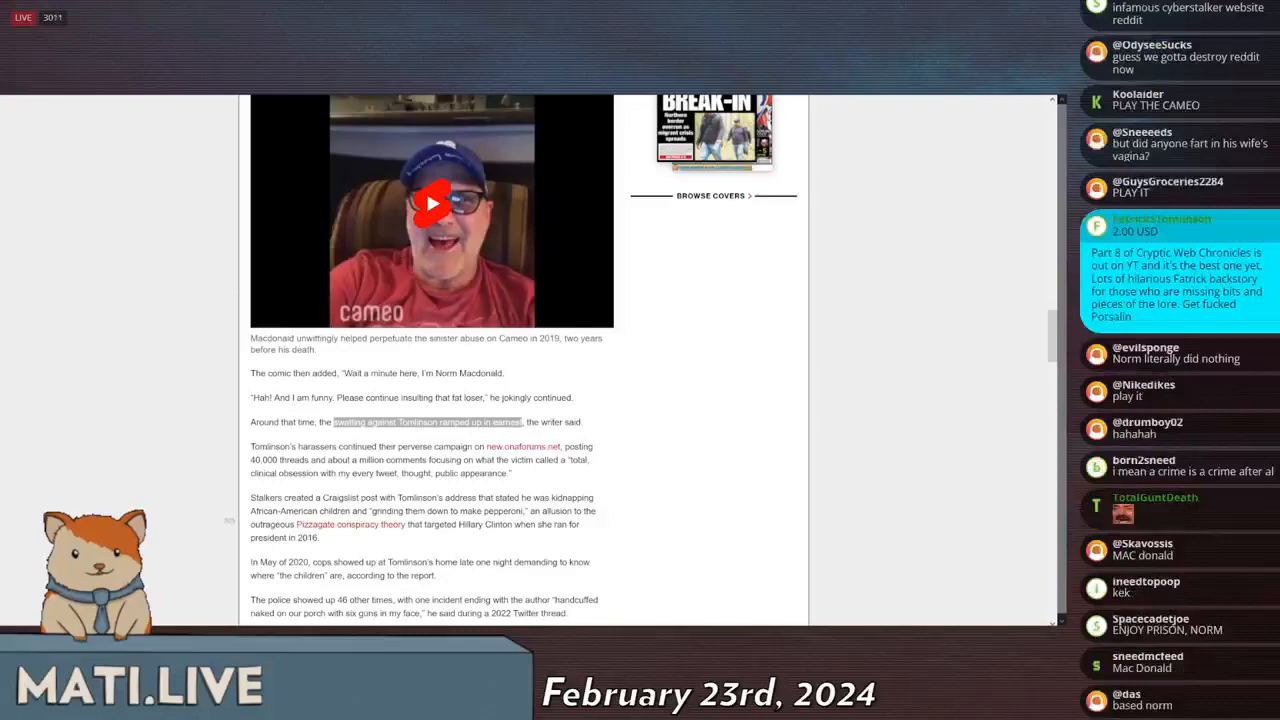
scroll("down", 3)
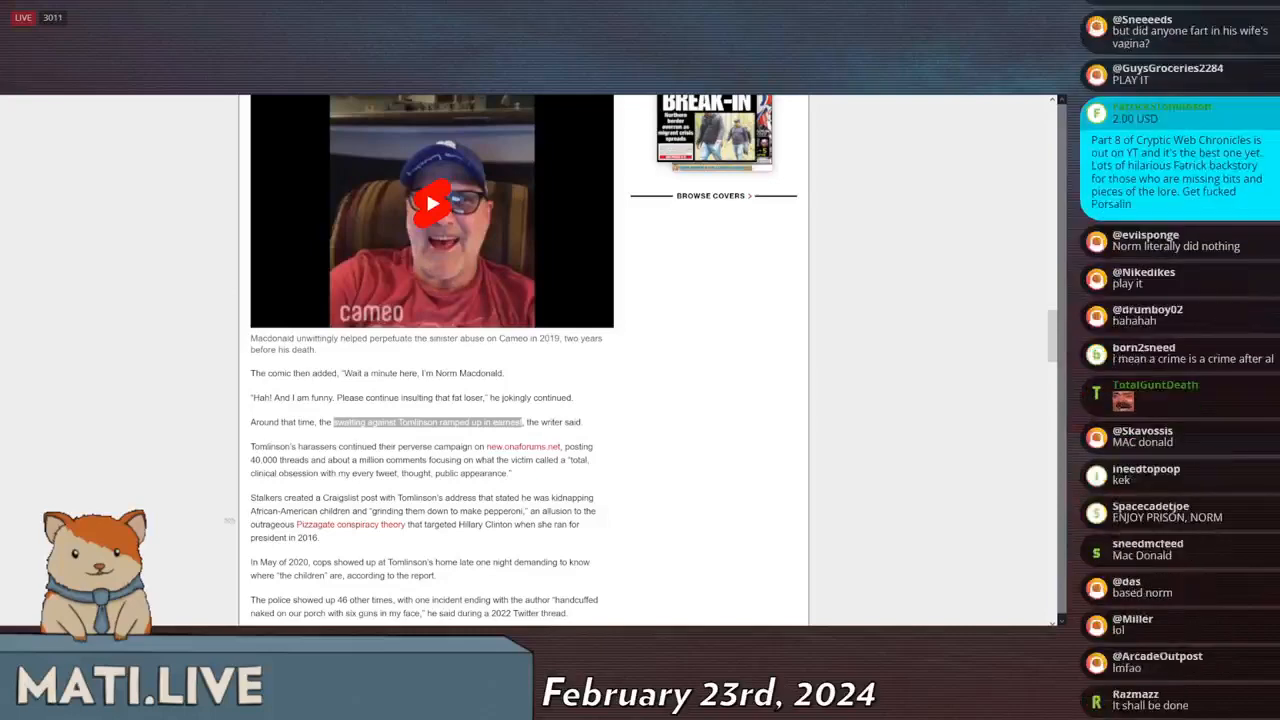
scroll("down", 3)
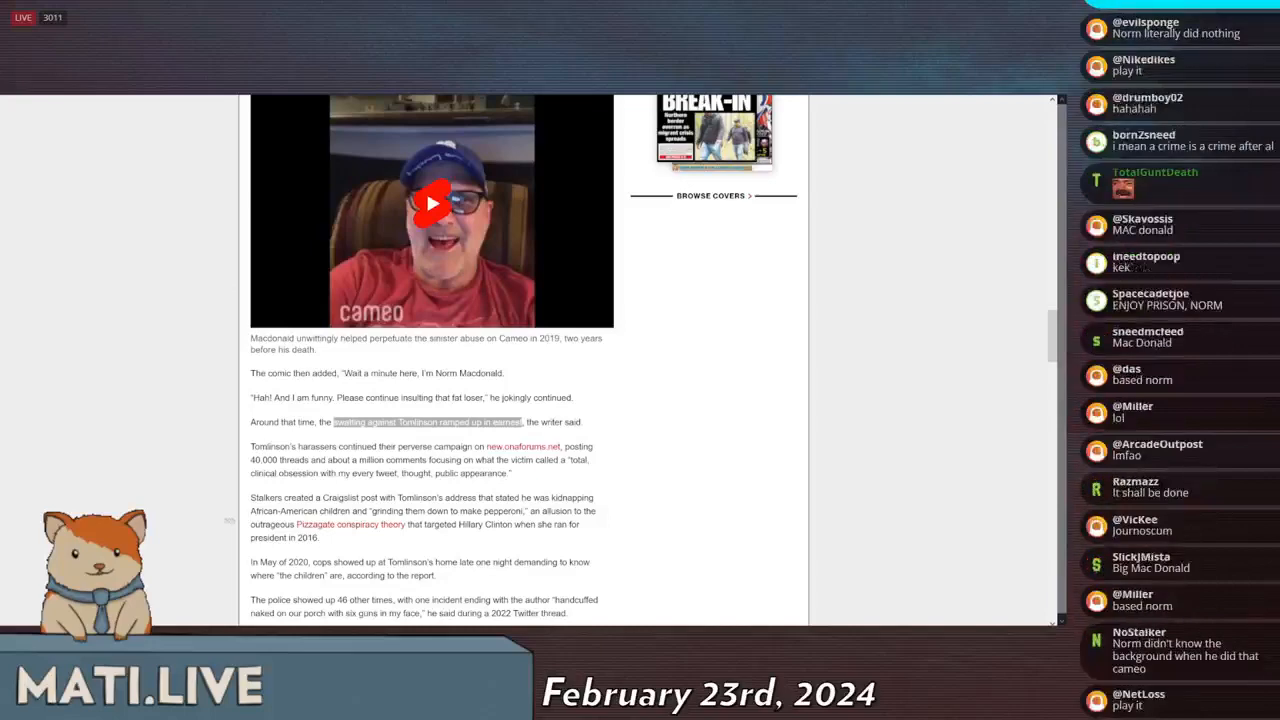
scroll("down", 3)
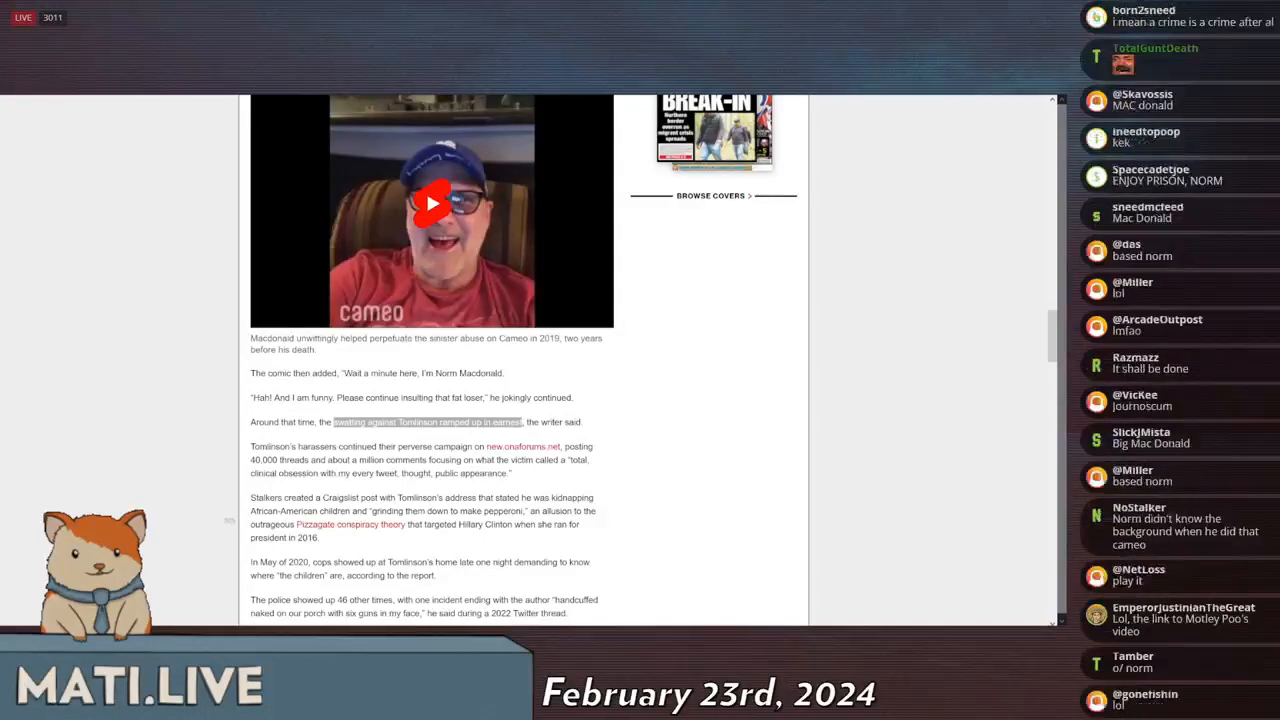
scroll("down", 3)
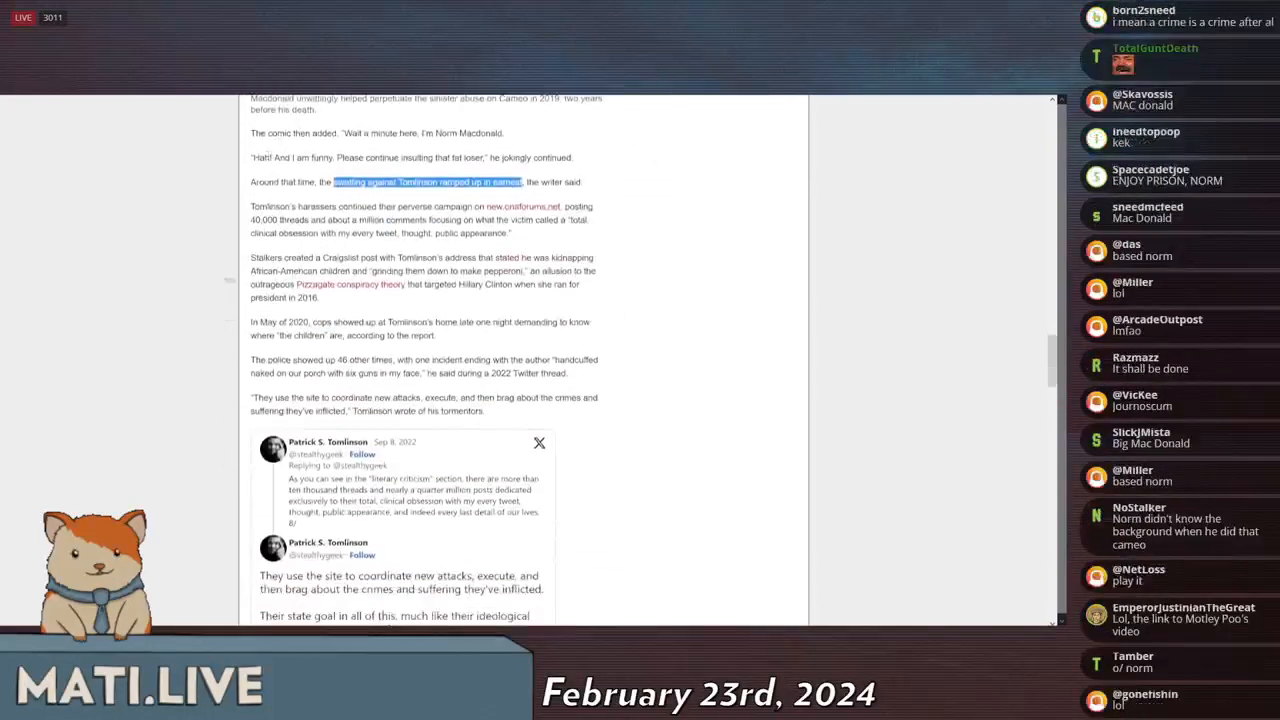
scroll("down", 3)
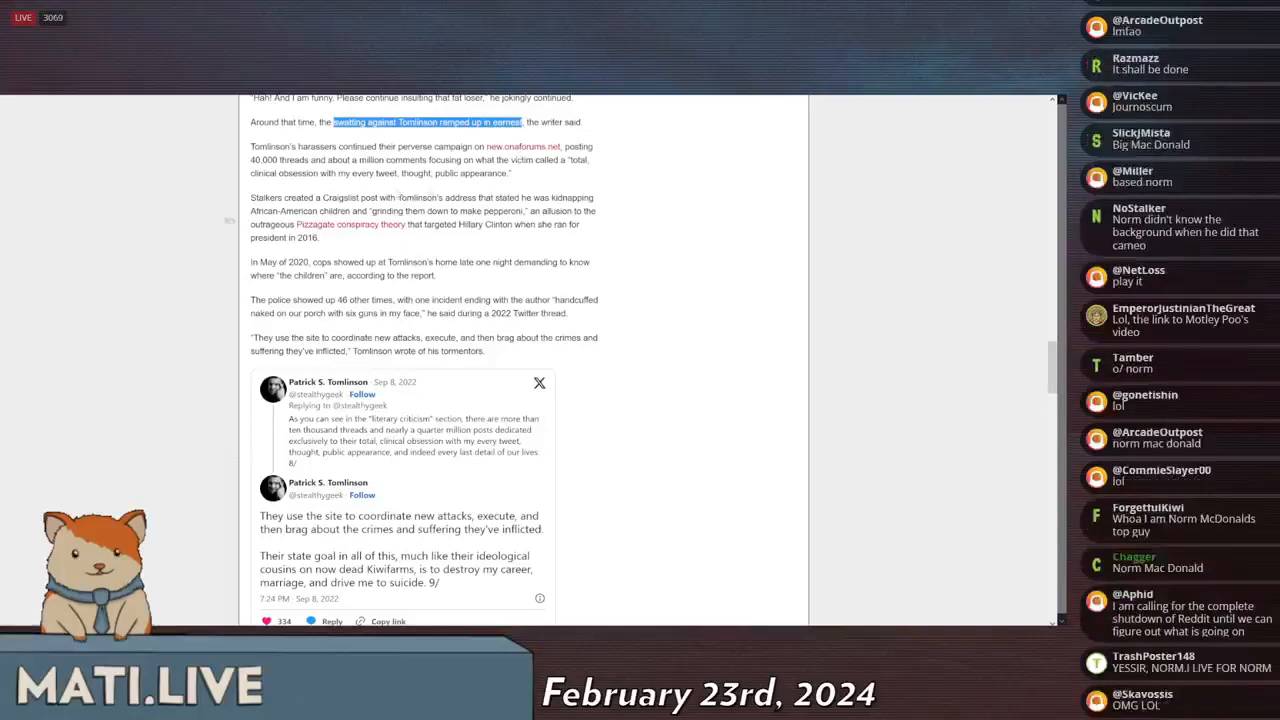
scroll("down", 3)
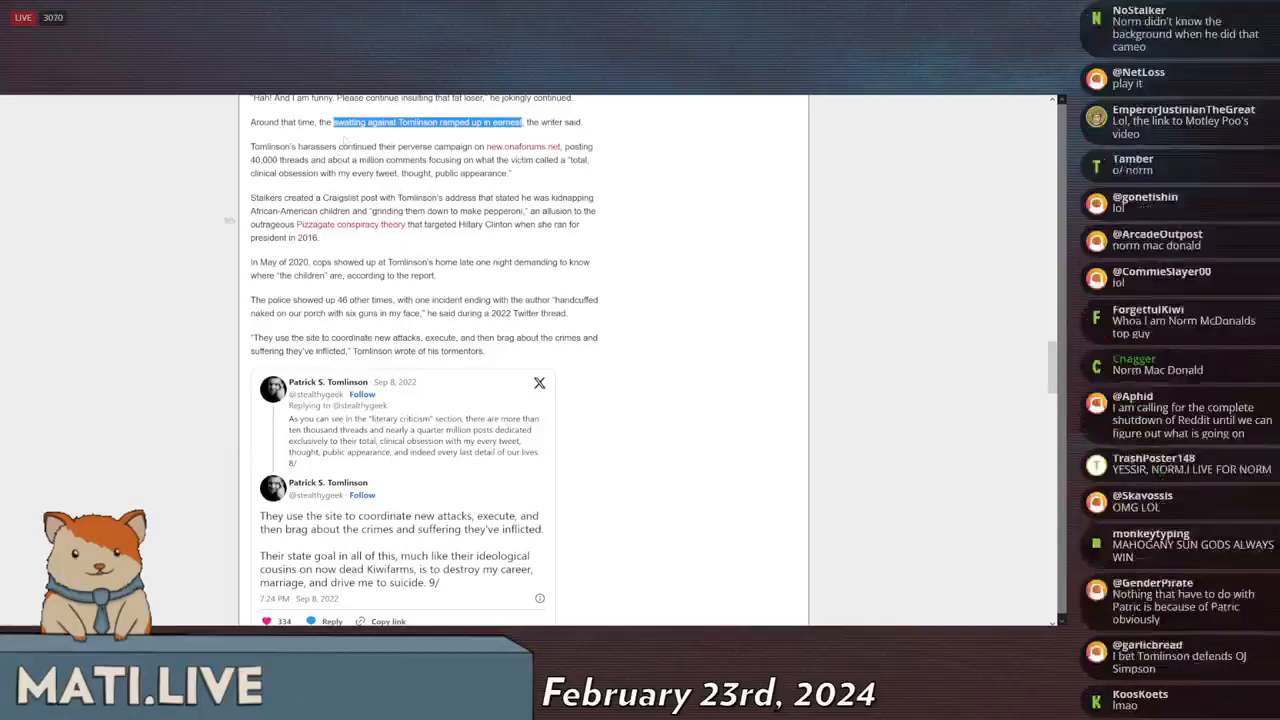
scroll("down", 3)
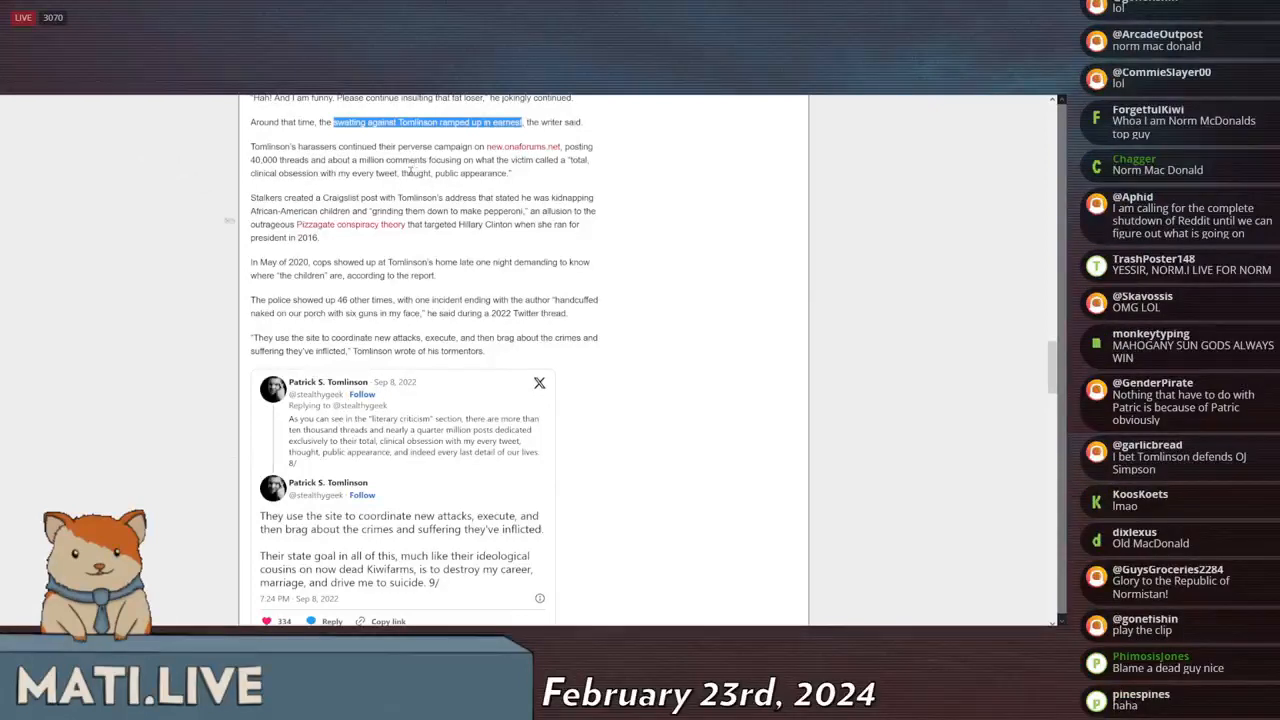
scroll("down", 3)
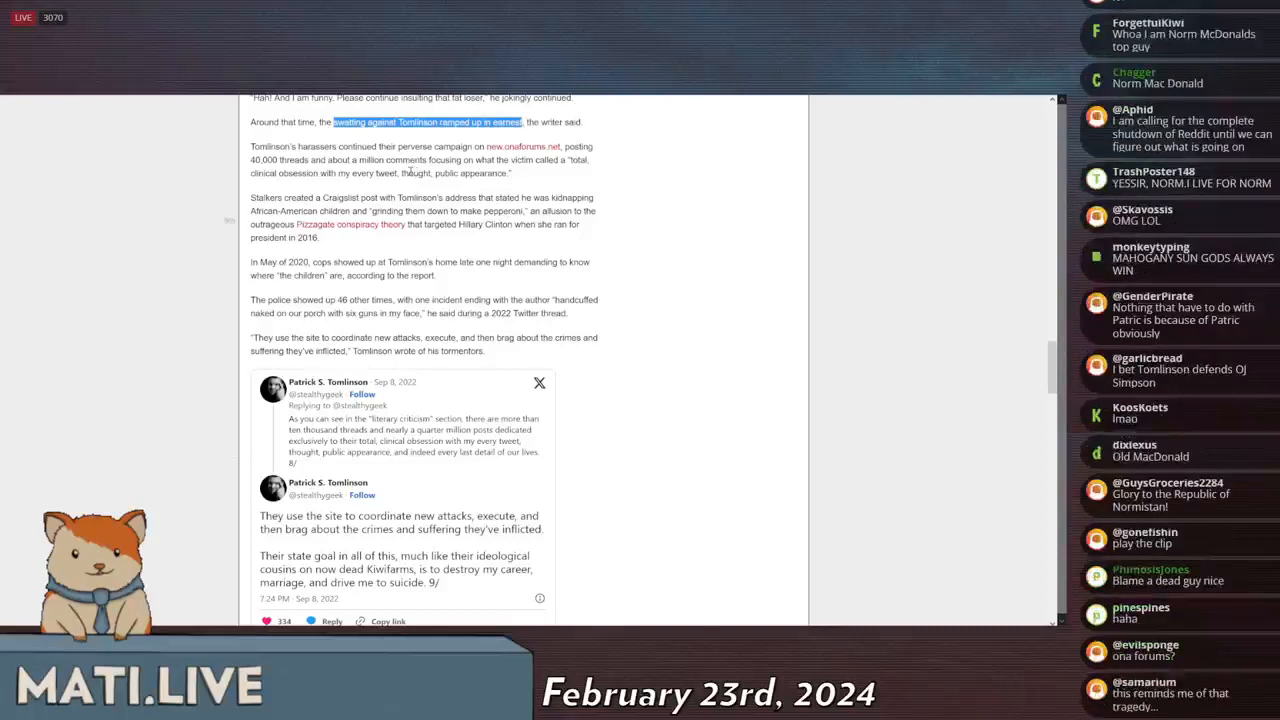
scroll("down", 3)
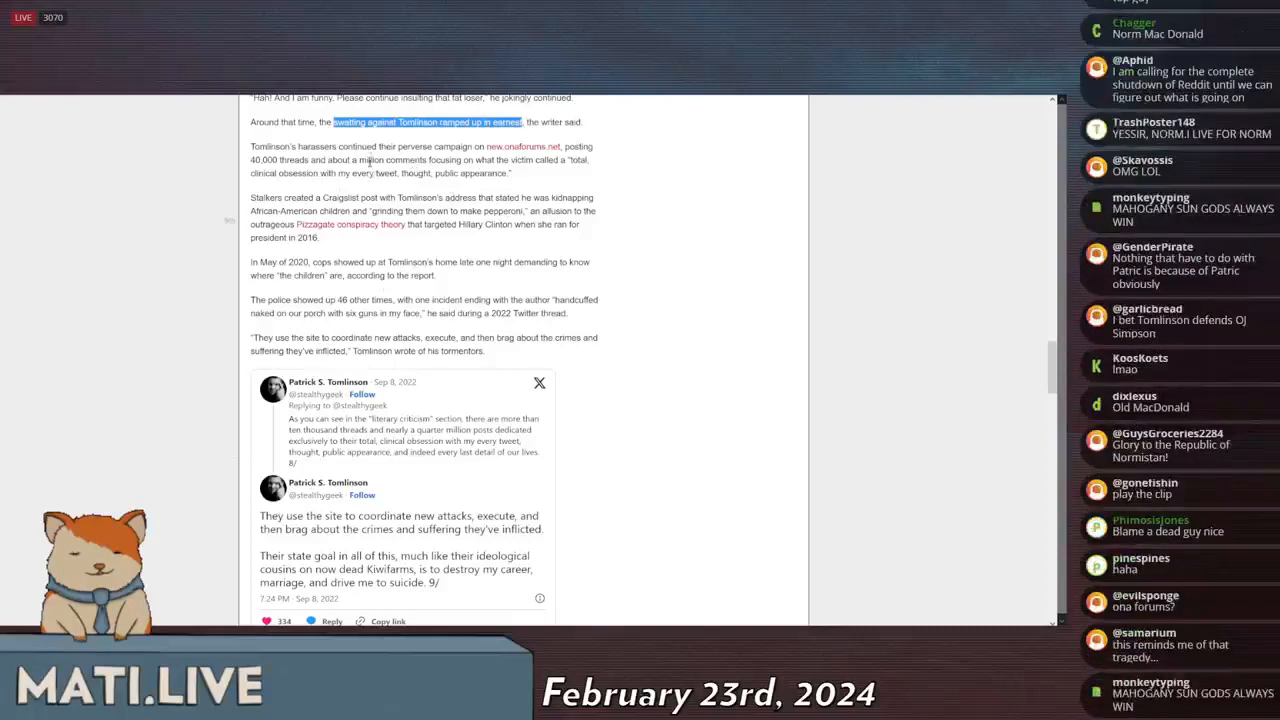
scroll("down", 3)
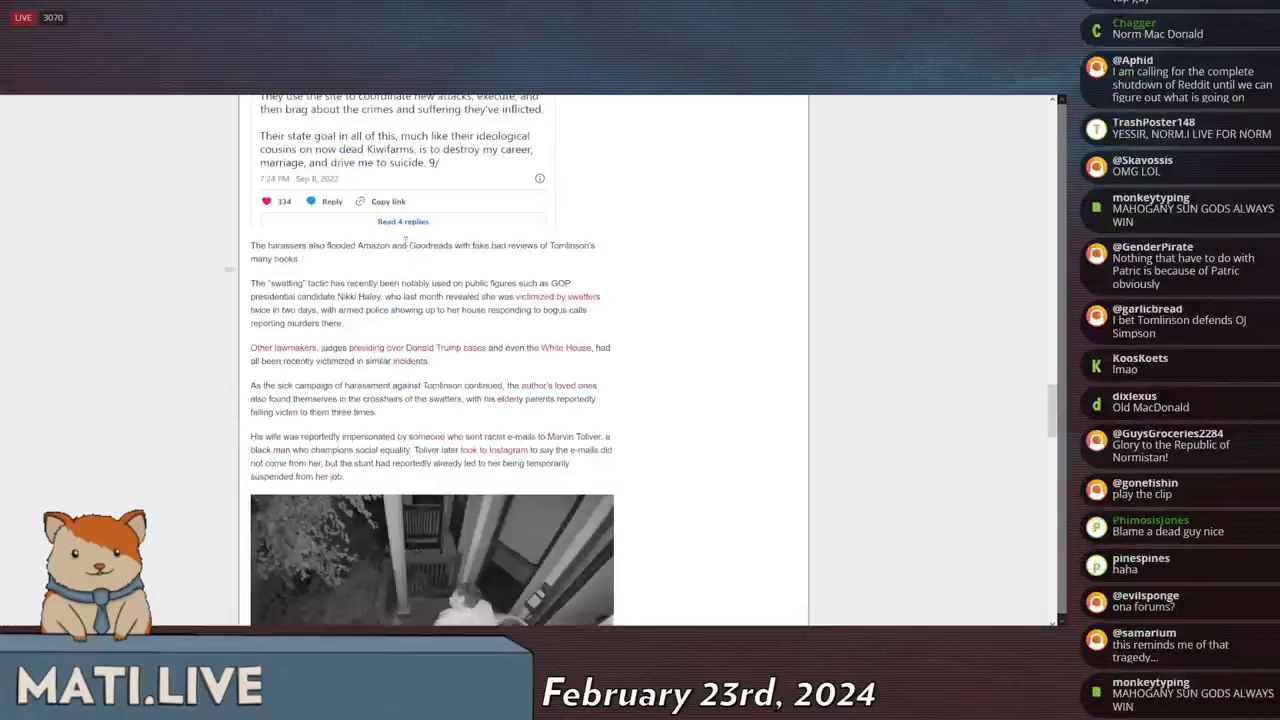
Step: Read the closing paragraphs, highlighting the police department's response, down to the Conversation section
scroll("down", 3)
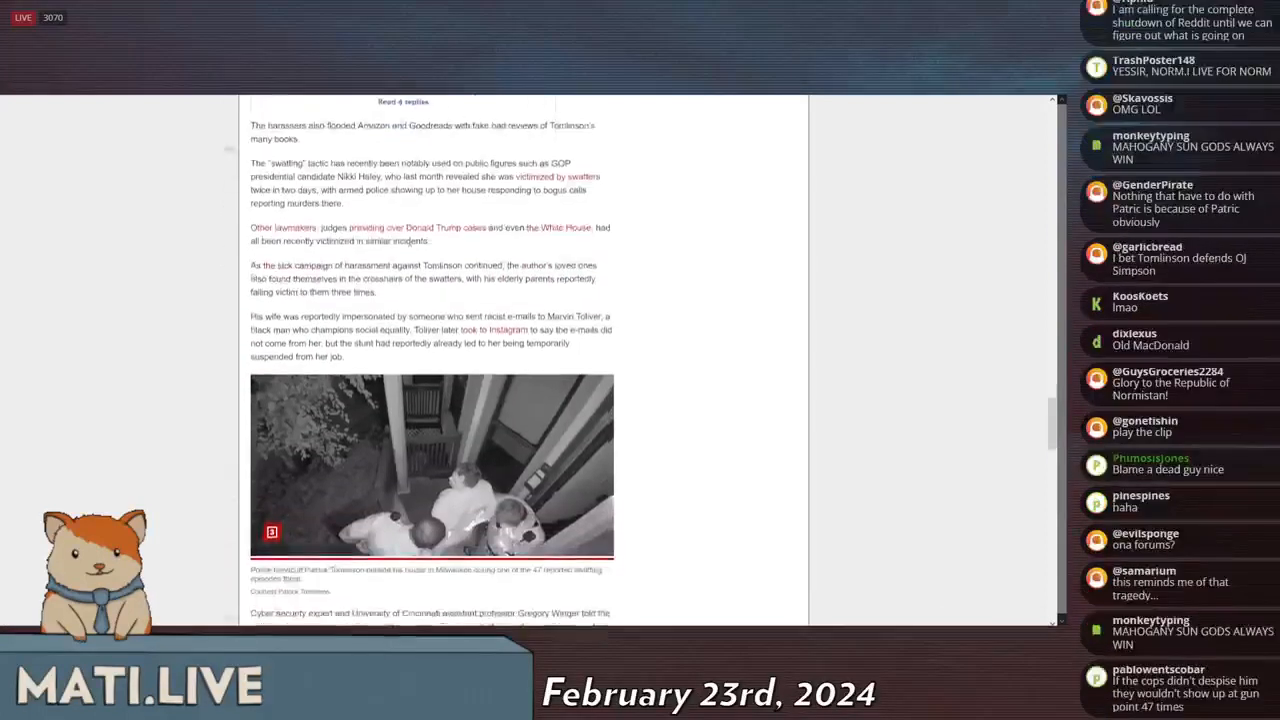
scroll("down", 3)
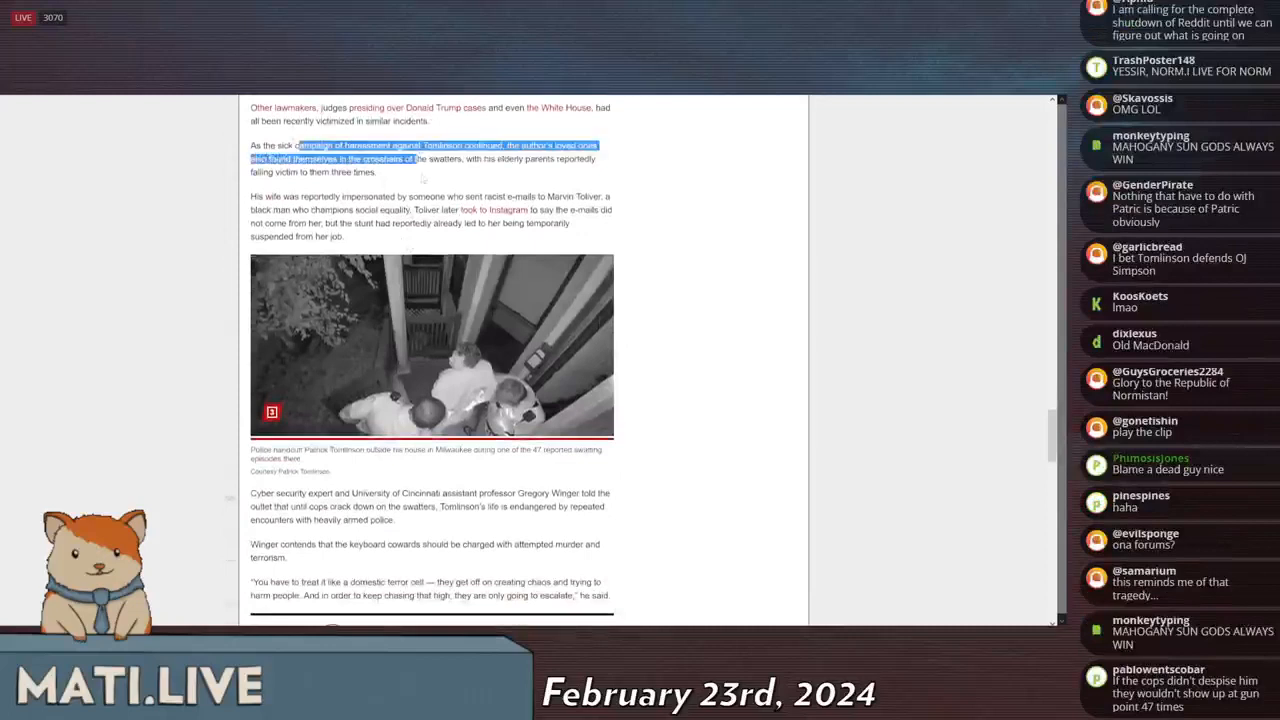
scroll("down", 3)
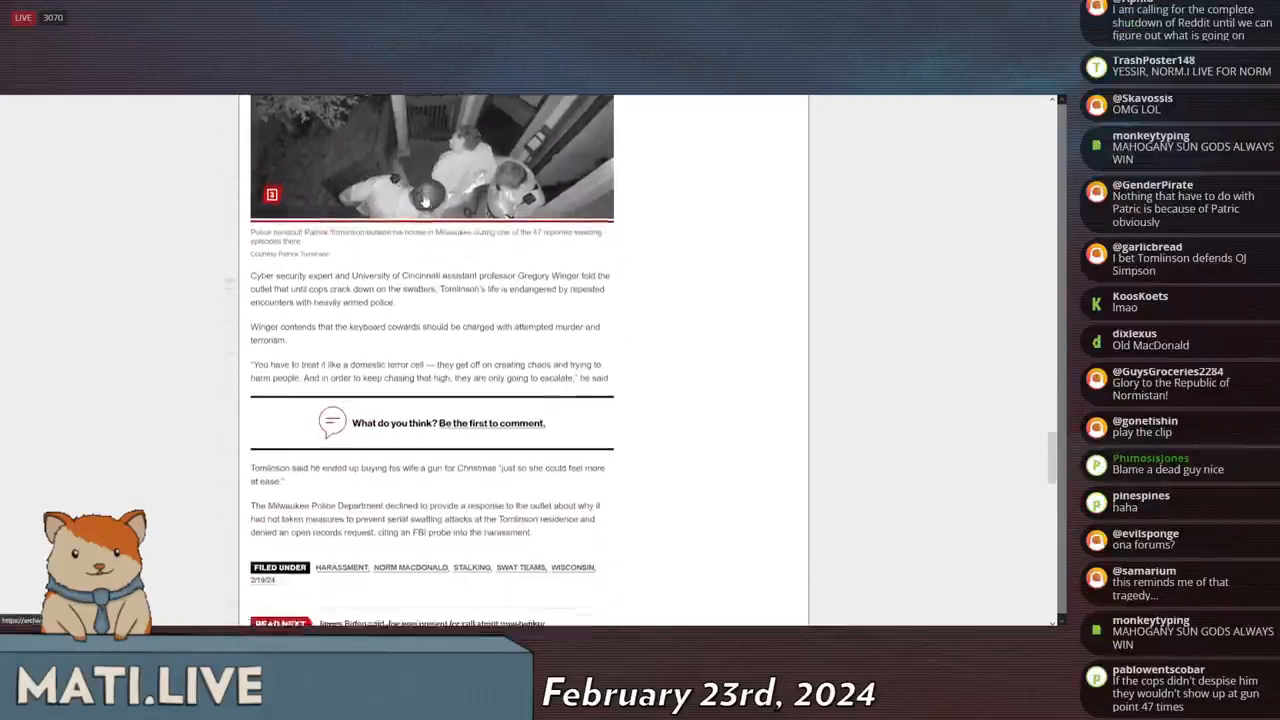
scroll("down", 3)
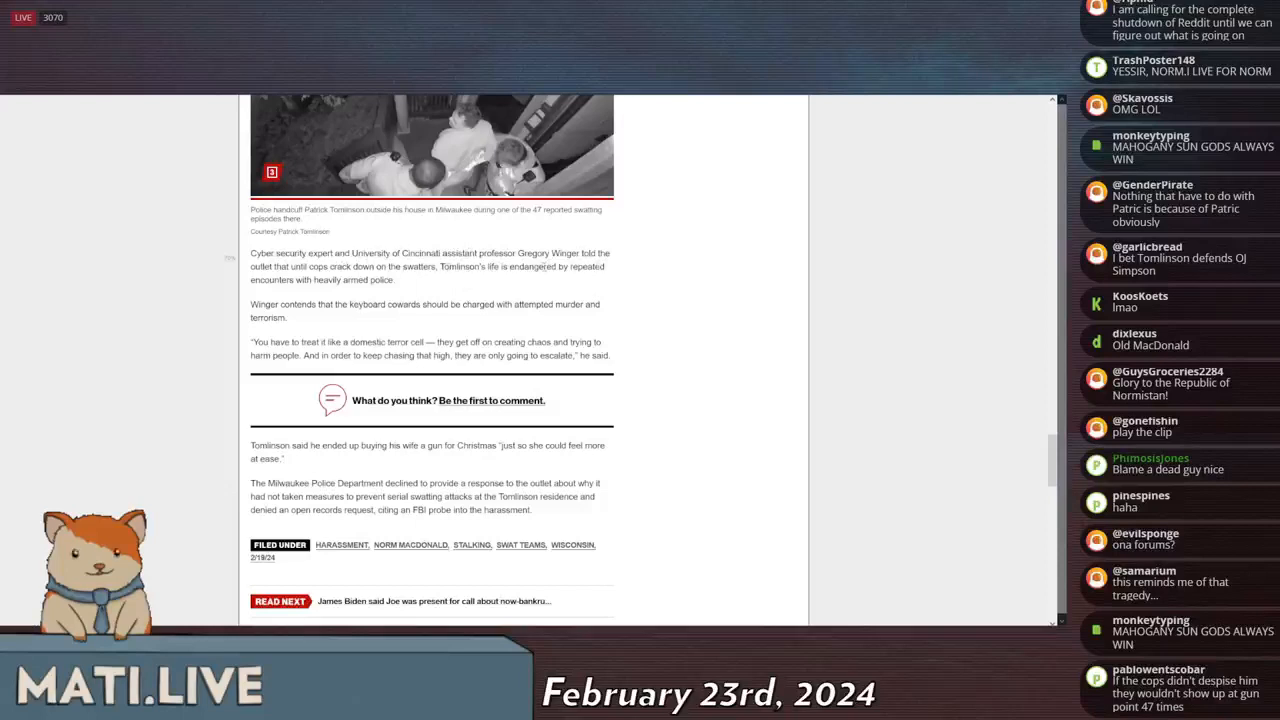
scroll("down", 3)
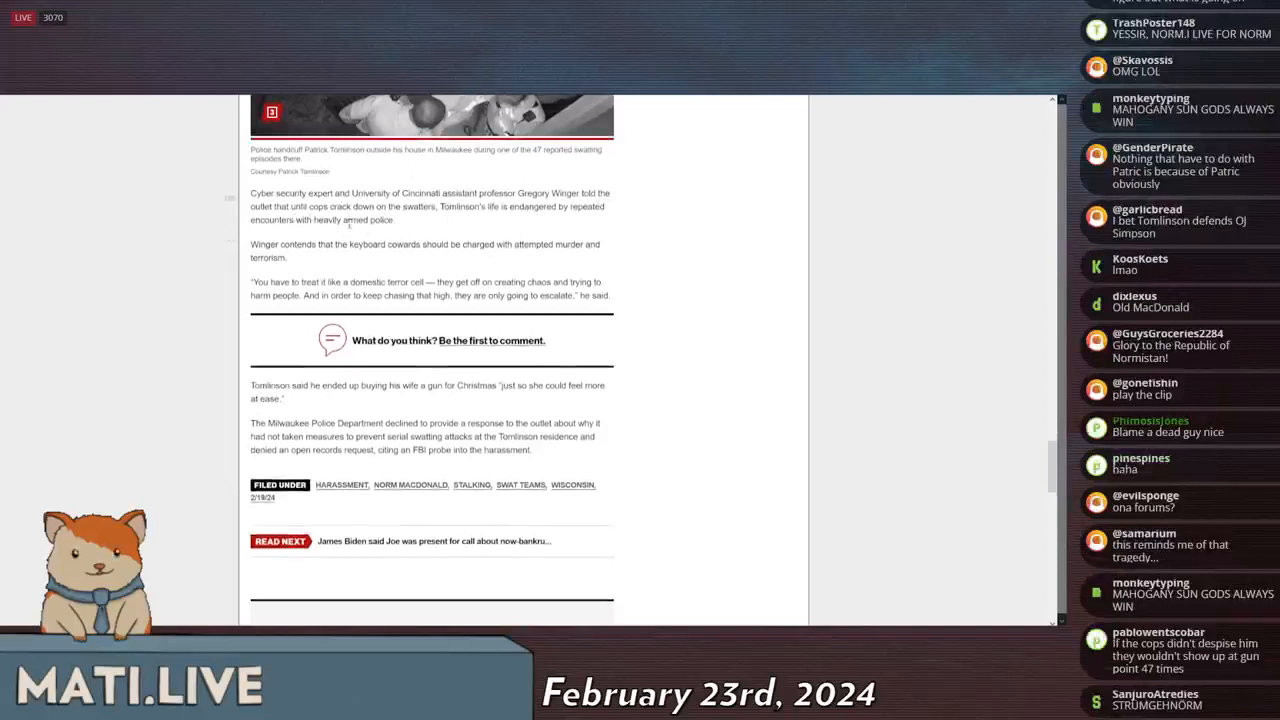
scroll("down", 3)
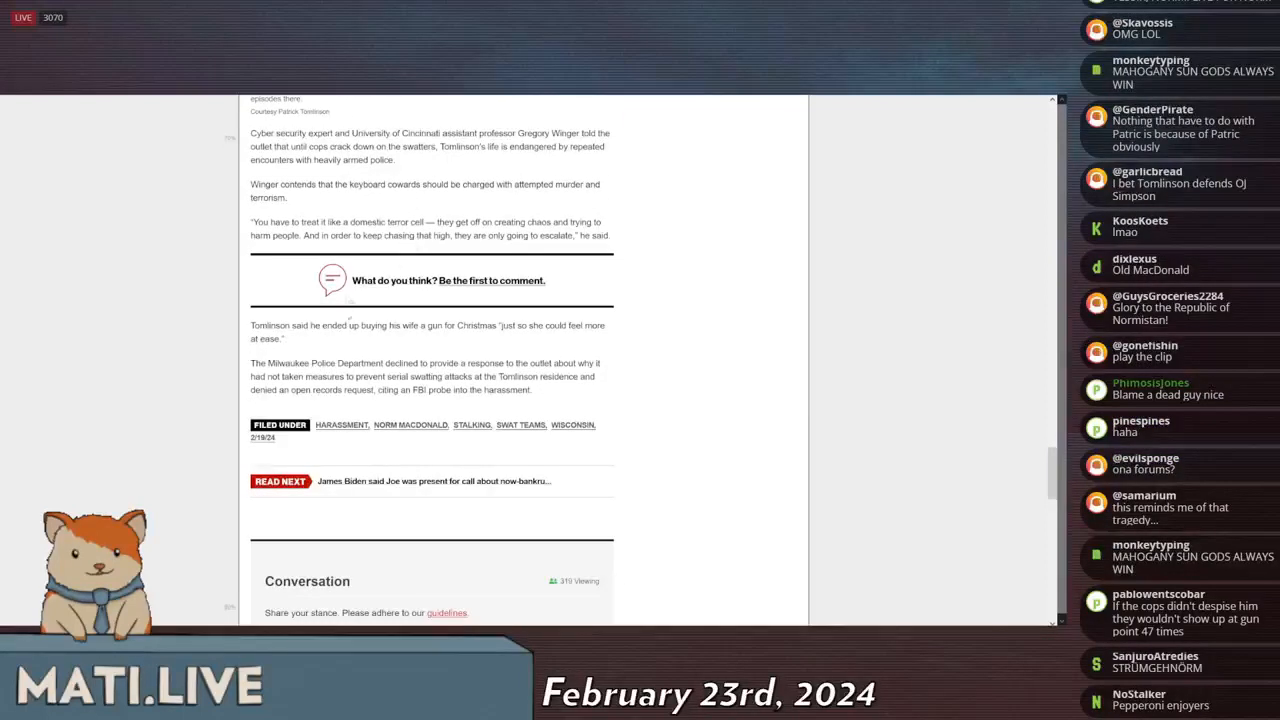
left_click_drag(396, 364, 540, 364)
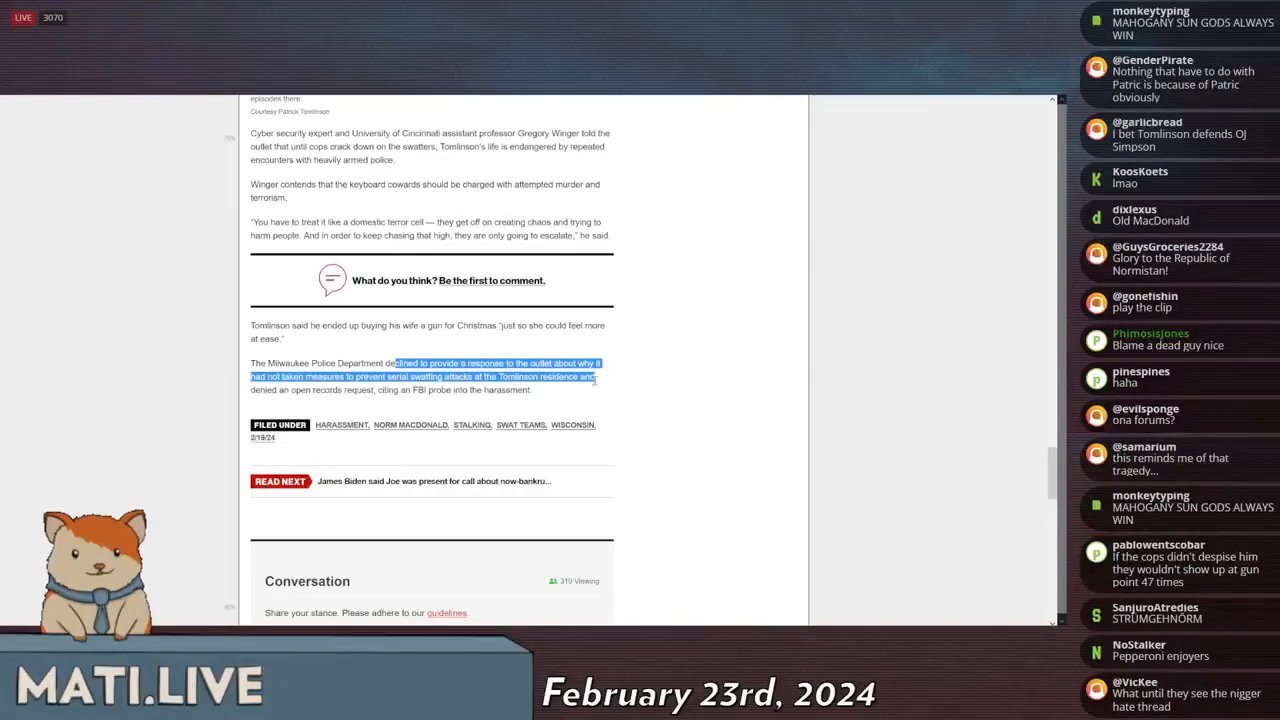
scroll("down", 3)
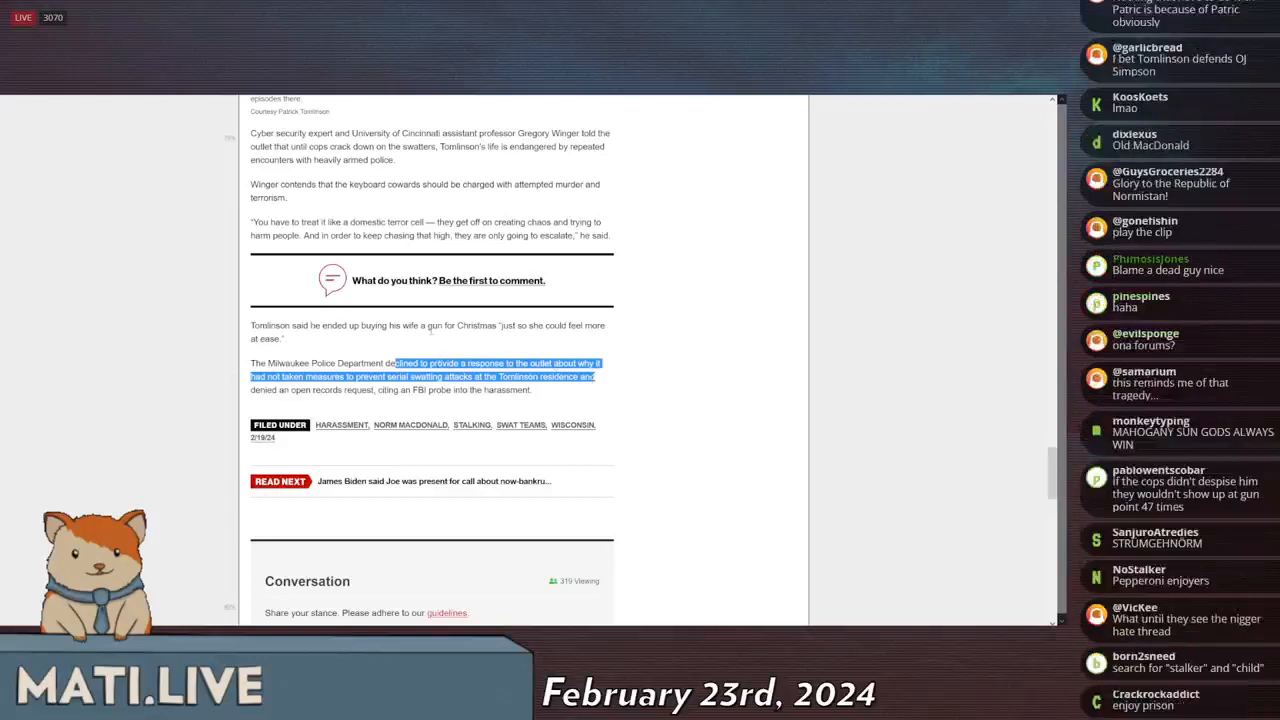
scroll("down", 3)
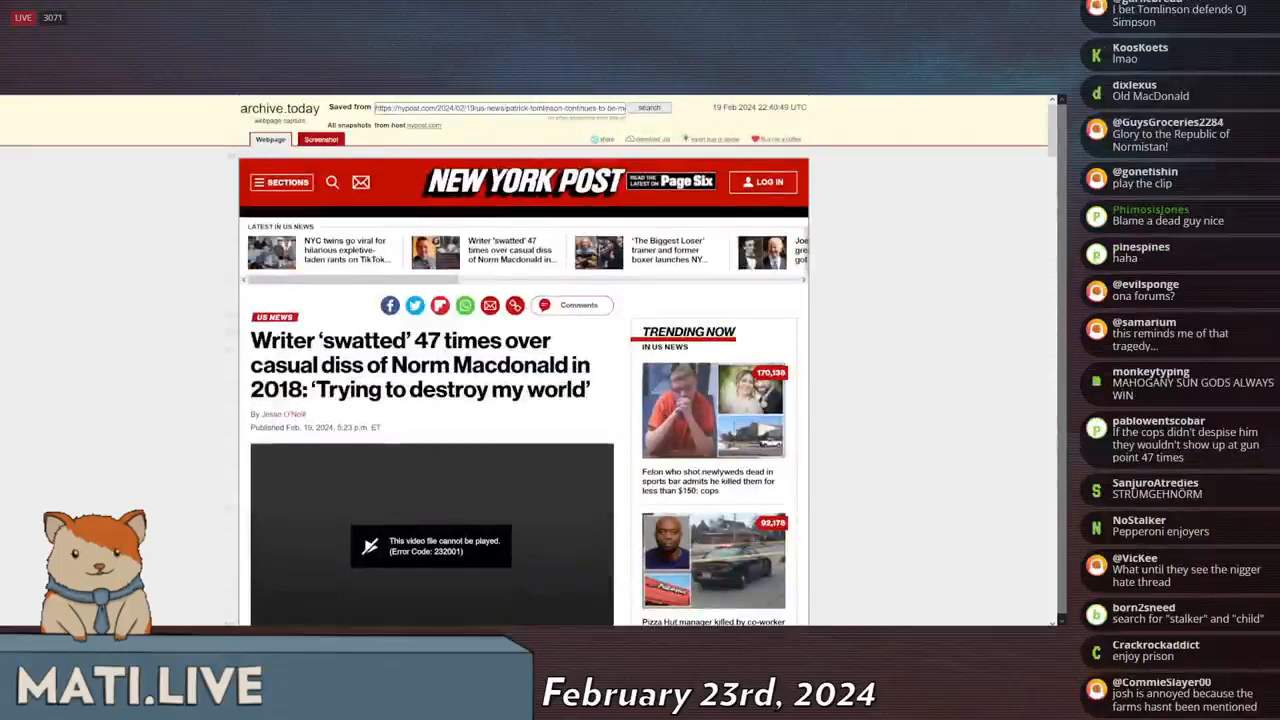
Step: Move back toward the top of the archived article with its headline
scroll("down", 3)
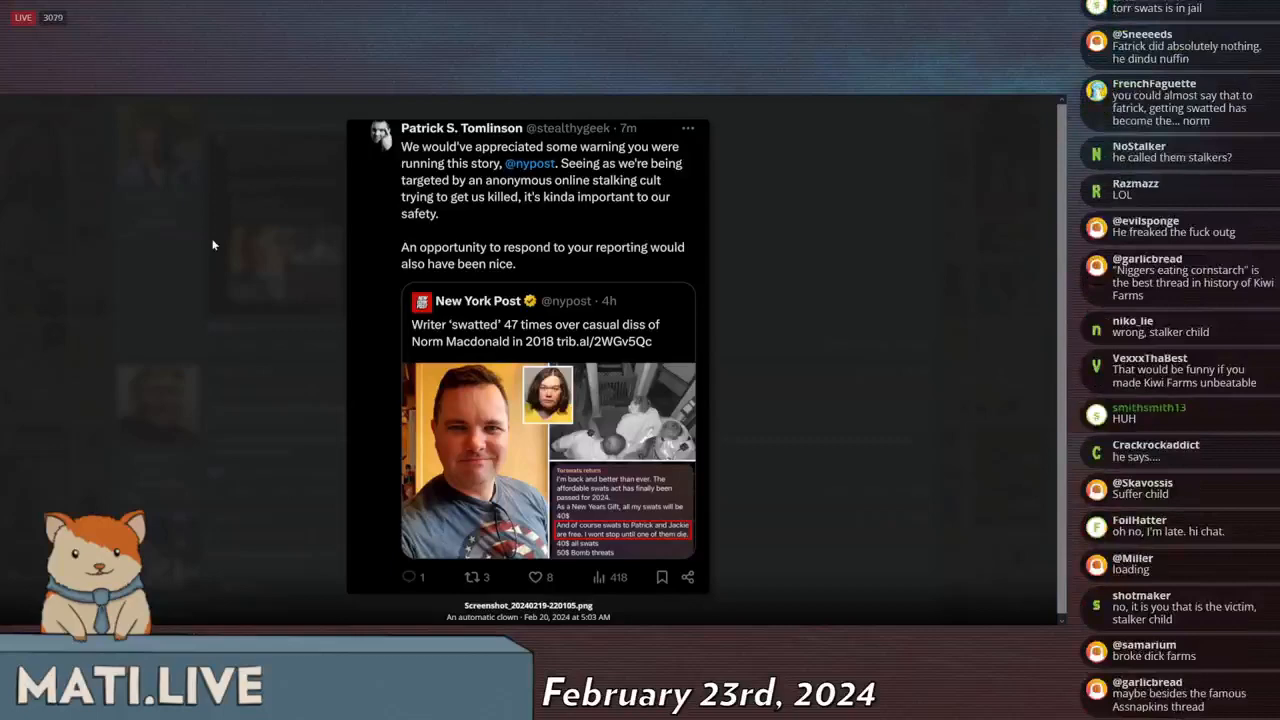
Step: View the thread post's screenshot of Tomlinson's tweet complaining the NY Post gave no warning
scroll("down", 3)
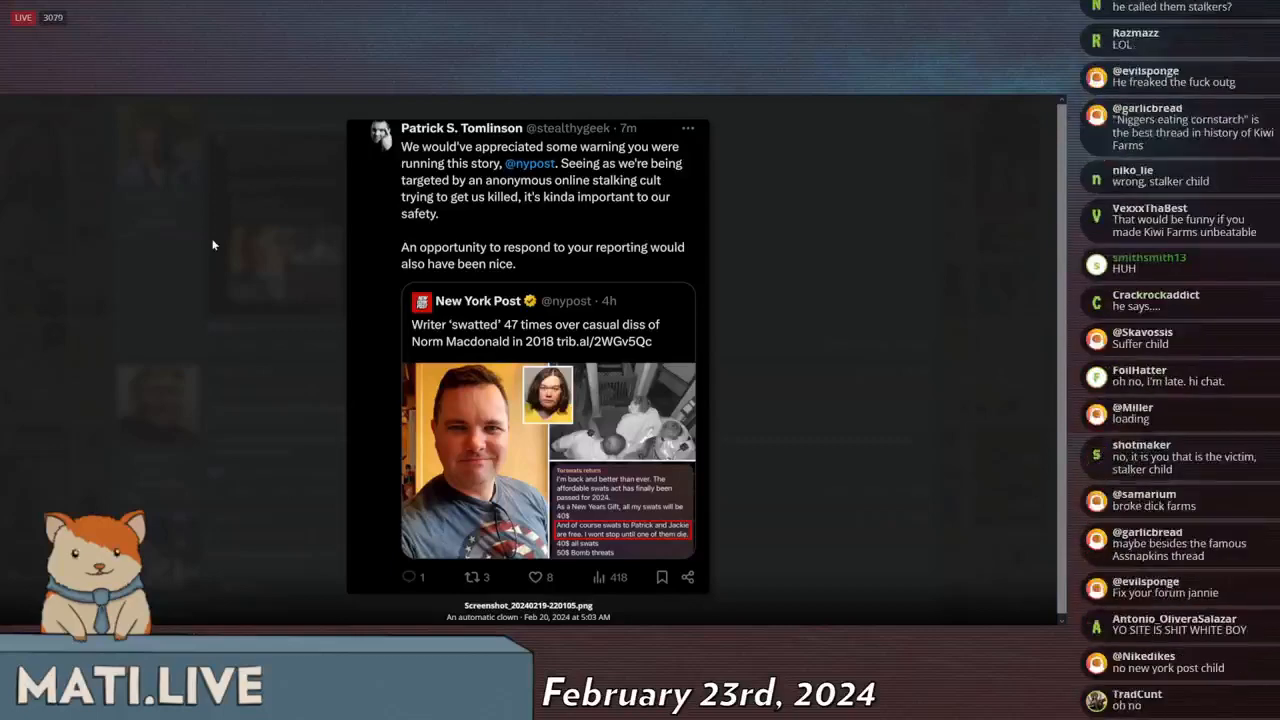
scroll("down", 3)
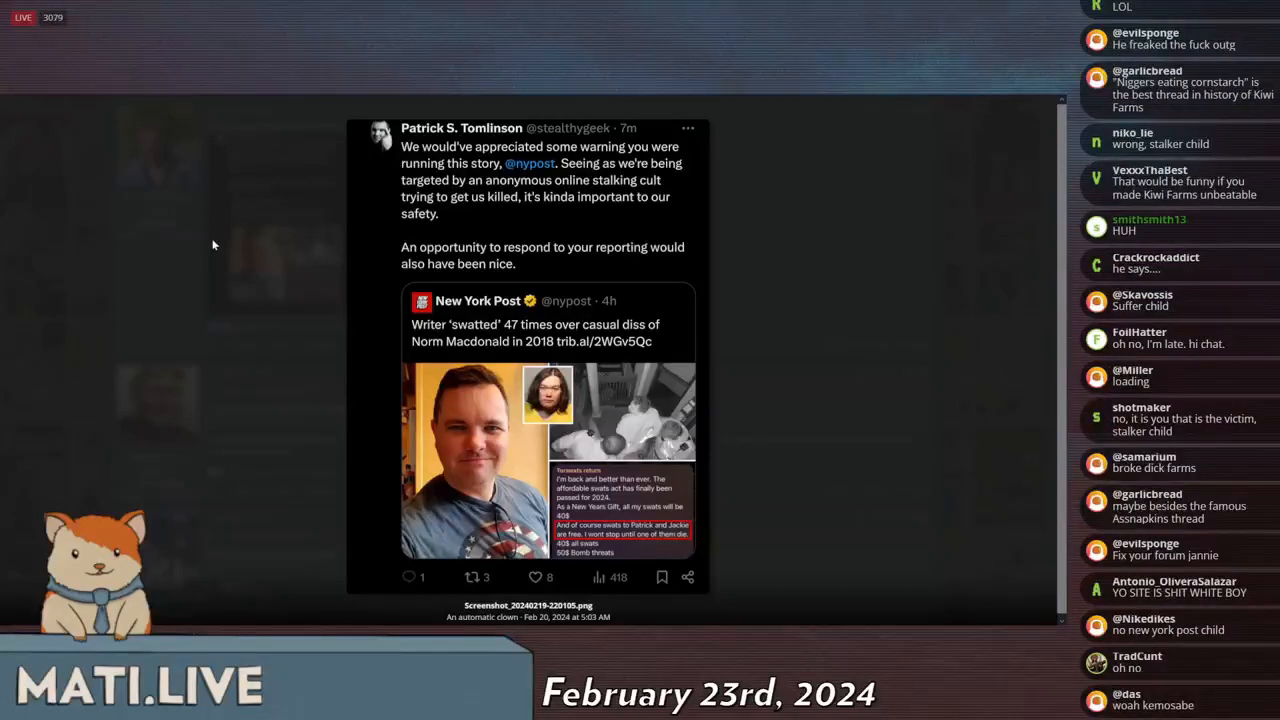
scroll("down", 3)
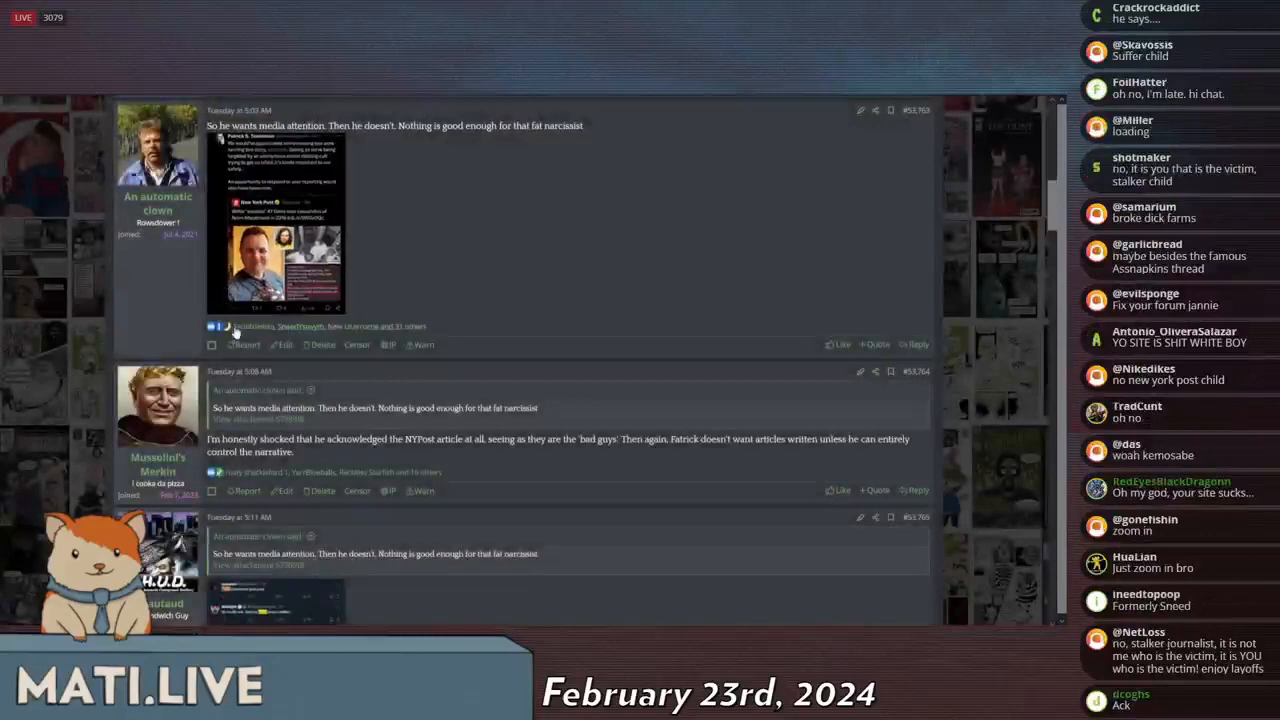
Step: Leave the tweet screenshot and read the thread replies down to Tomlinson's comic book panel post
scroll("down", 3)
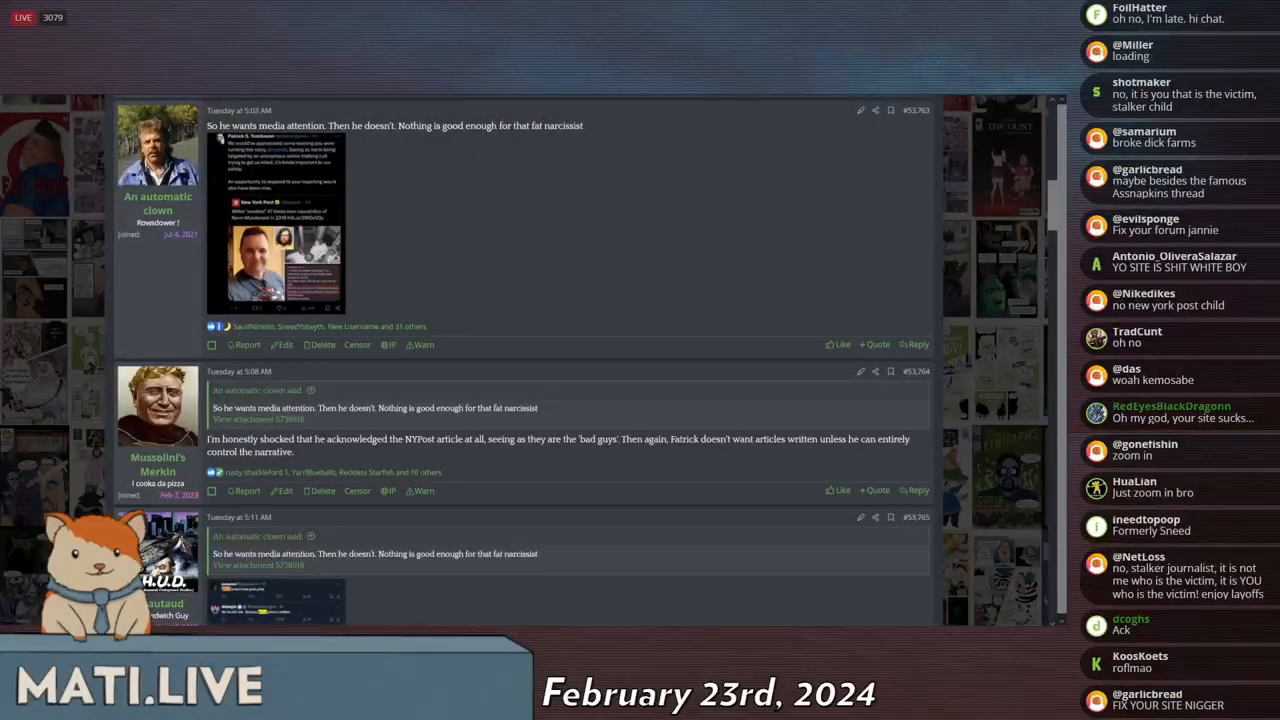
scroll("down", 3)
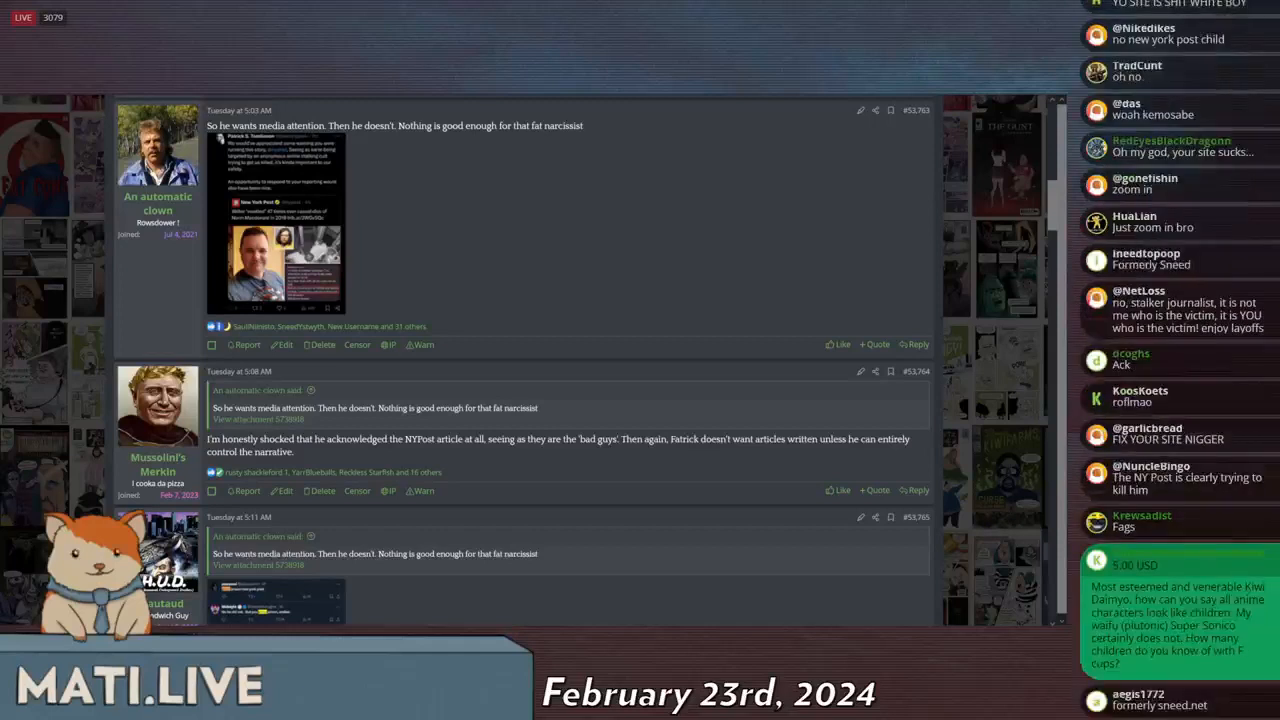
scroll("down", 3)
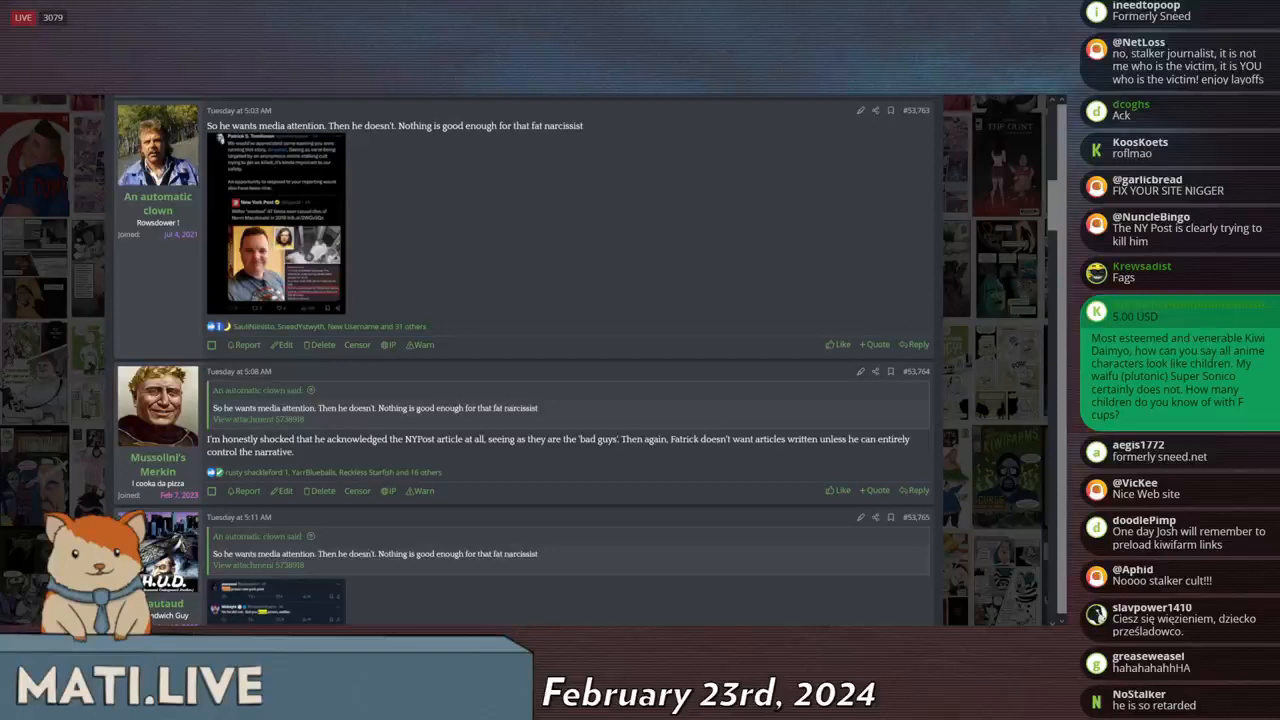
scroll("down", 3)
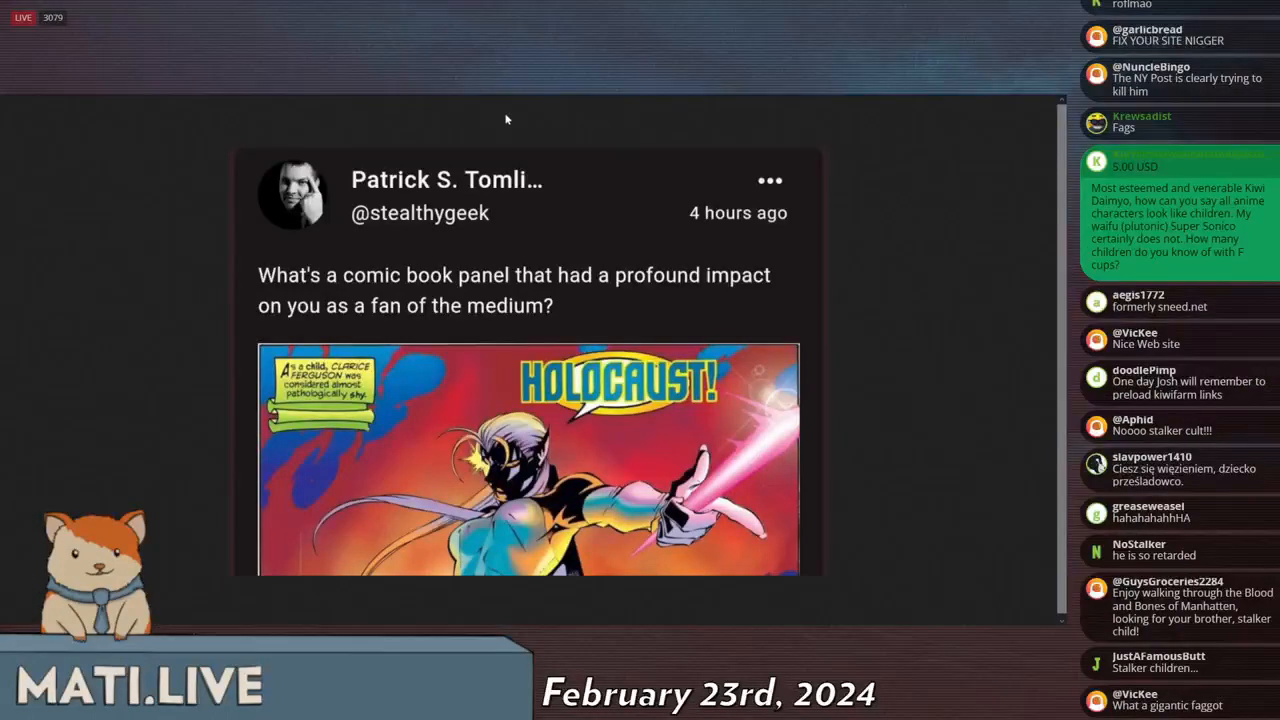
Step: Read through the thread replies toward the 'HOLOCAUST!' comic panel image
scroll("down", 3)
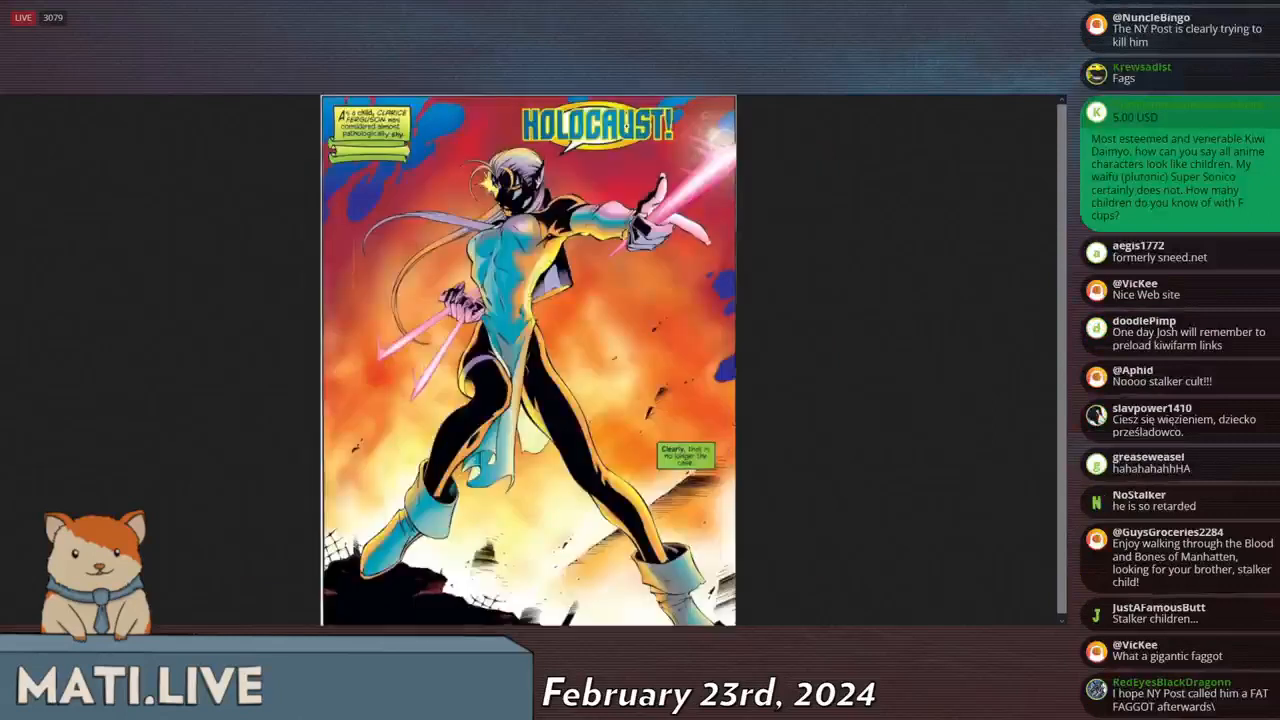
scroll("down", 3)
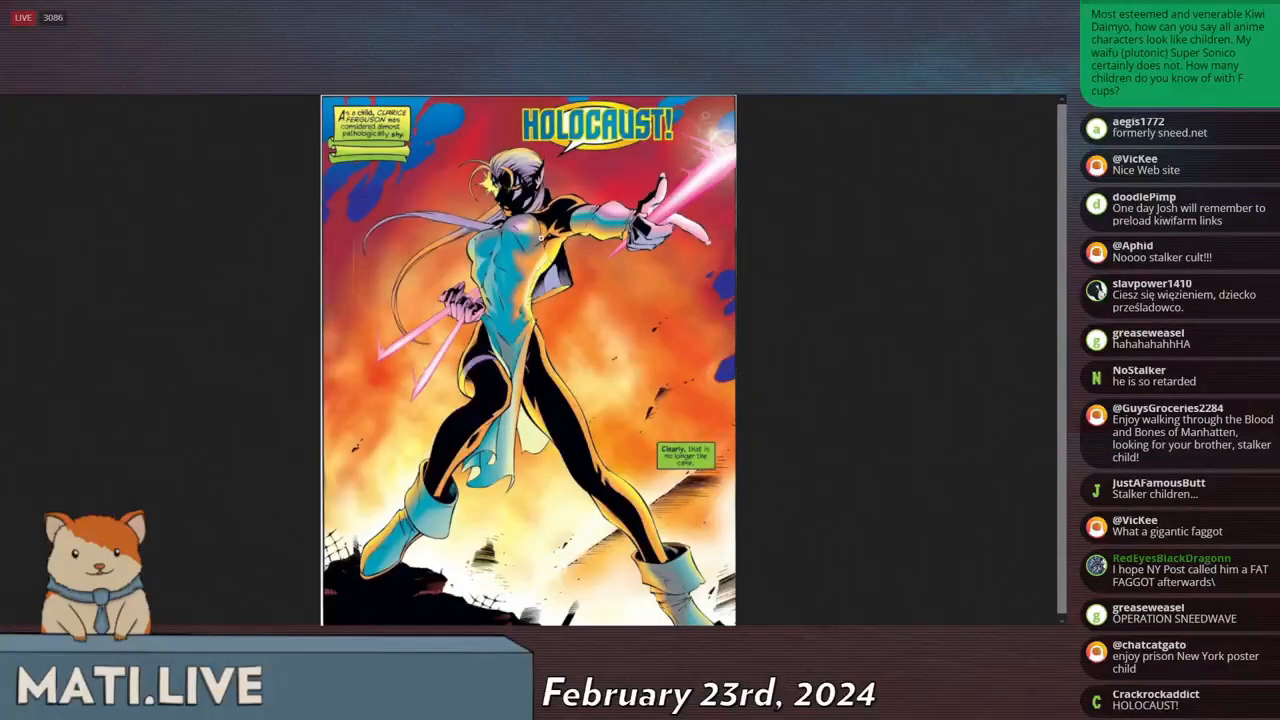
scroll("down", 3)
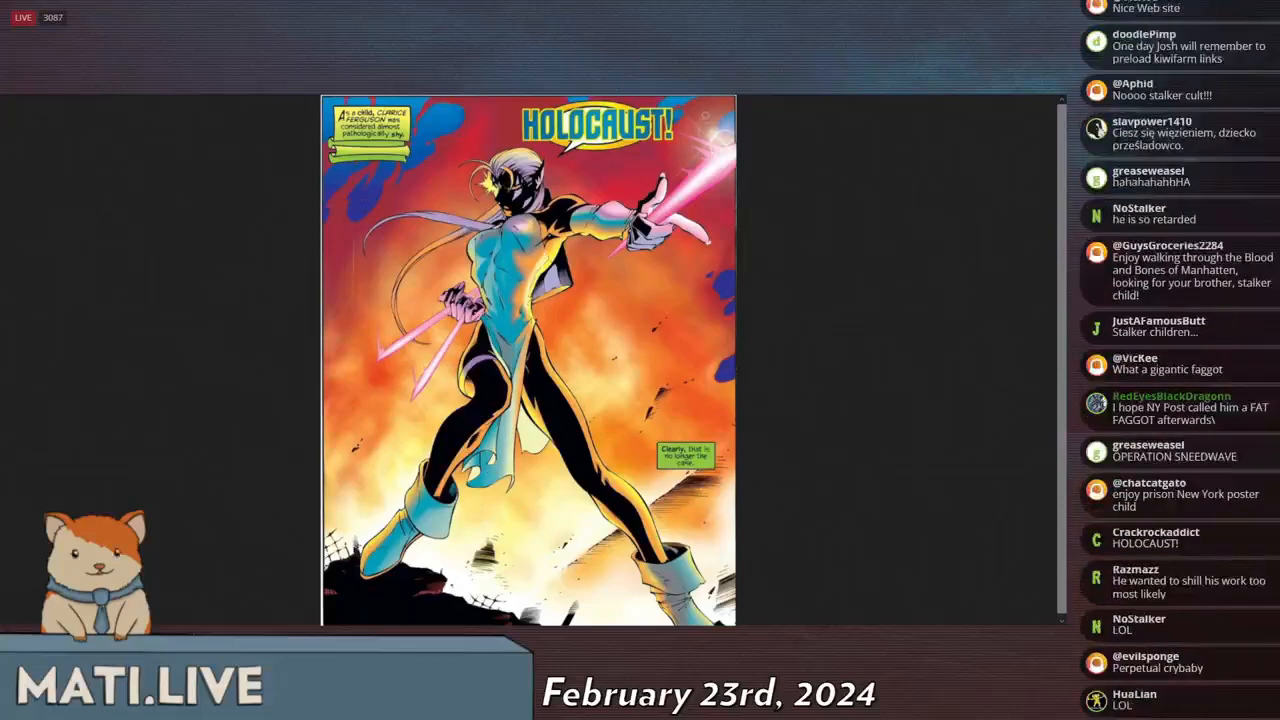
scroll("down", 3)
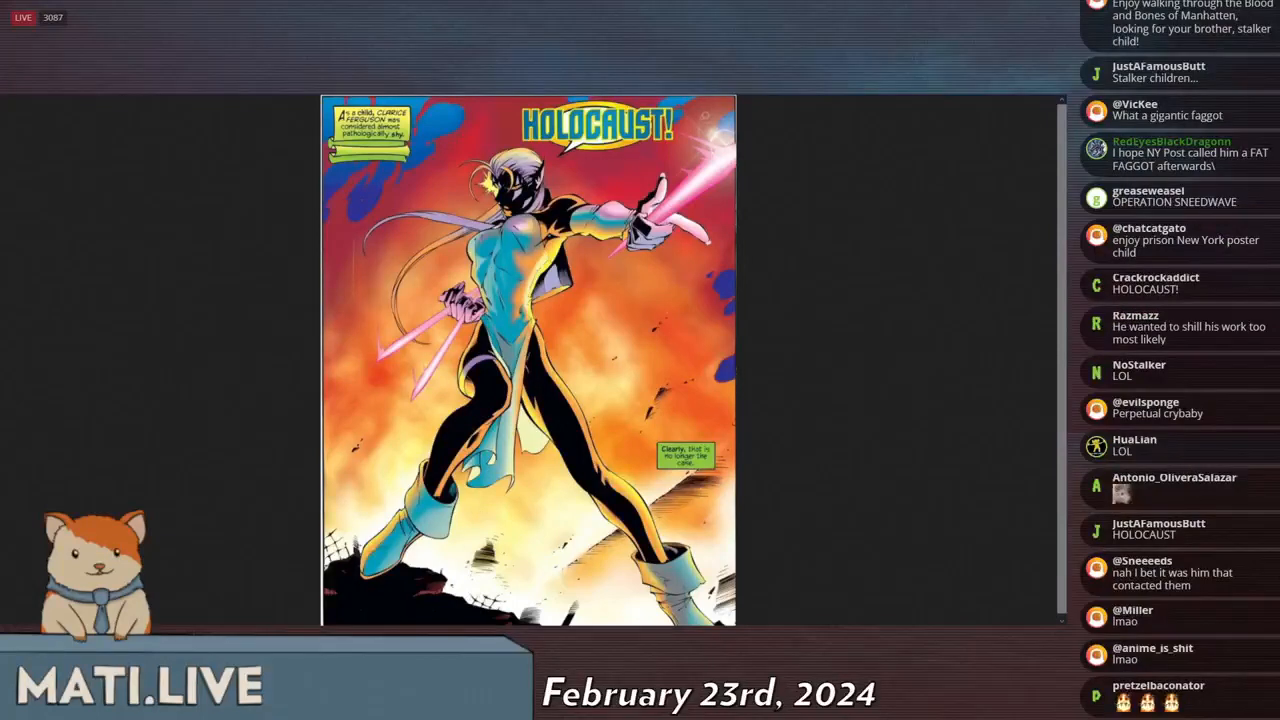
scroll("down", 3)
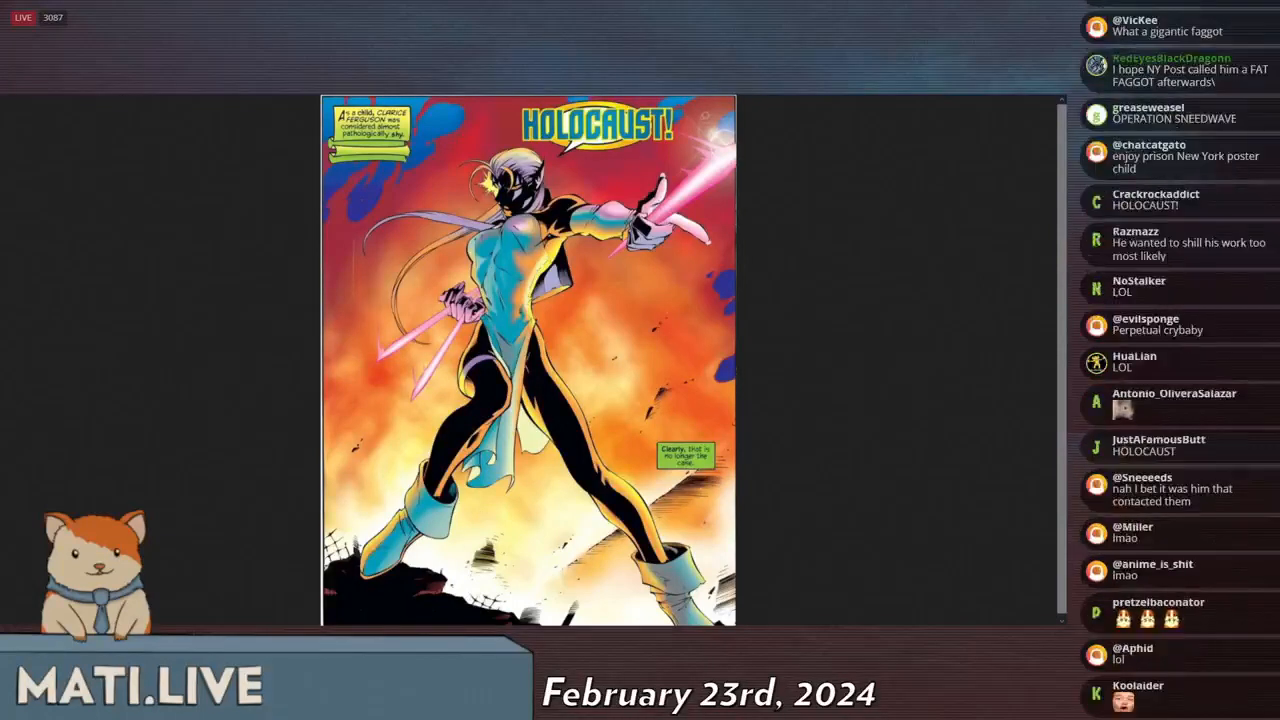
scroll("down", 3)
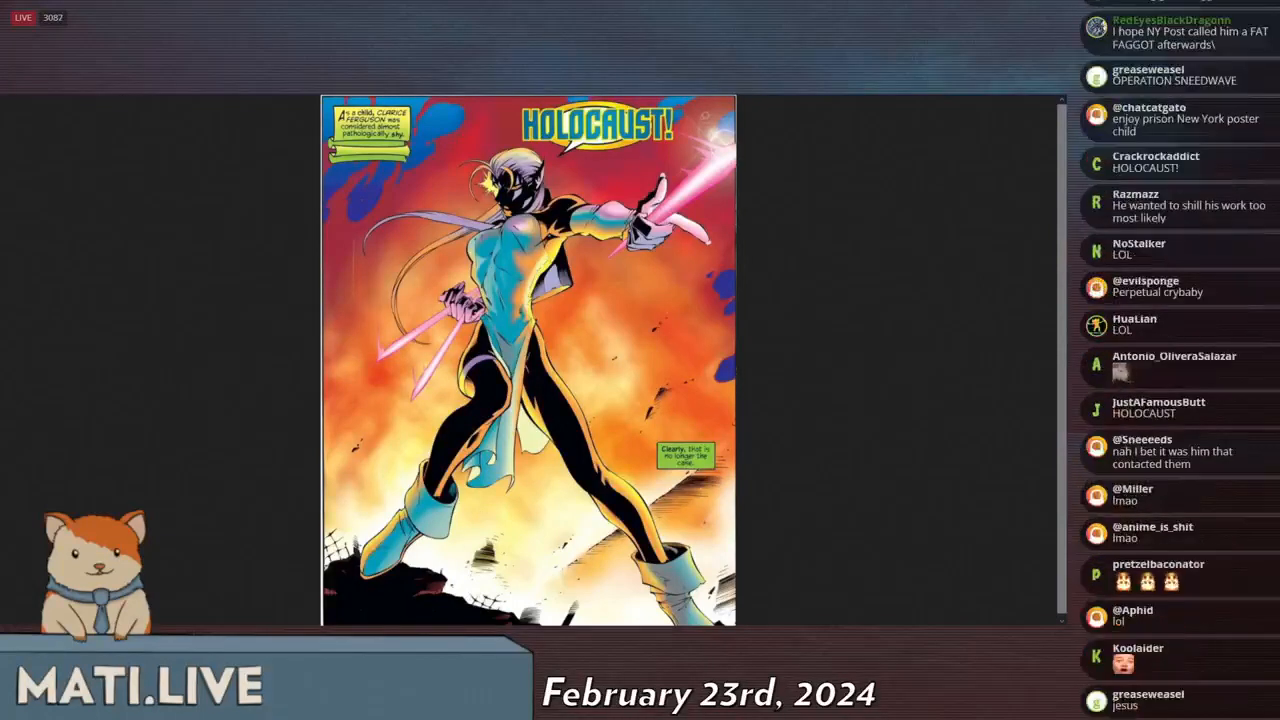
scroll("down", 3)
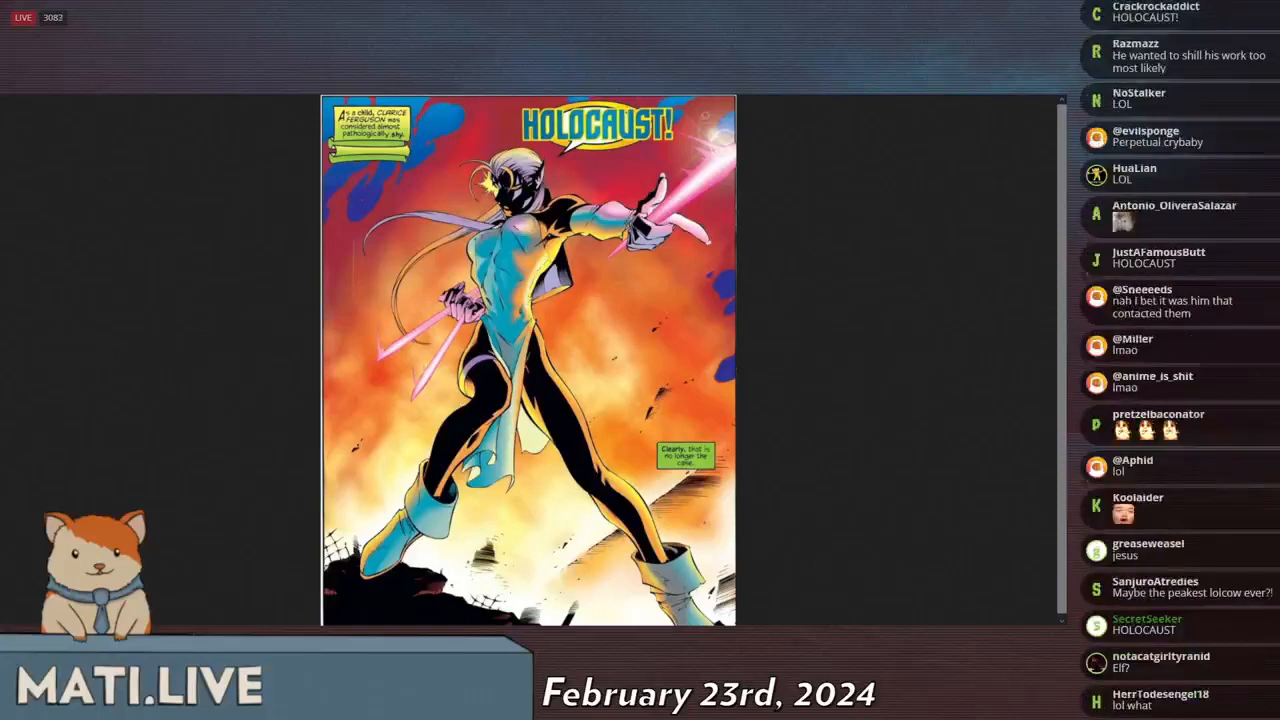
scroll("down", 3)
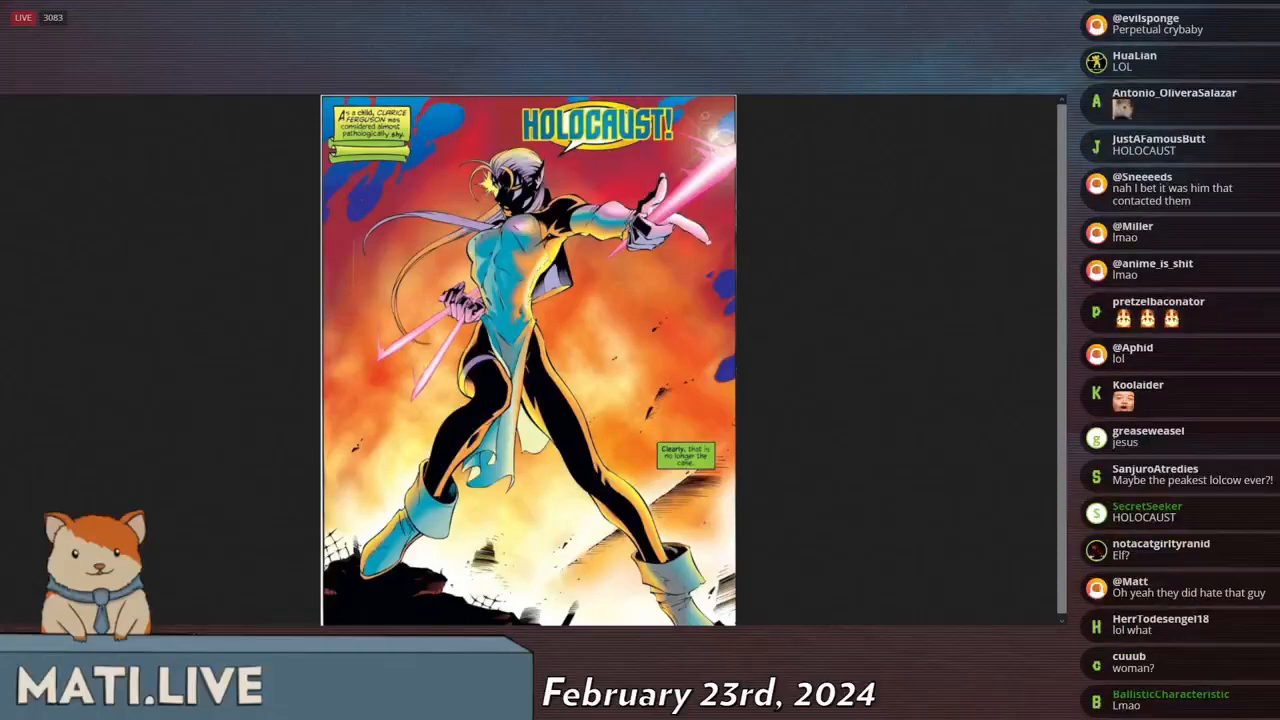
scroll("down", 3)
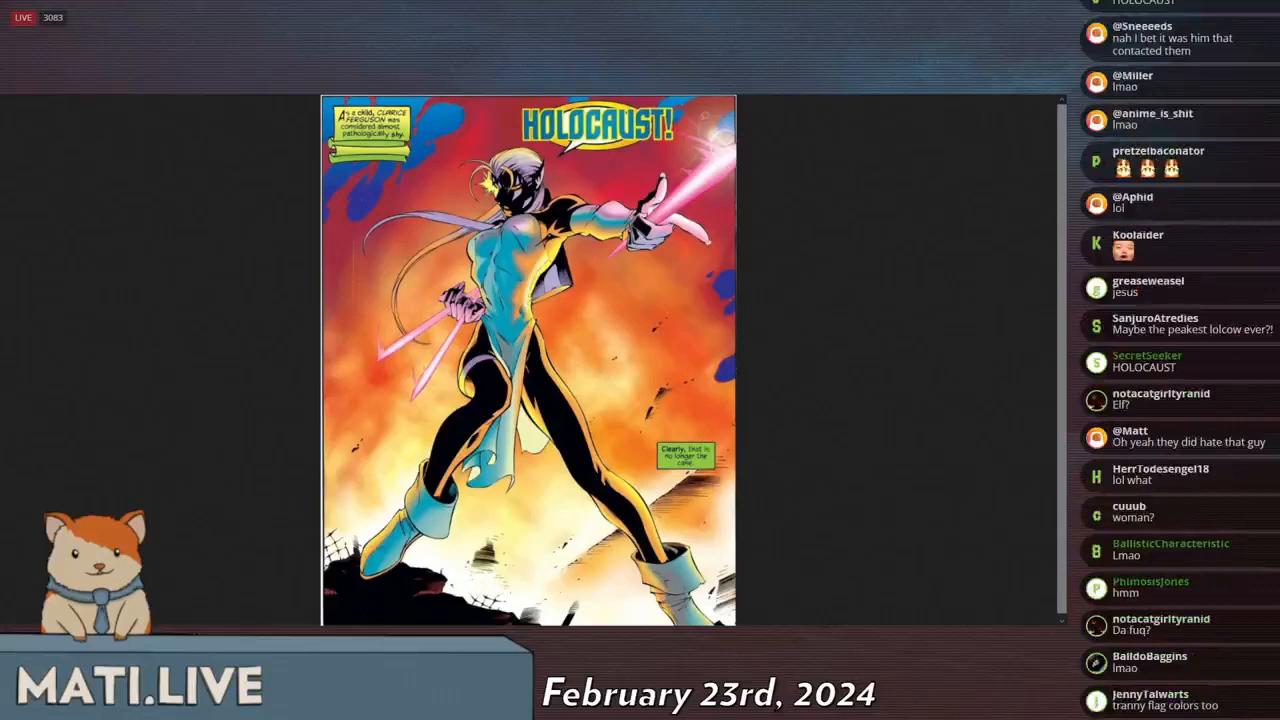
scroll("down", 3)
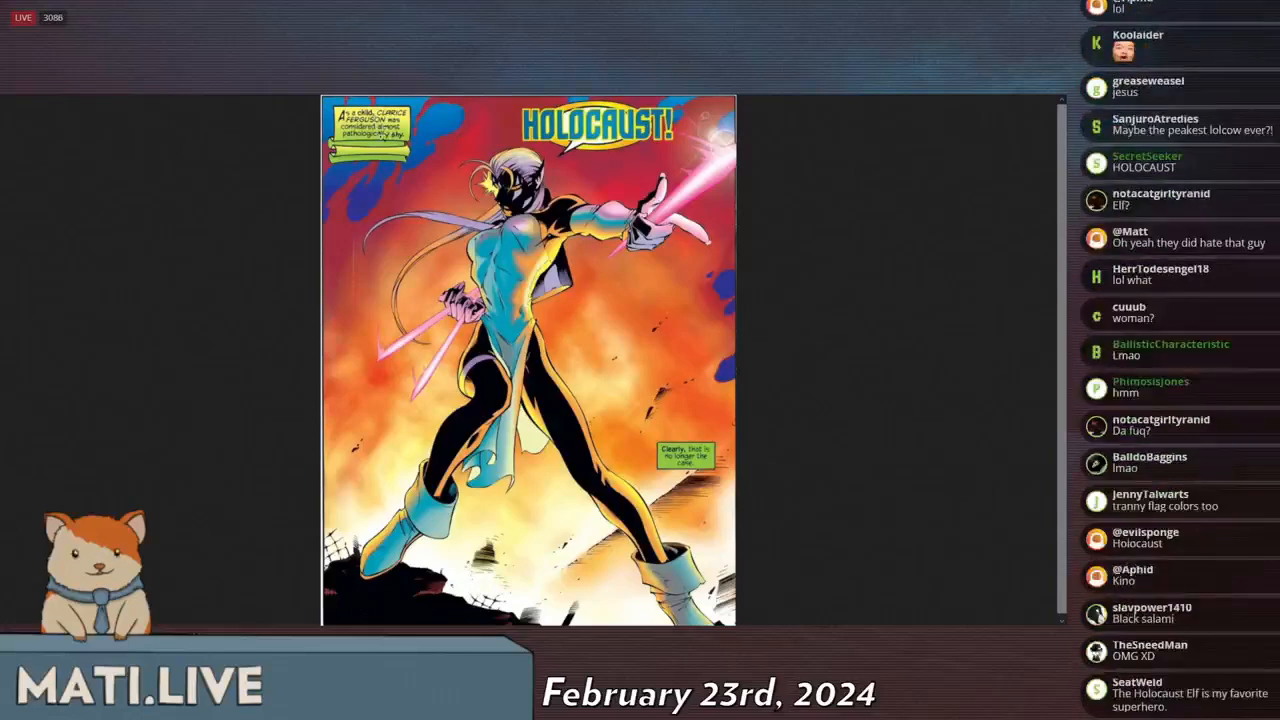
scroll("down", 3)
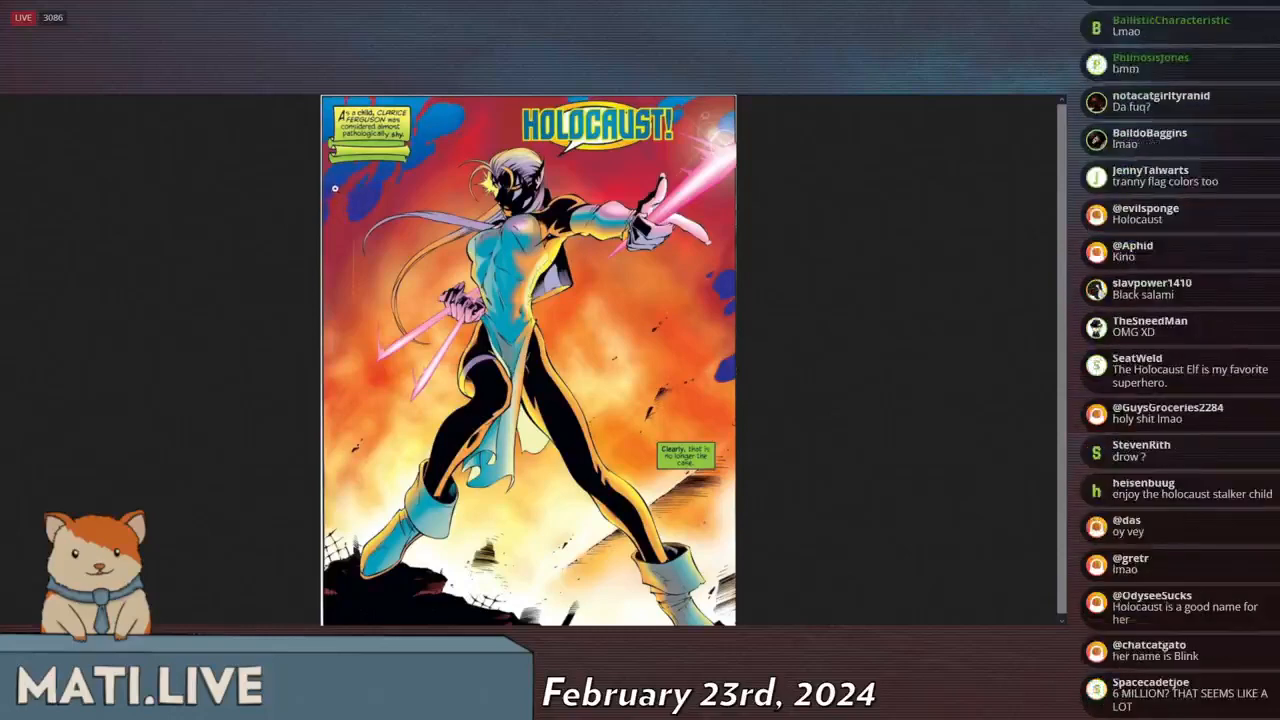
scroll("down", 3)
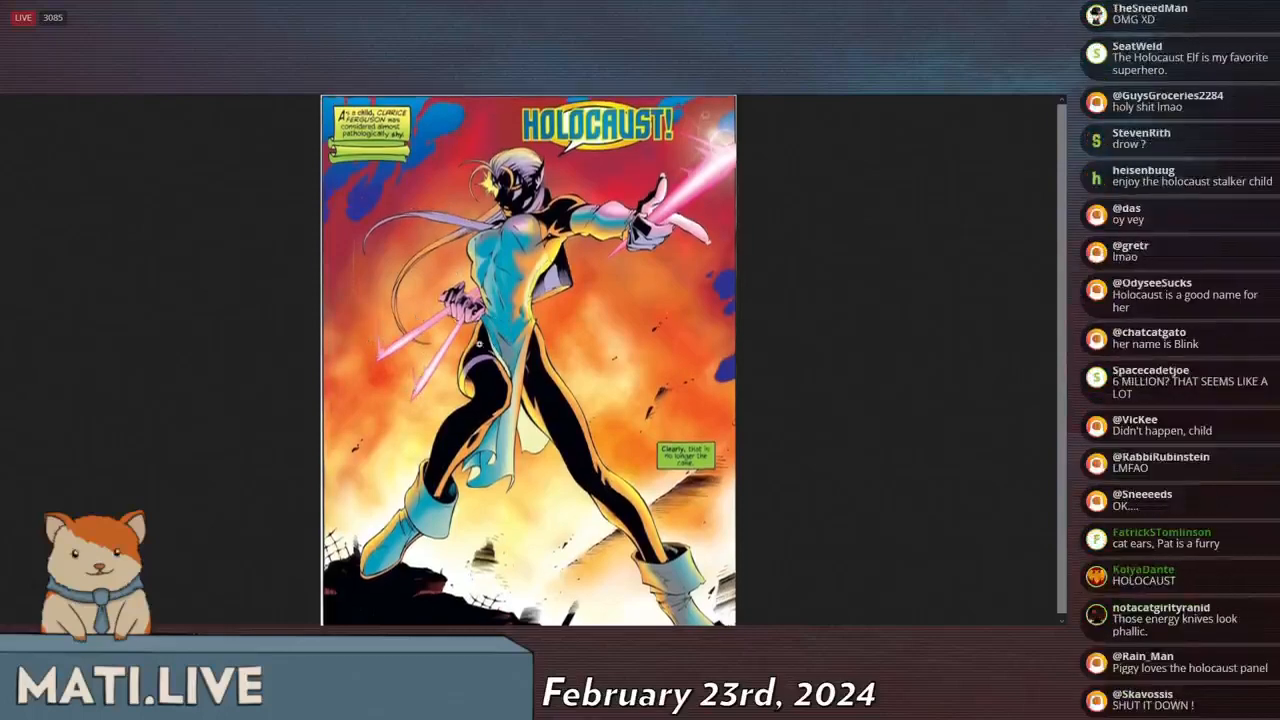
scroll("down", 3)
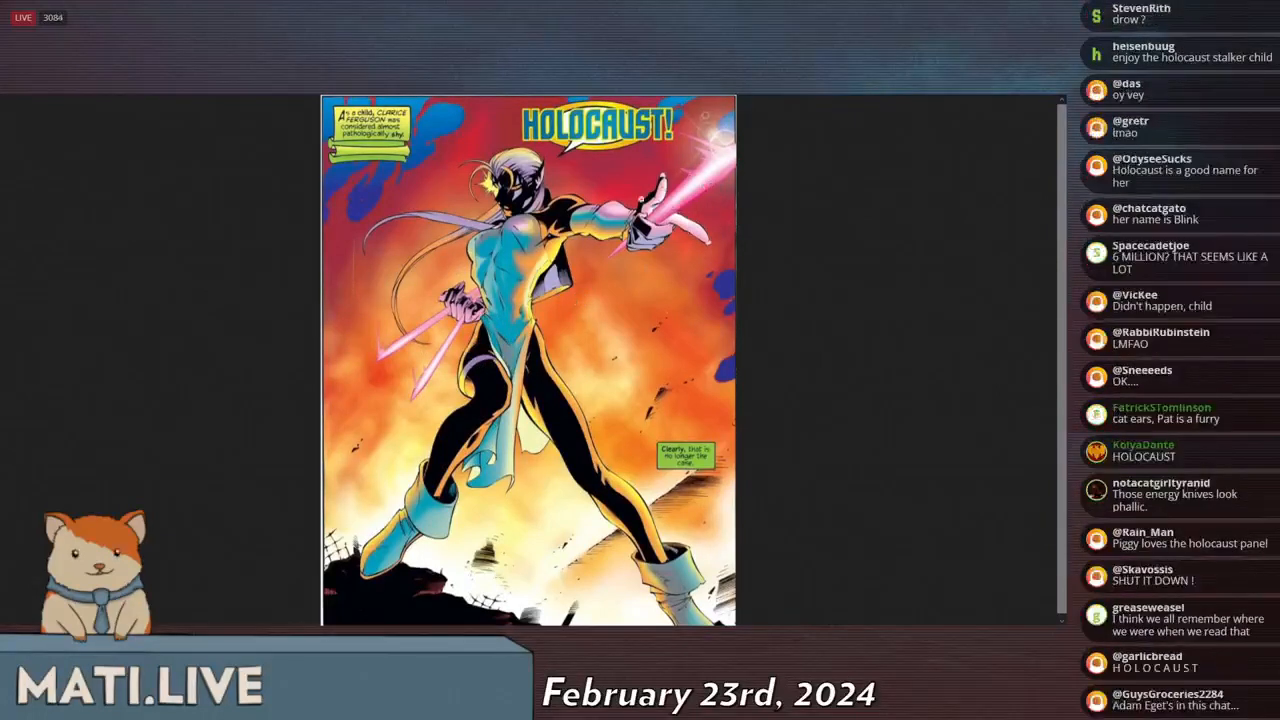
scroll("down", 3)
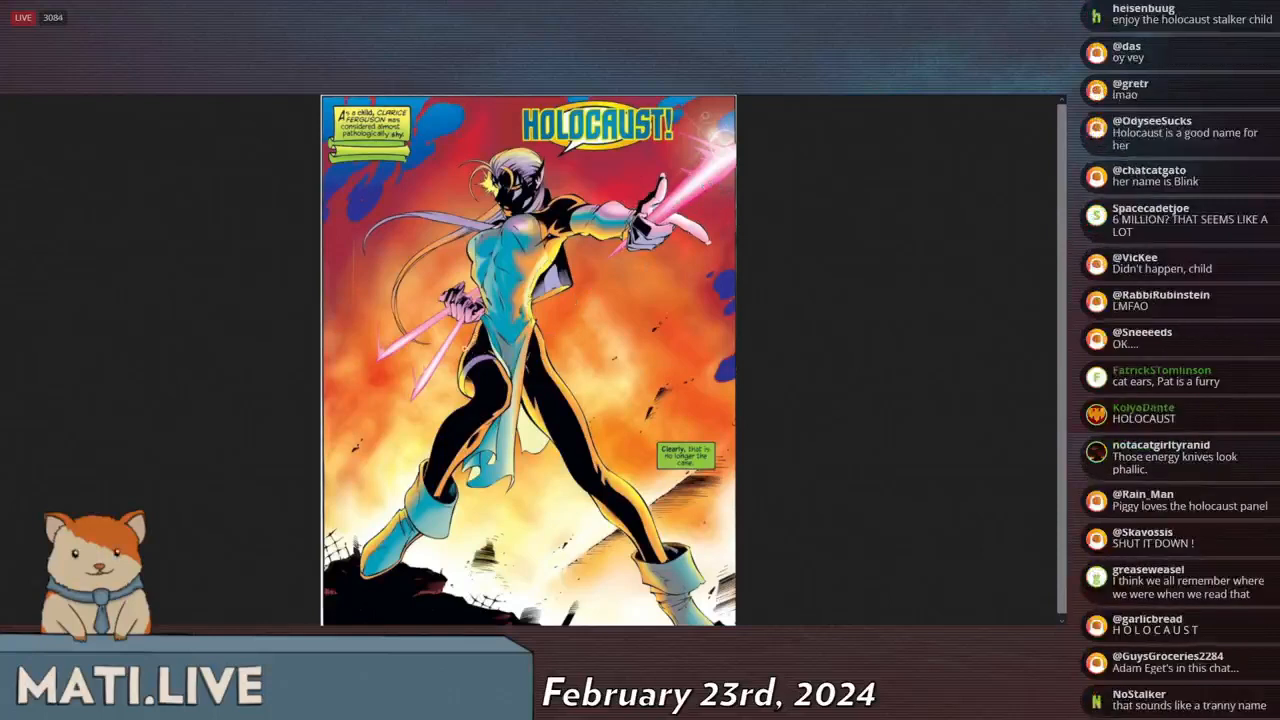
scroll("down", 3)
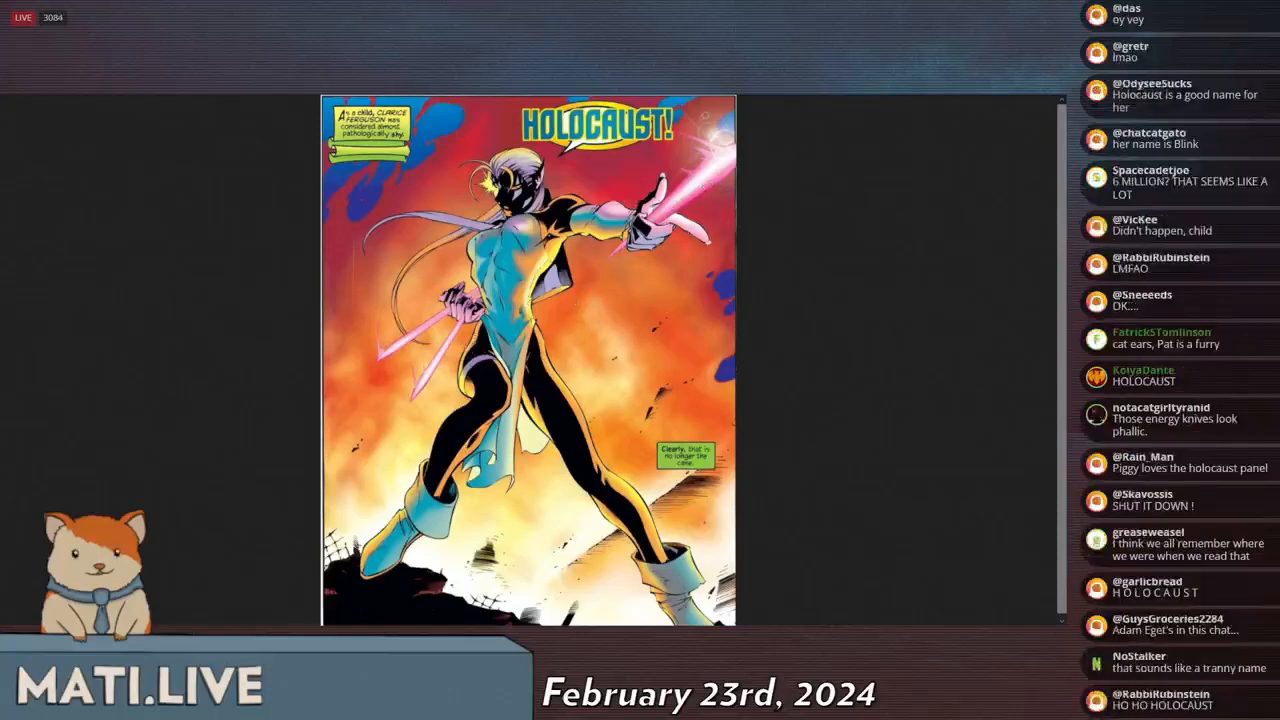
scroll("down", 3)
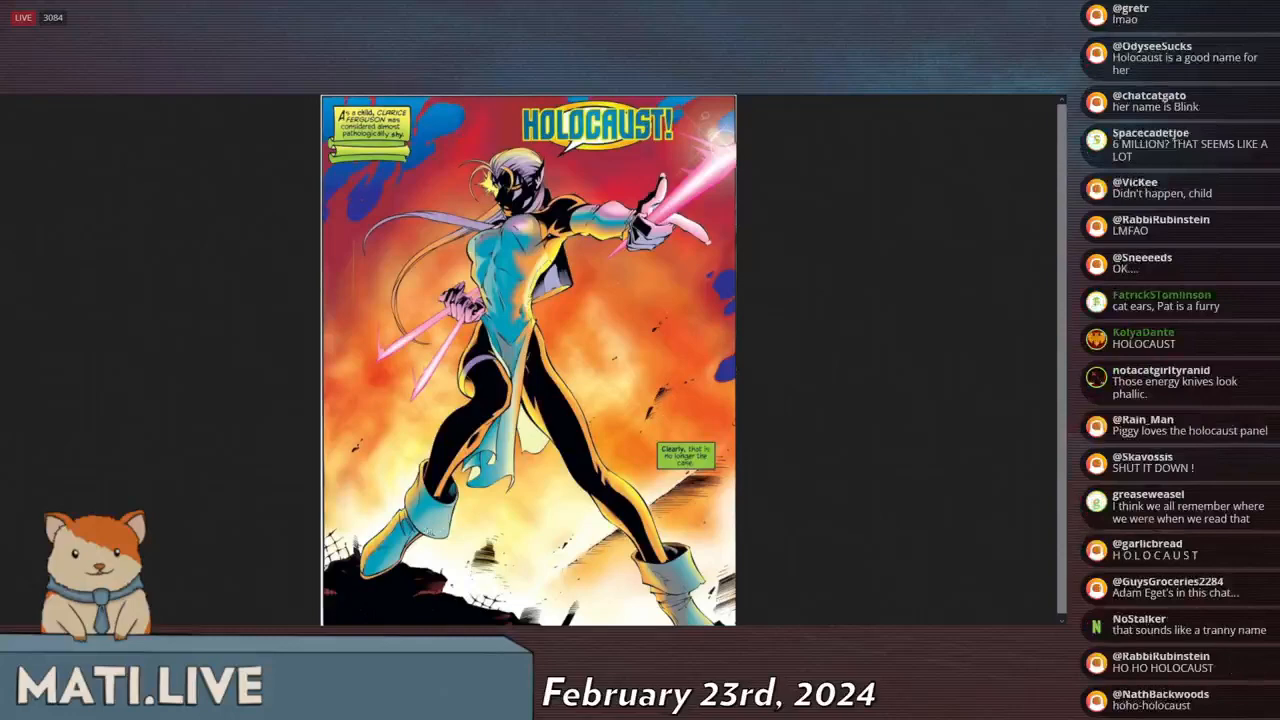
scroll("down", 3)
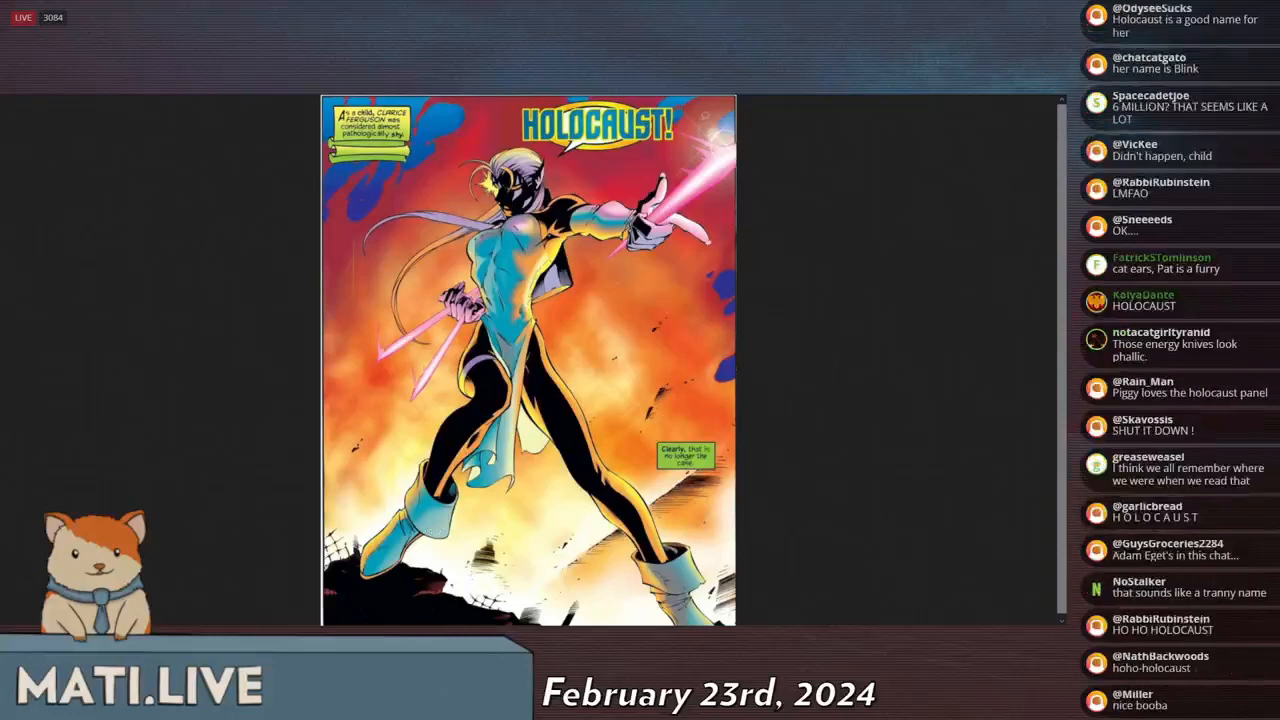
scroll("down", 3)
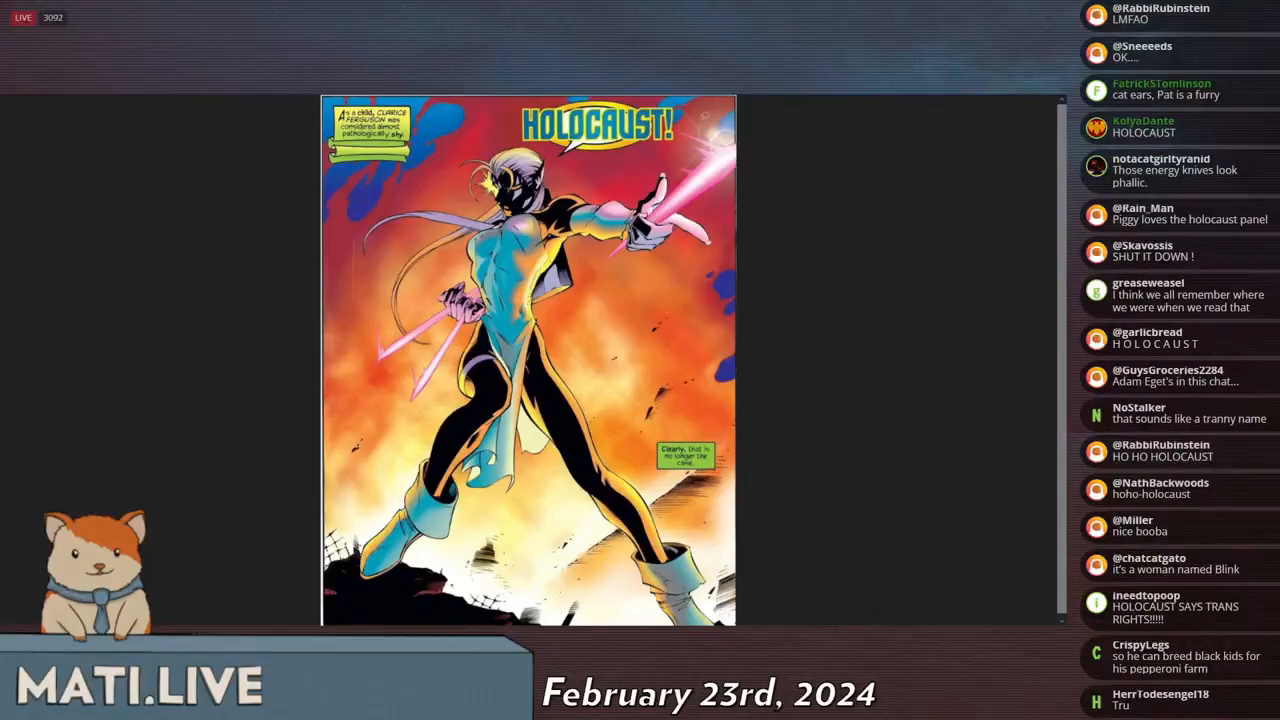
Step: Bring the 'HOLOCAUST!' comic panel up enlarged on its own and keep it in view
scroll("down", 3)
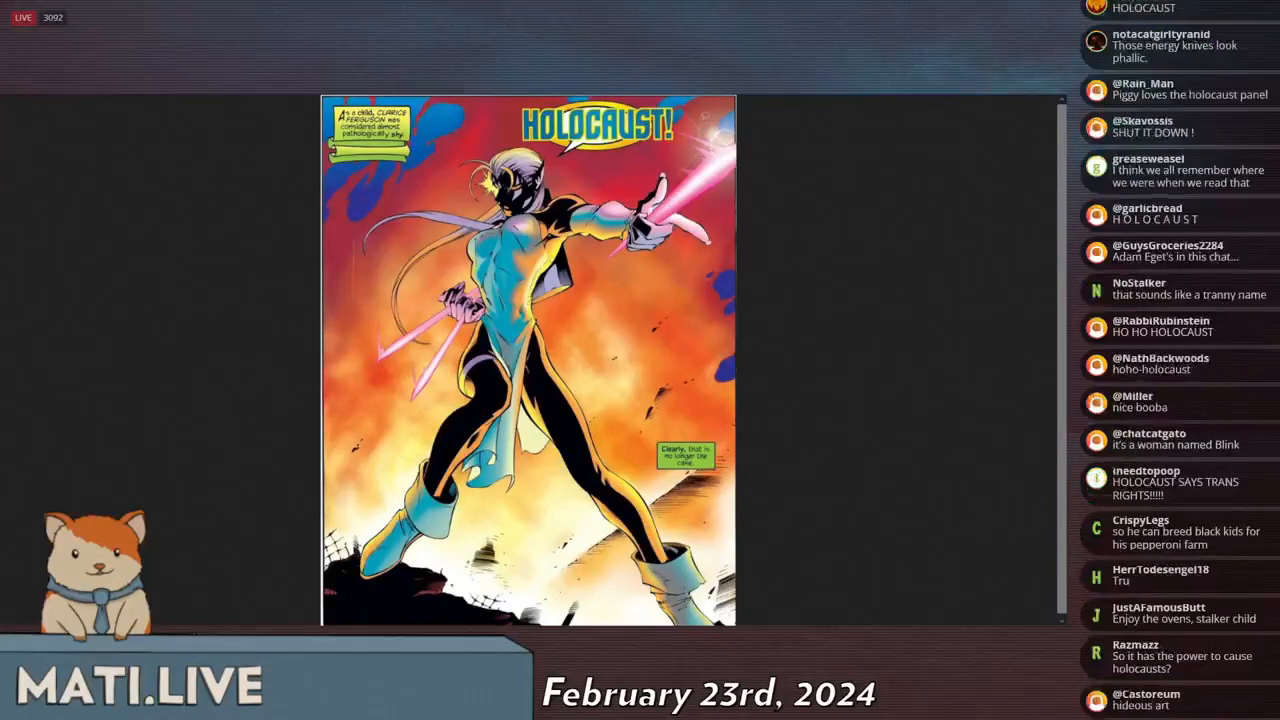
scroll("down", 3)
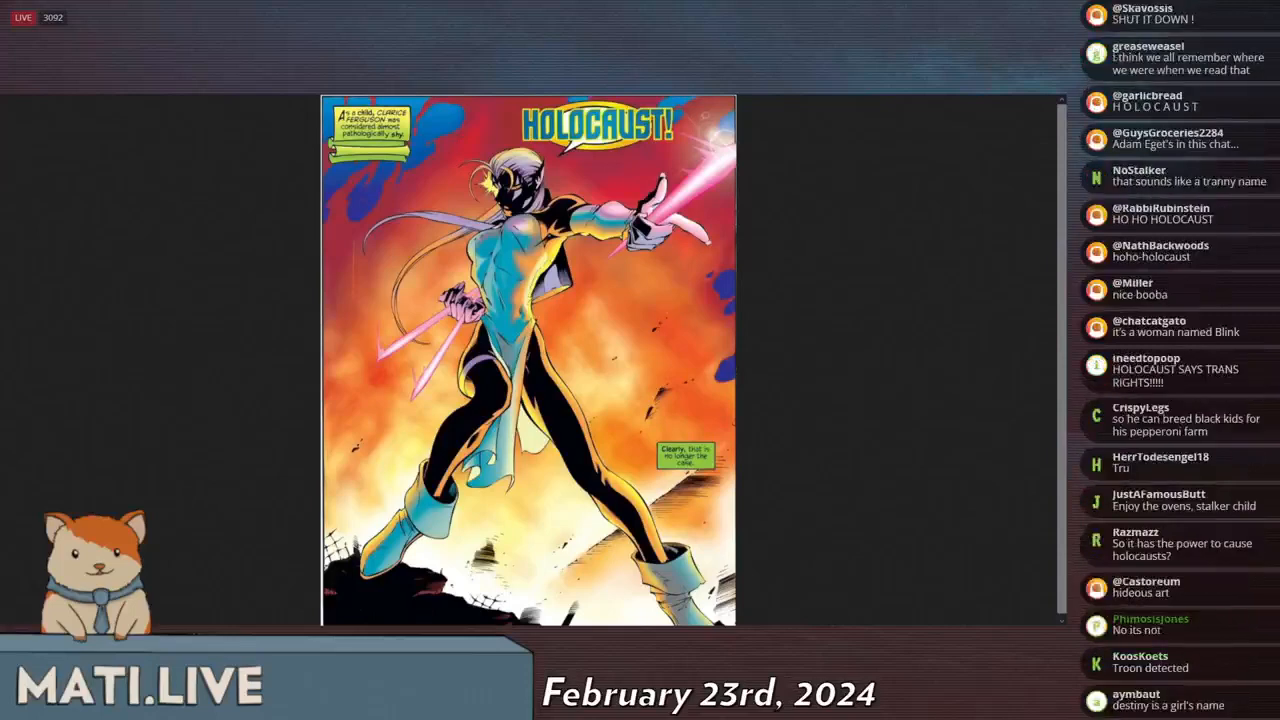
scroll("down", 3)
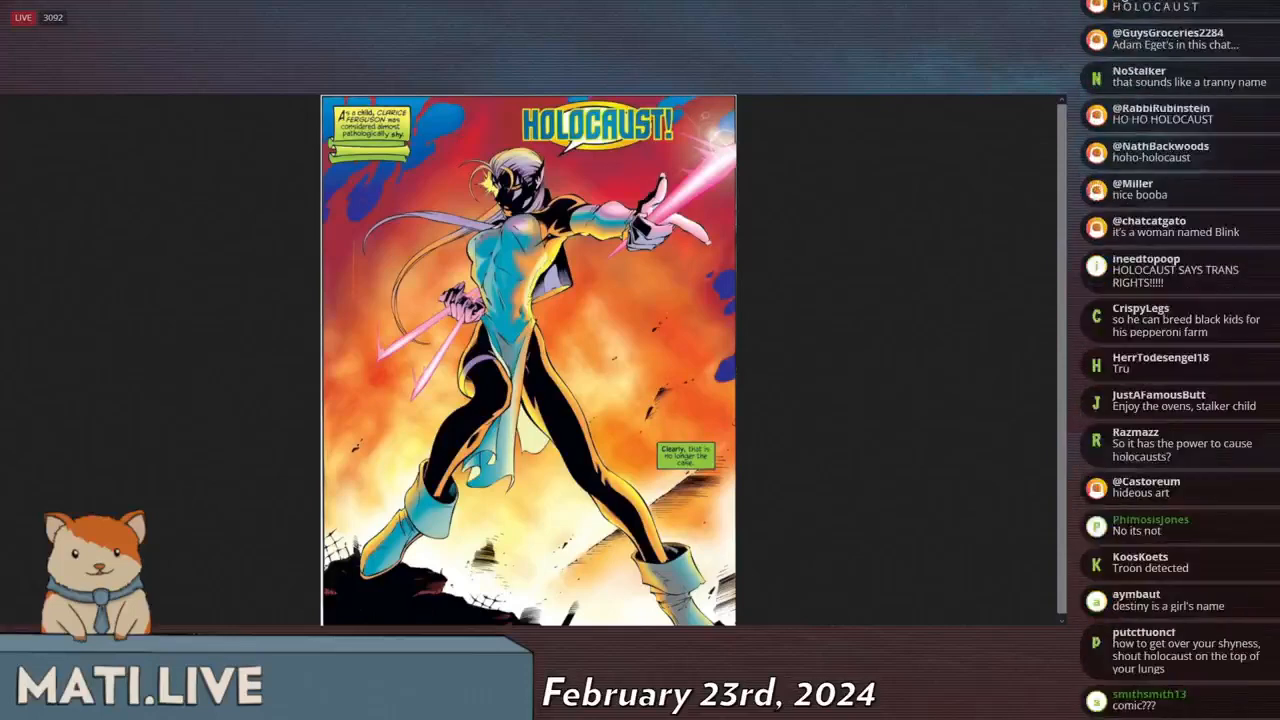
scroll("down", 3)
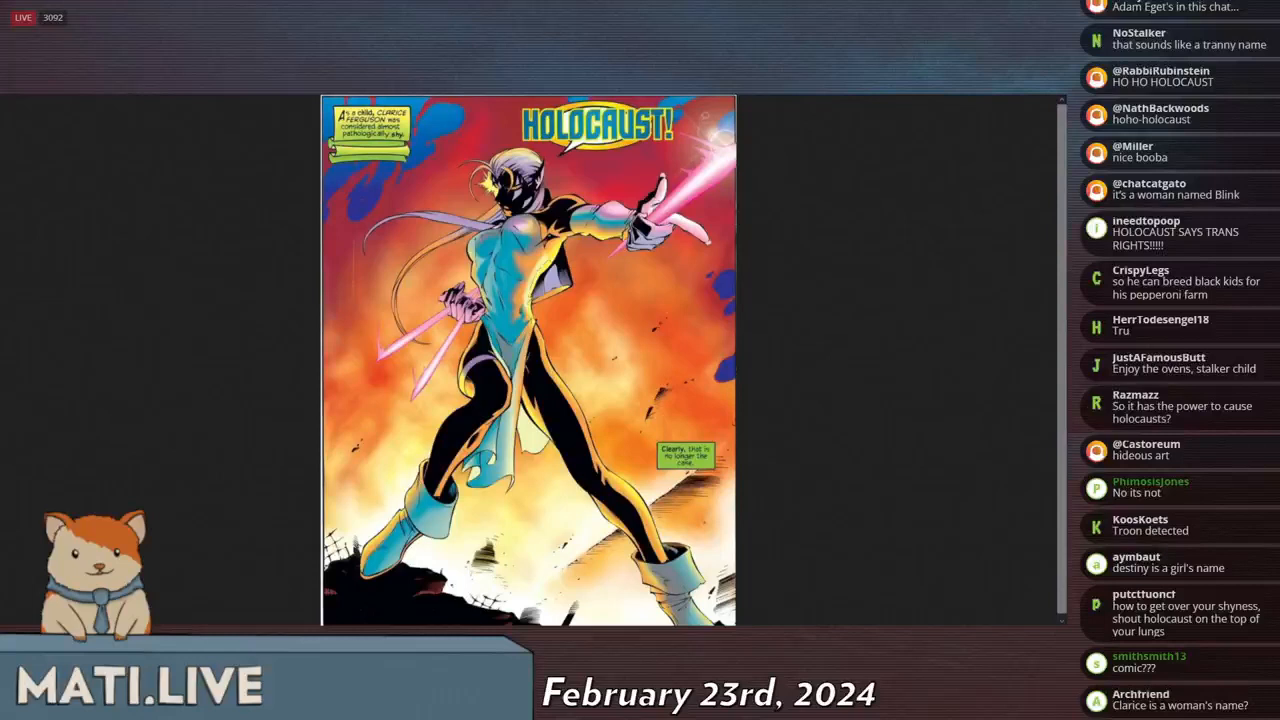
scroll("down", 3)
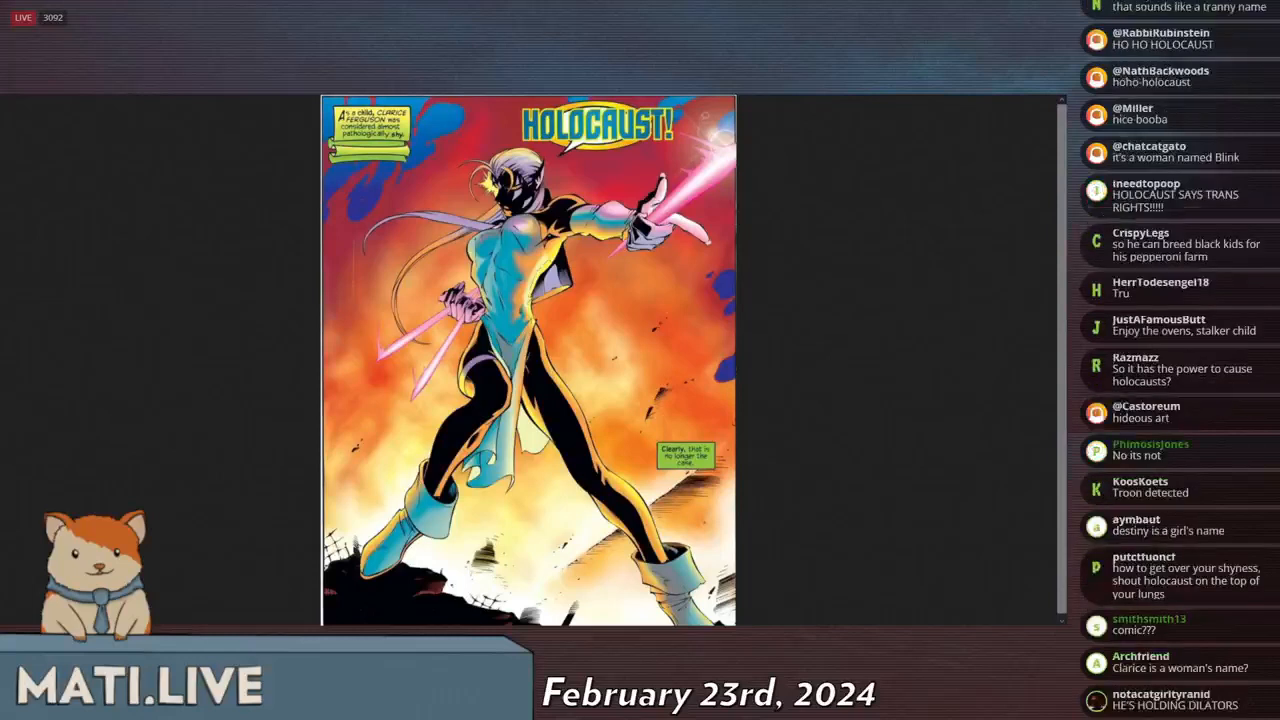
scroll("down", 3)
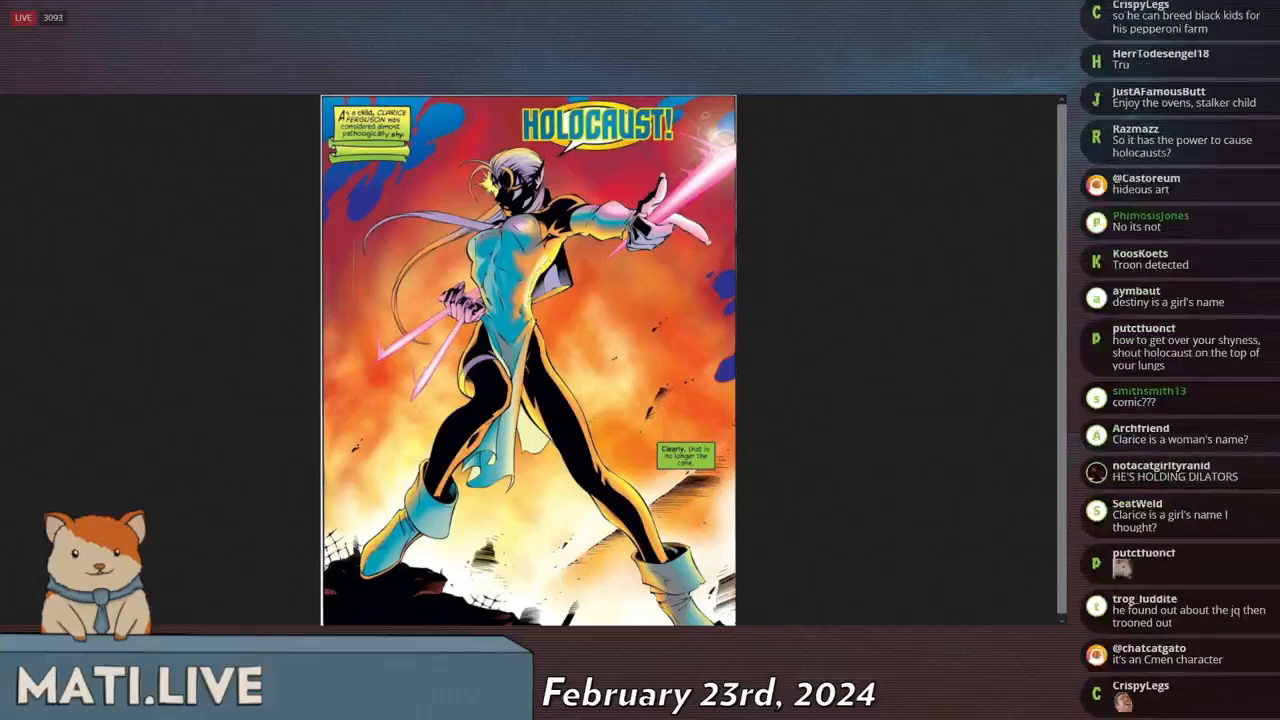
scroll("down", 3)
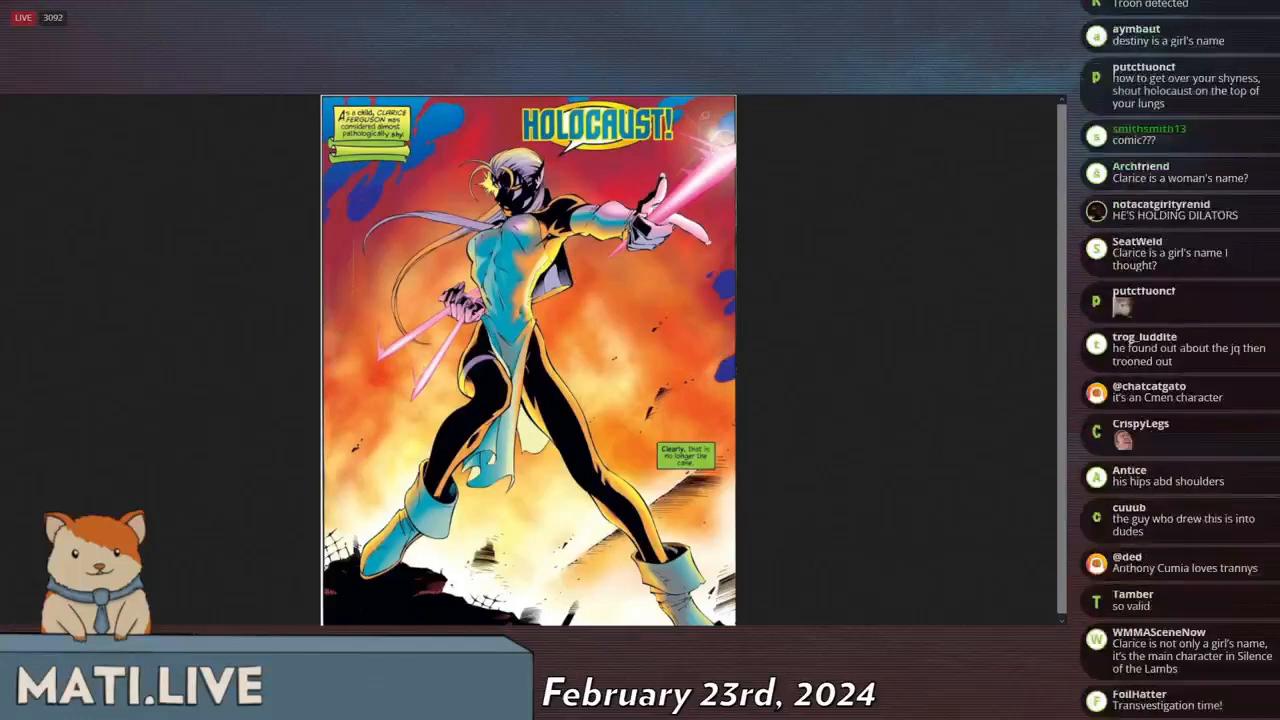
scroll("down", 3)
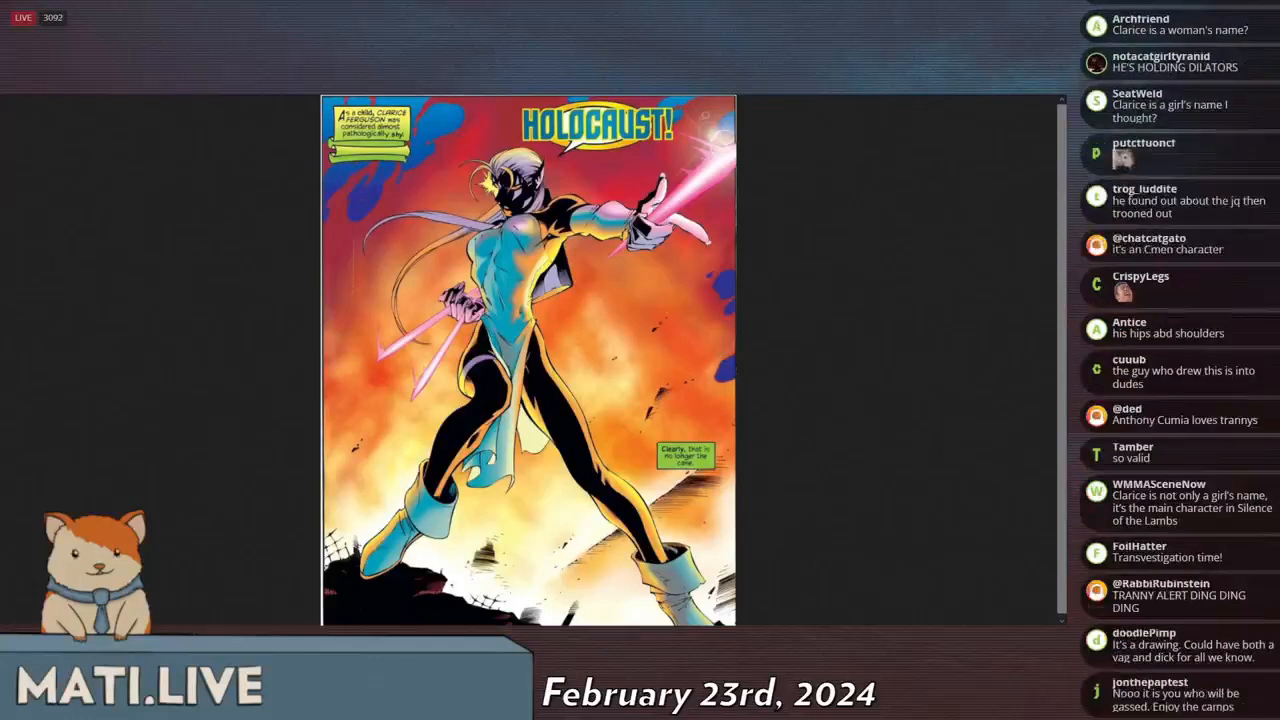
scroll("down", 3)
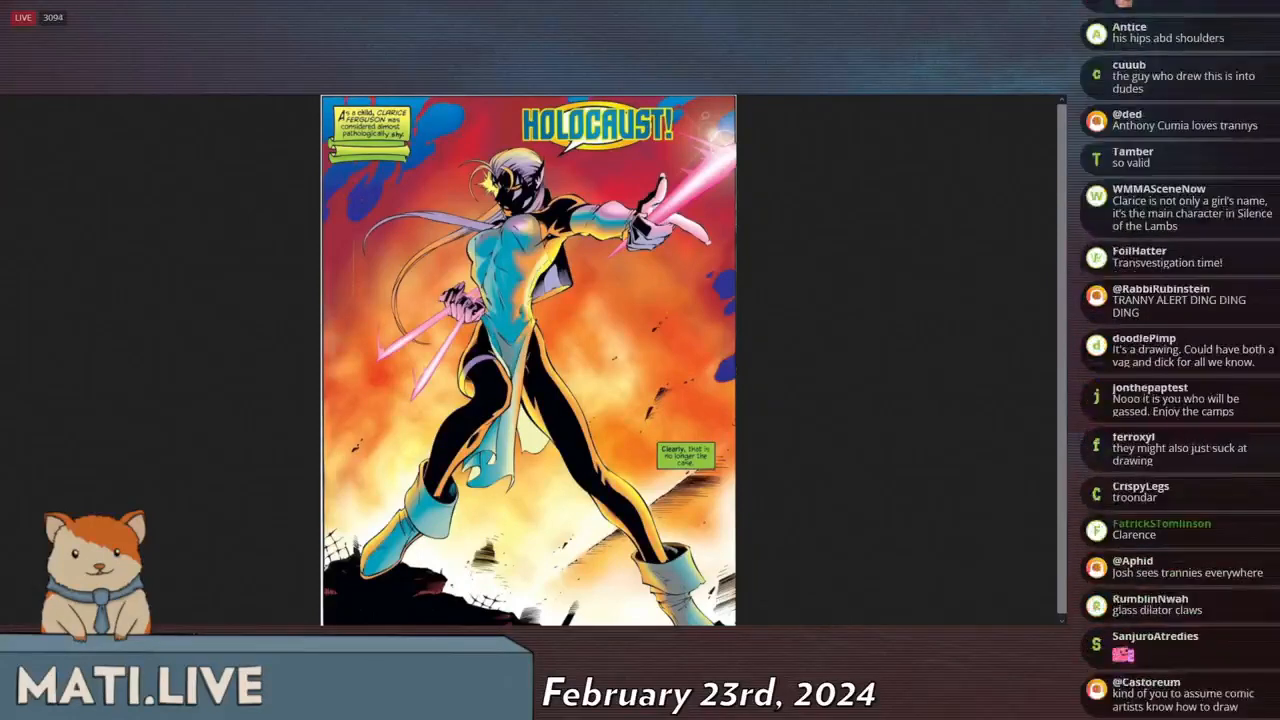
scroll("down", 3)
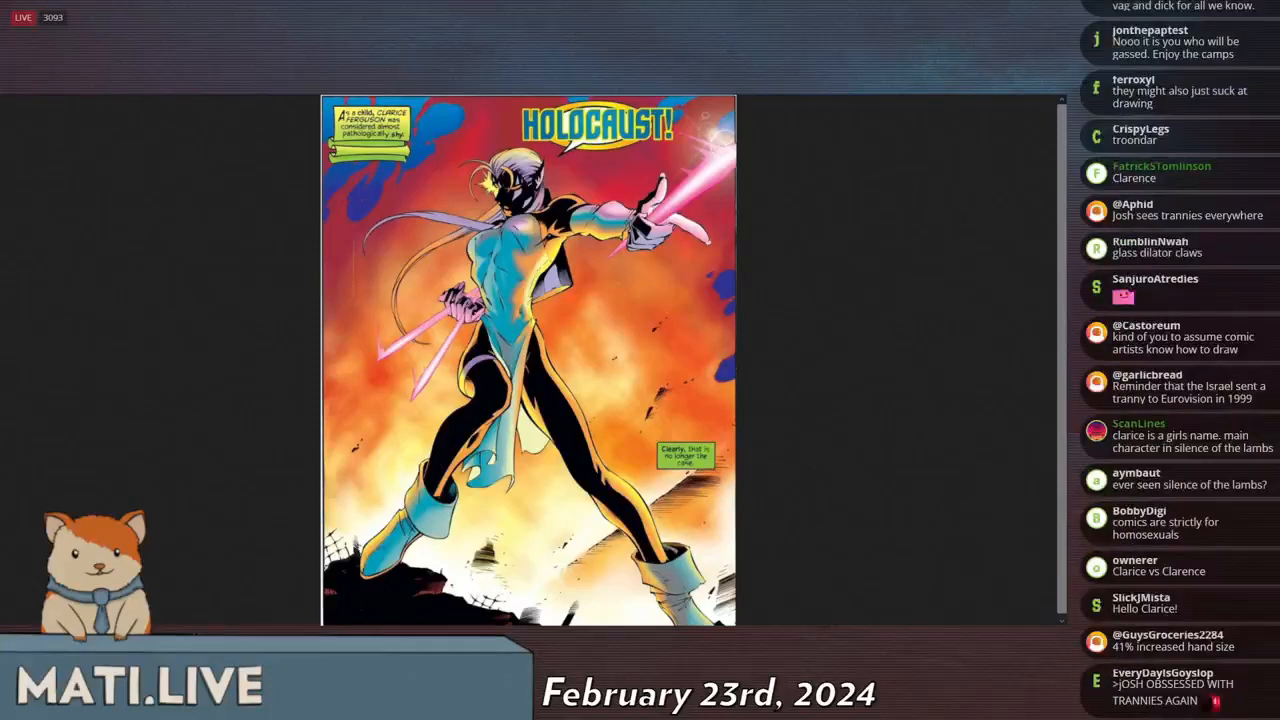
scroll("down", 3)
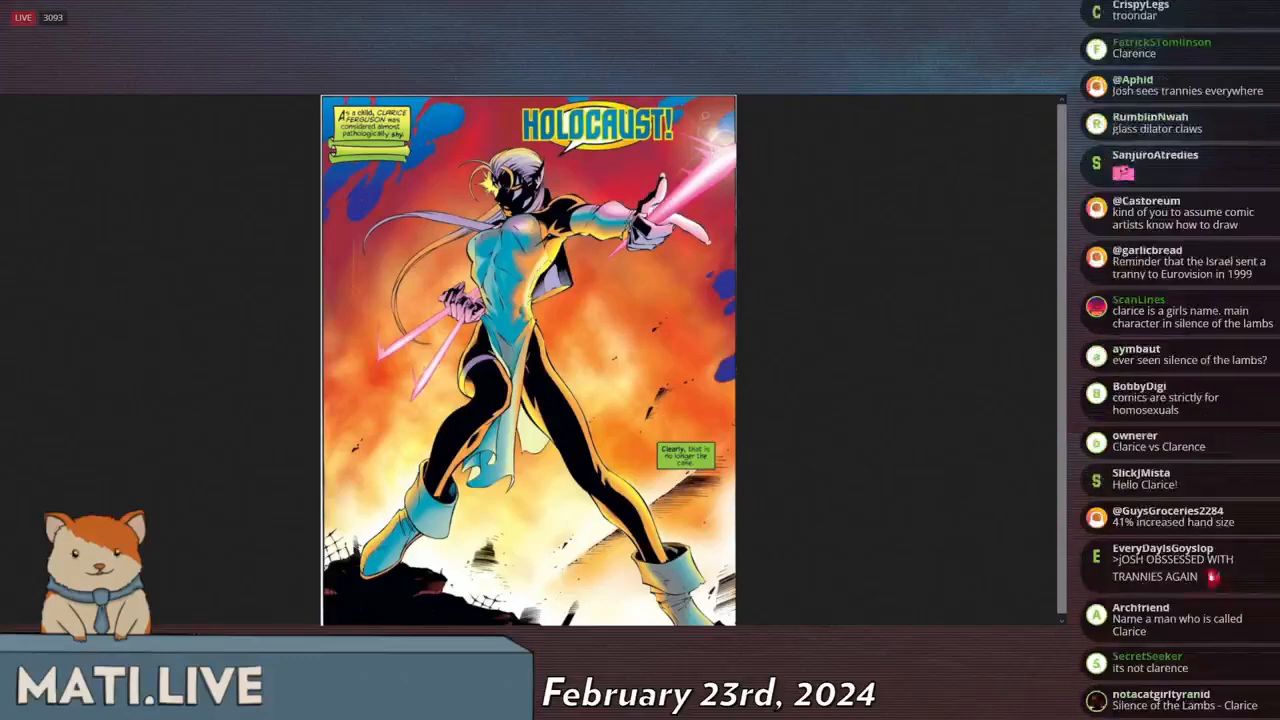
scroll("down", 3)
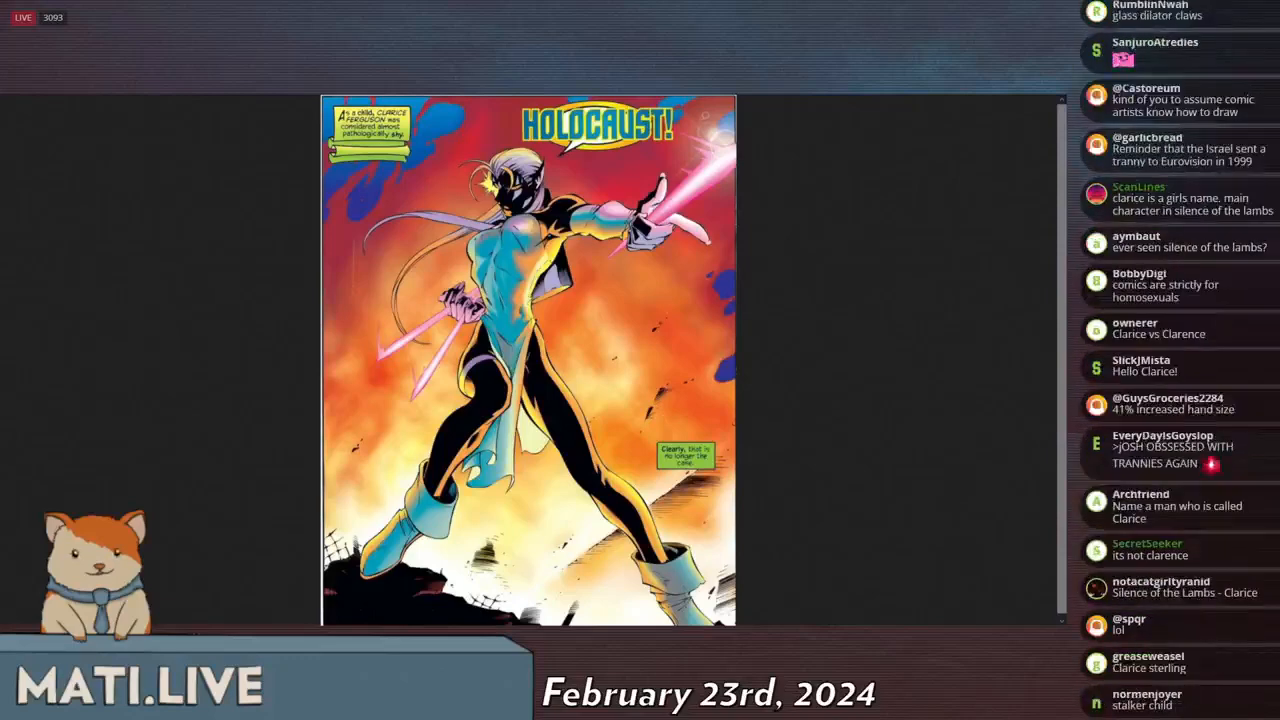
scroll("down", 3)
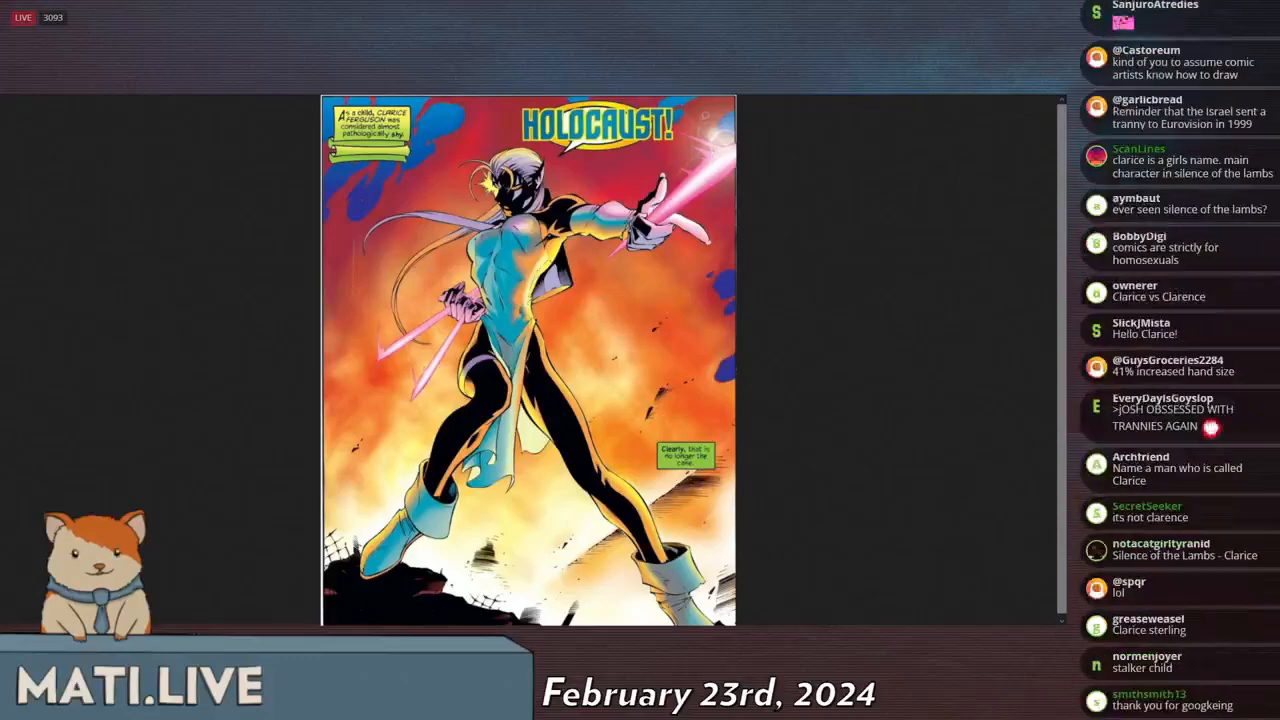
scroll("down", 3)
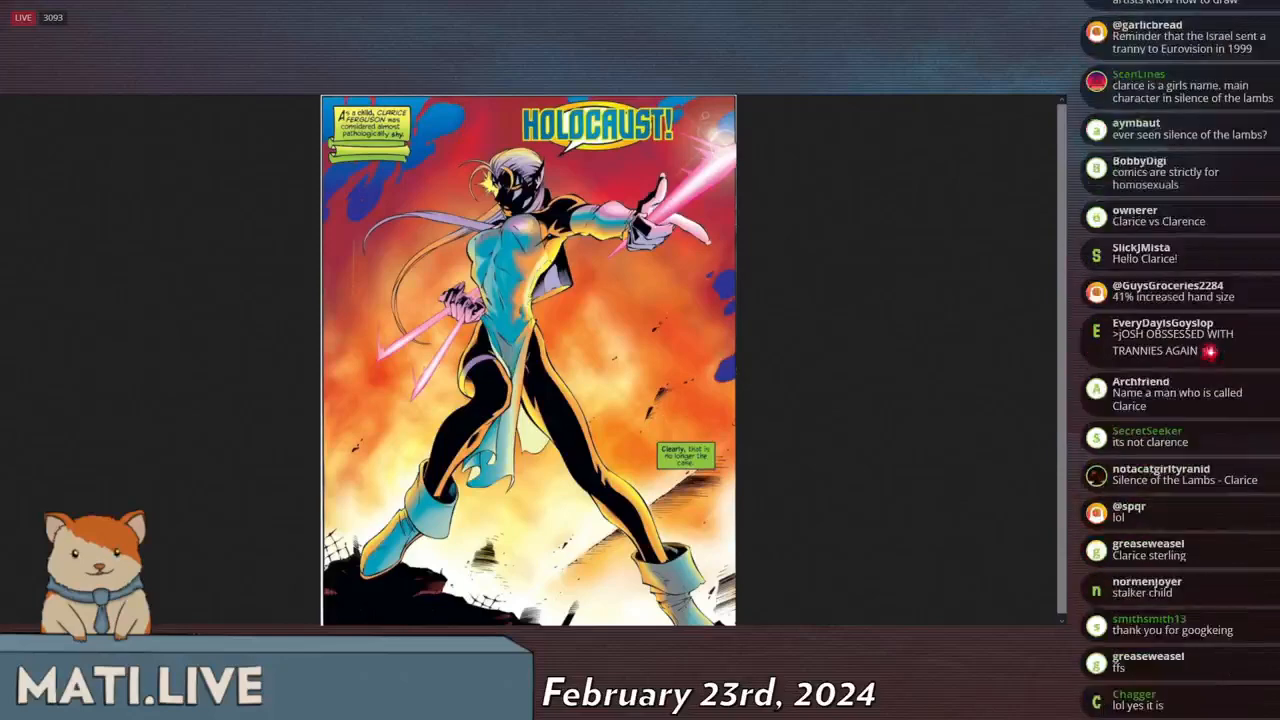
scroll("down", 3)
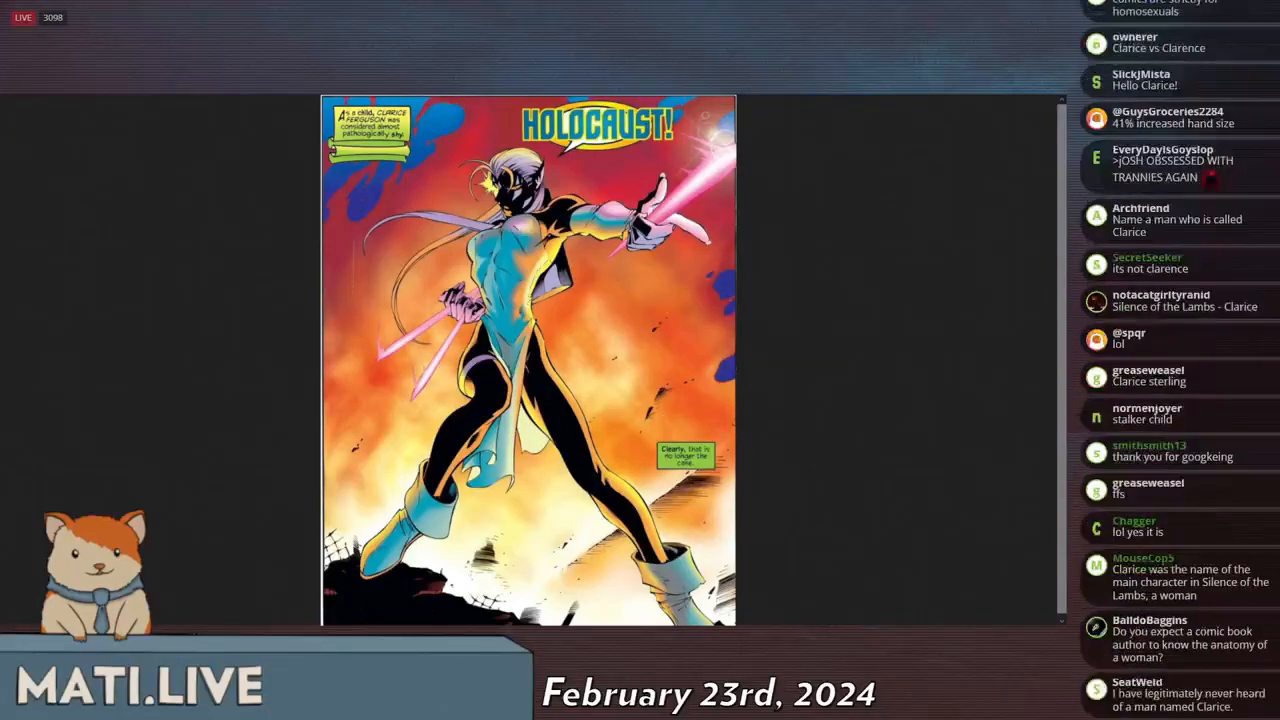
scroll("down", 3)
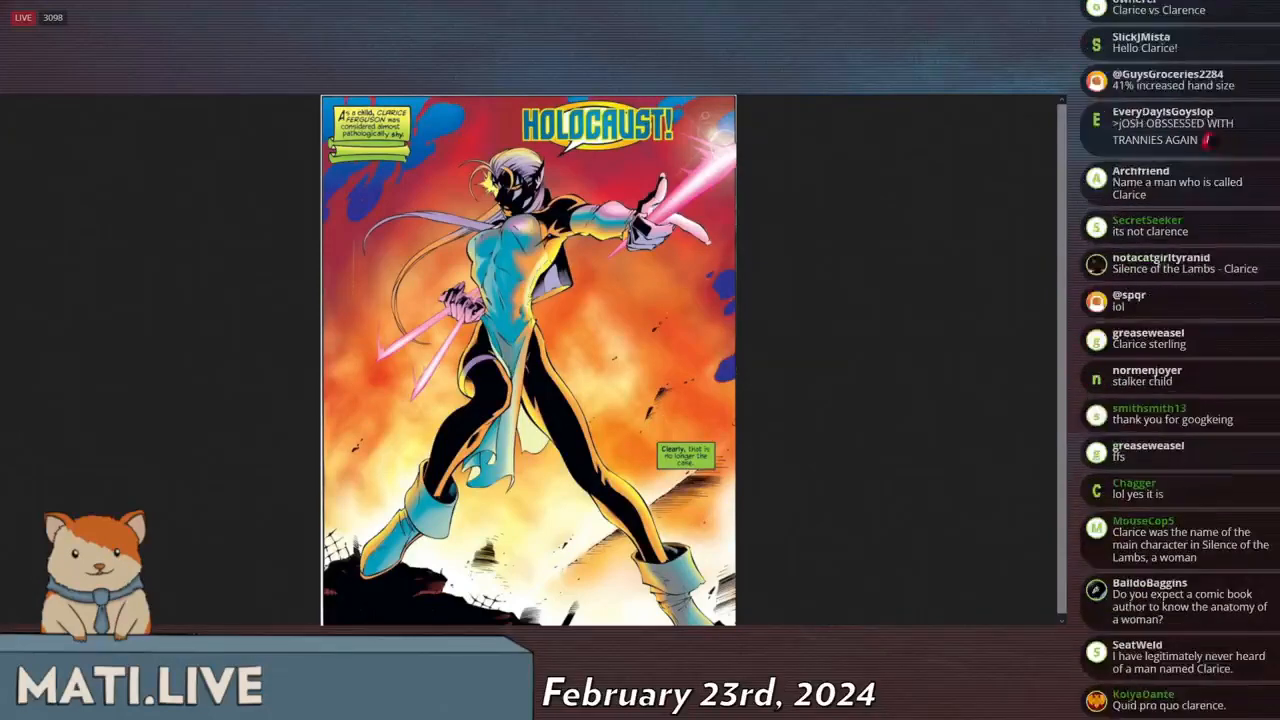
scroll("down", 3)
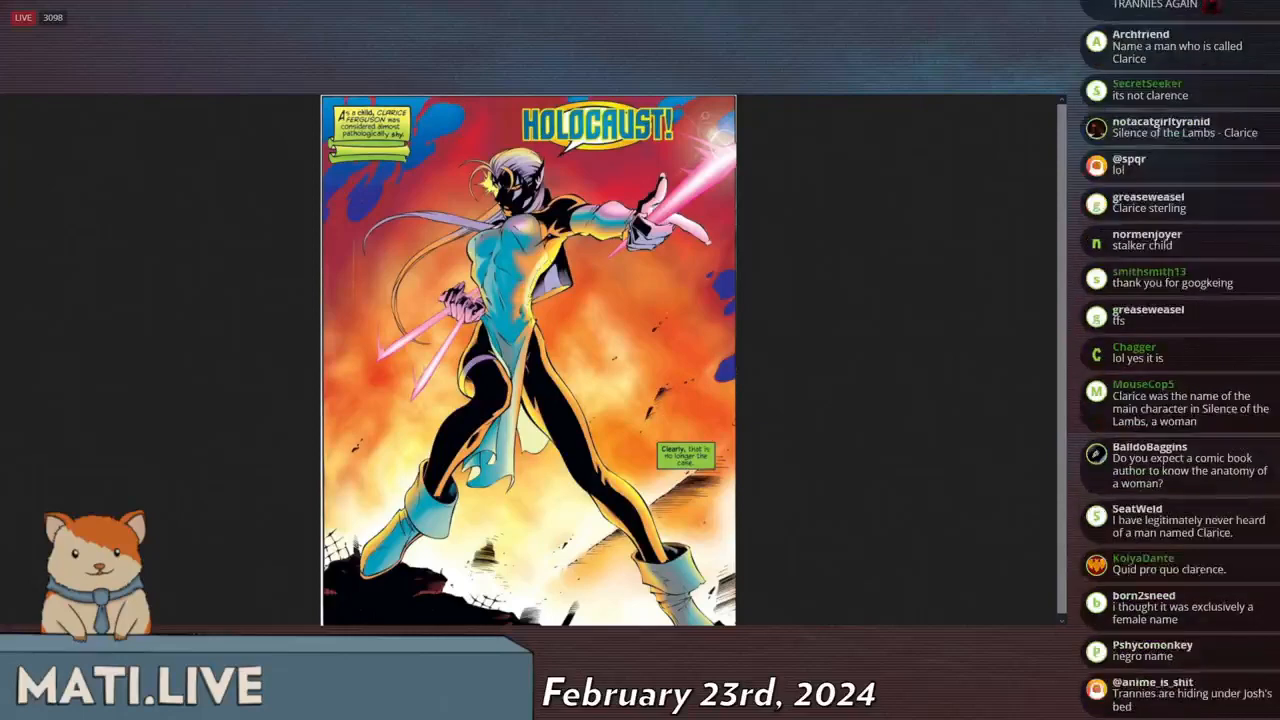
scroll("down", 3)
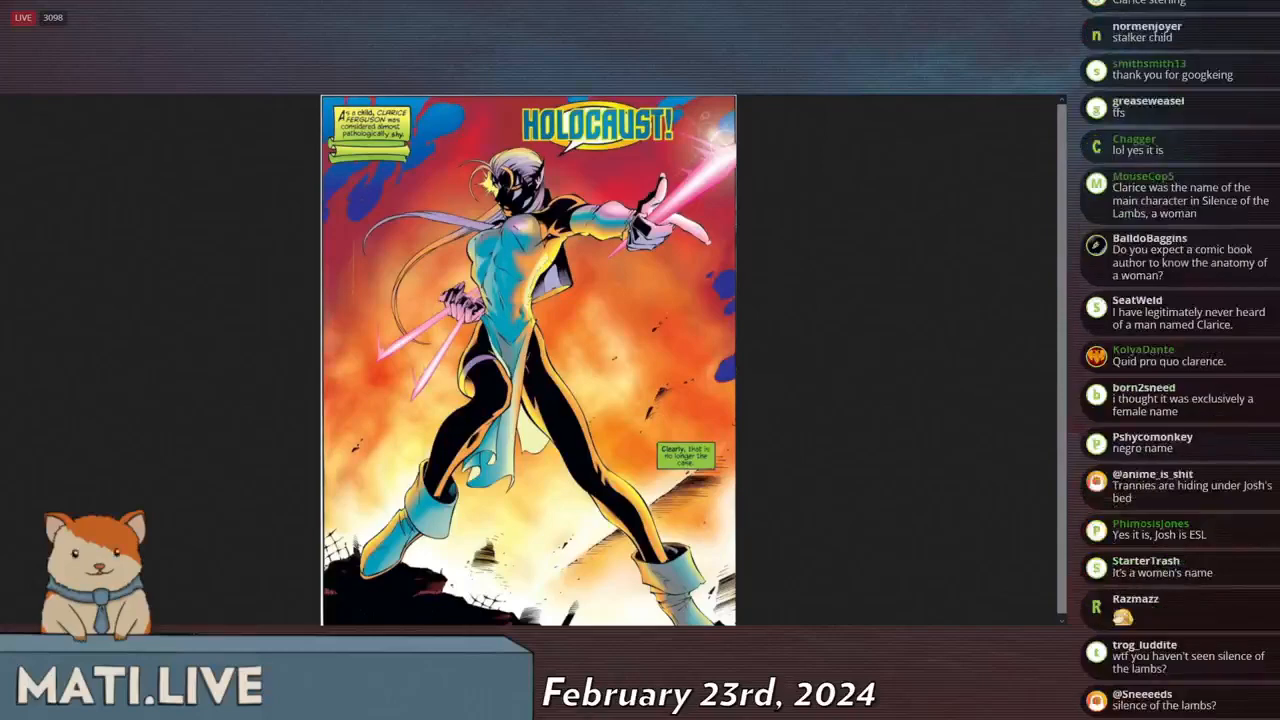
scroll("down", 3)
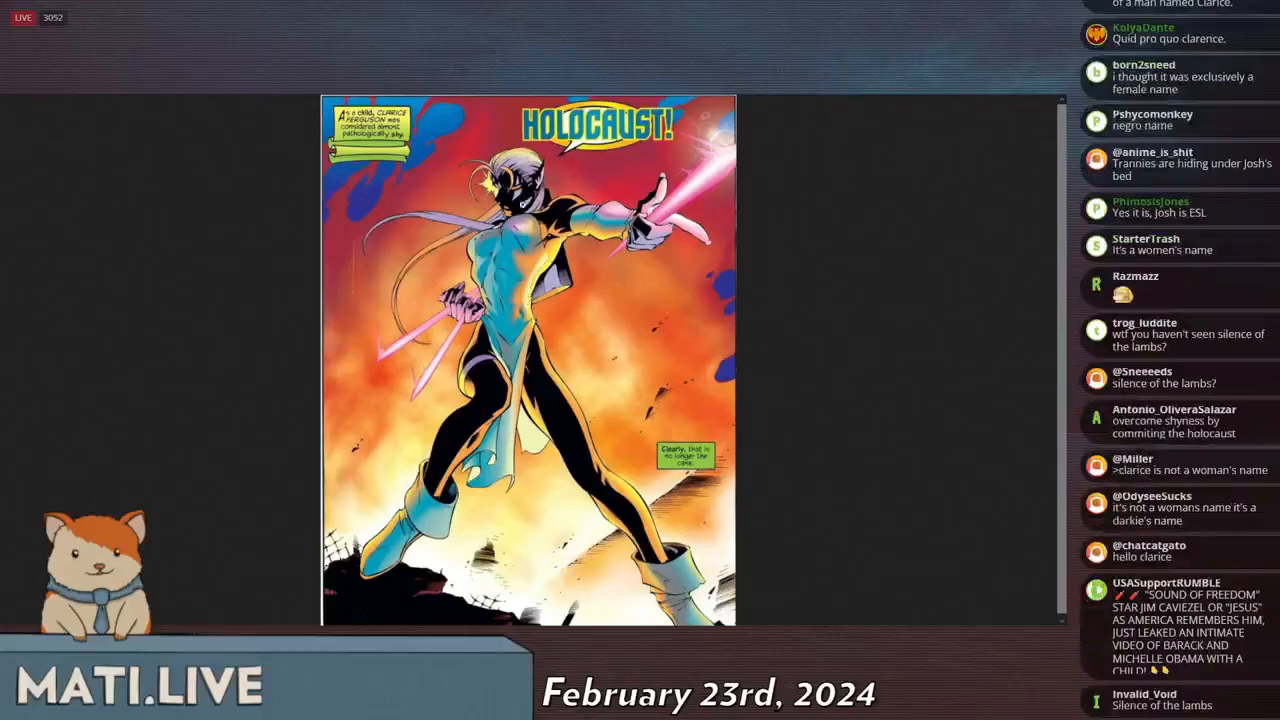
scroll("down", 3)
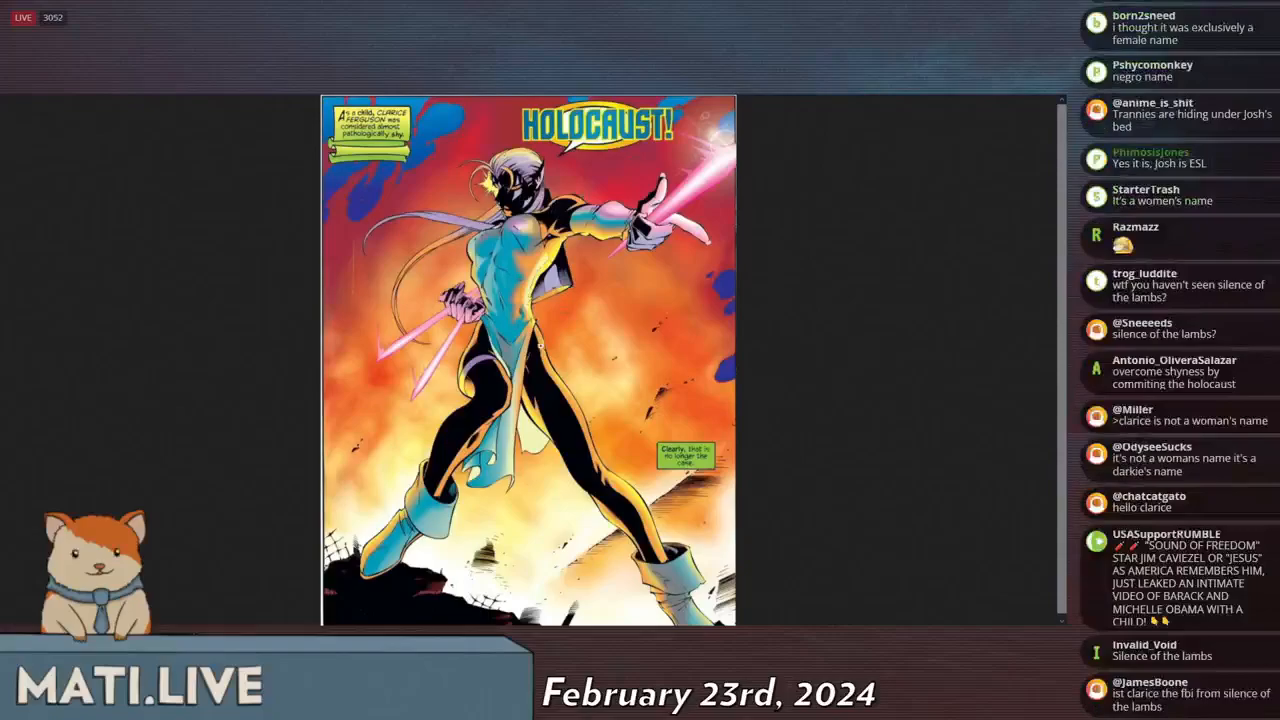